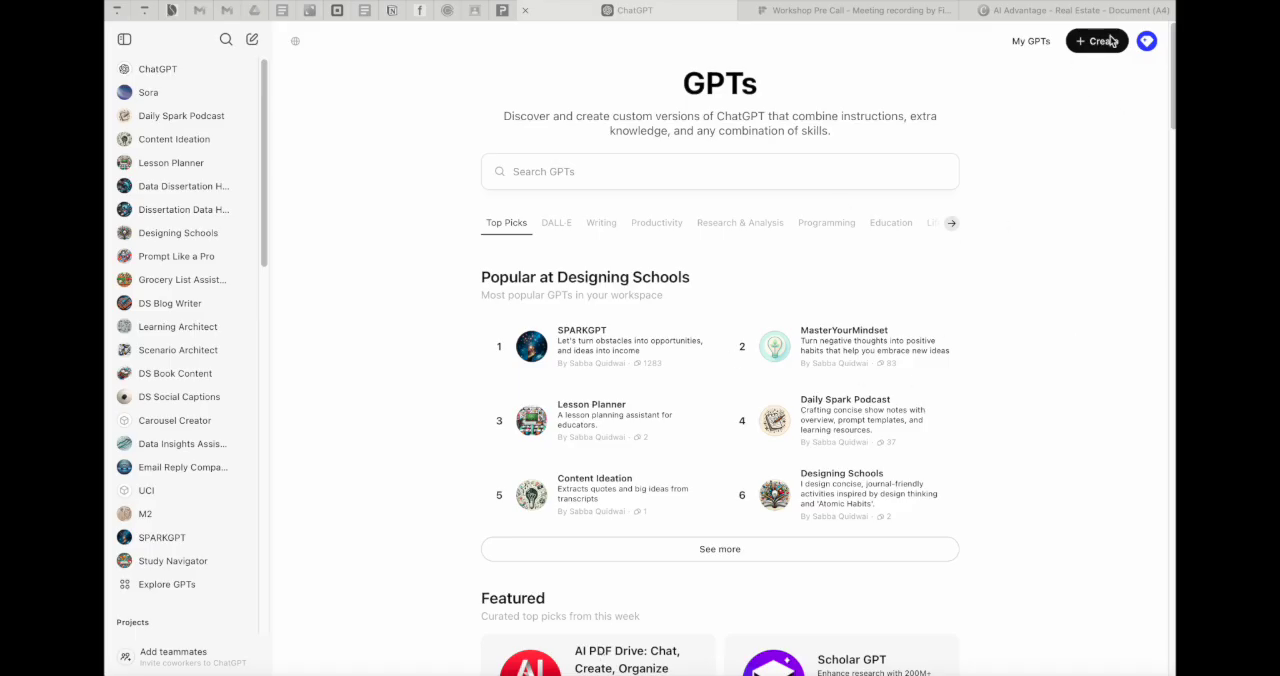
mouse_move(1064, 164)
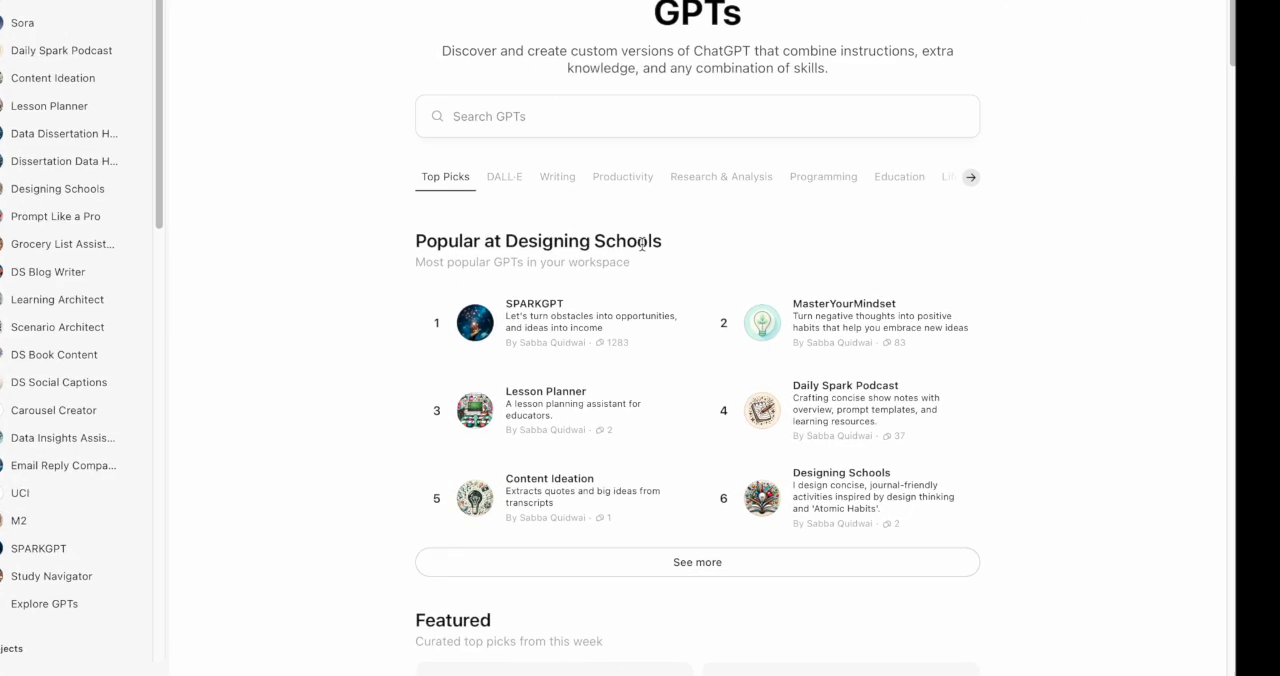
Start a new draft custom GPT in the GPT builder's Create view.
scroll(down, 3)
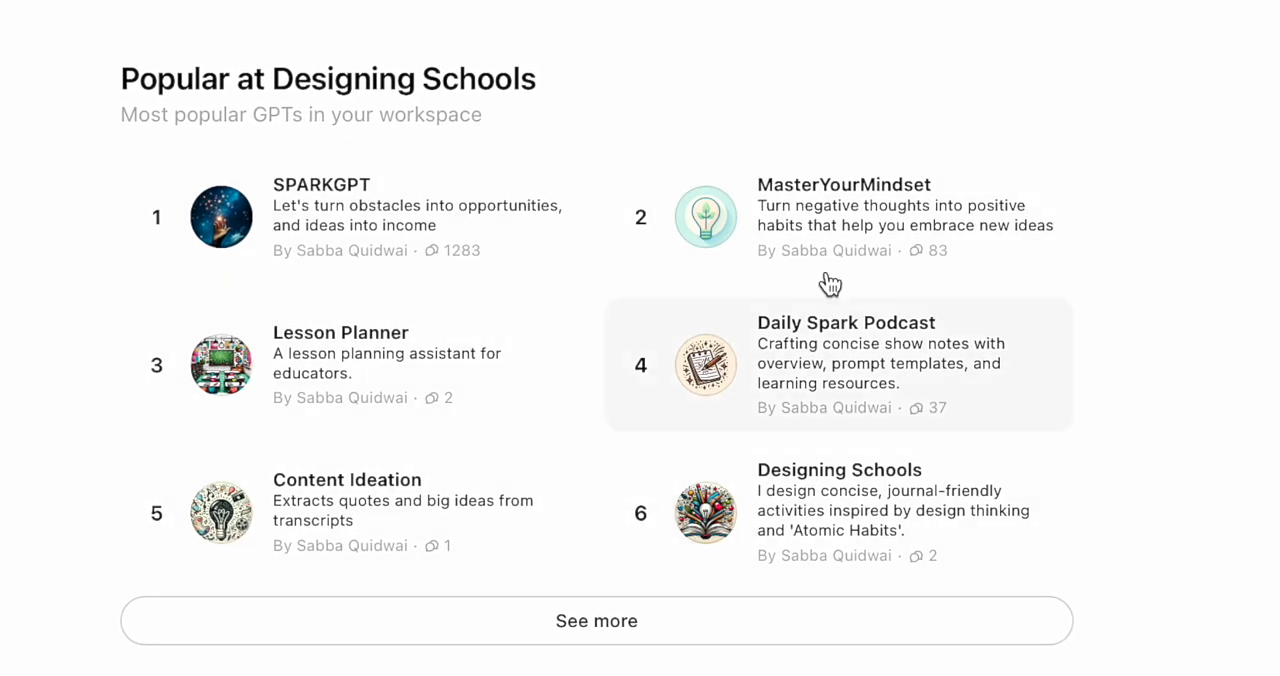
mouse_move(604, 228)
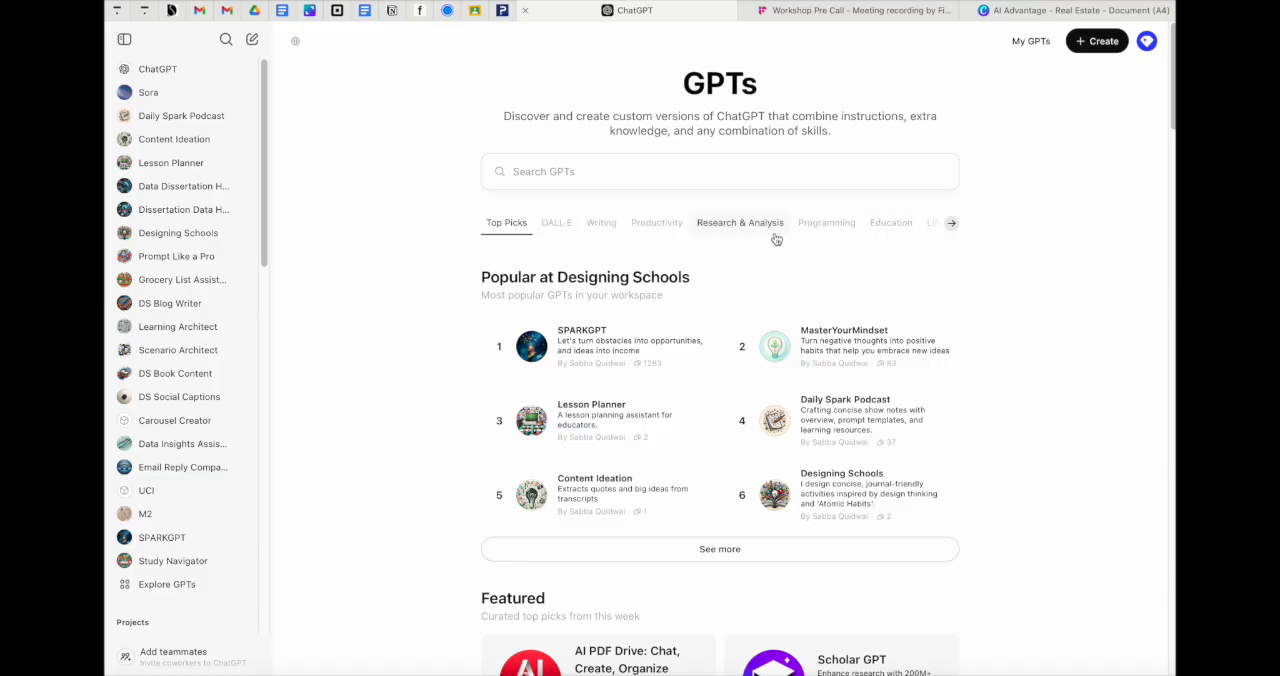
mouse_move(1100, 210)
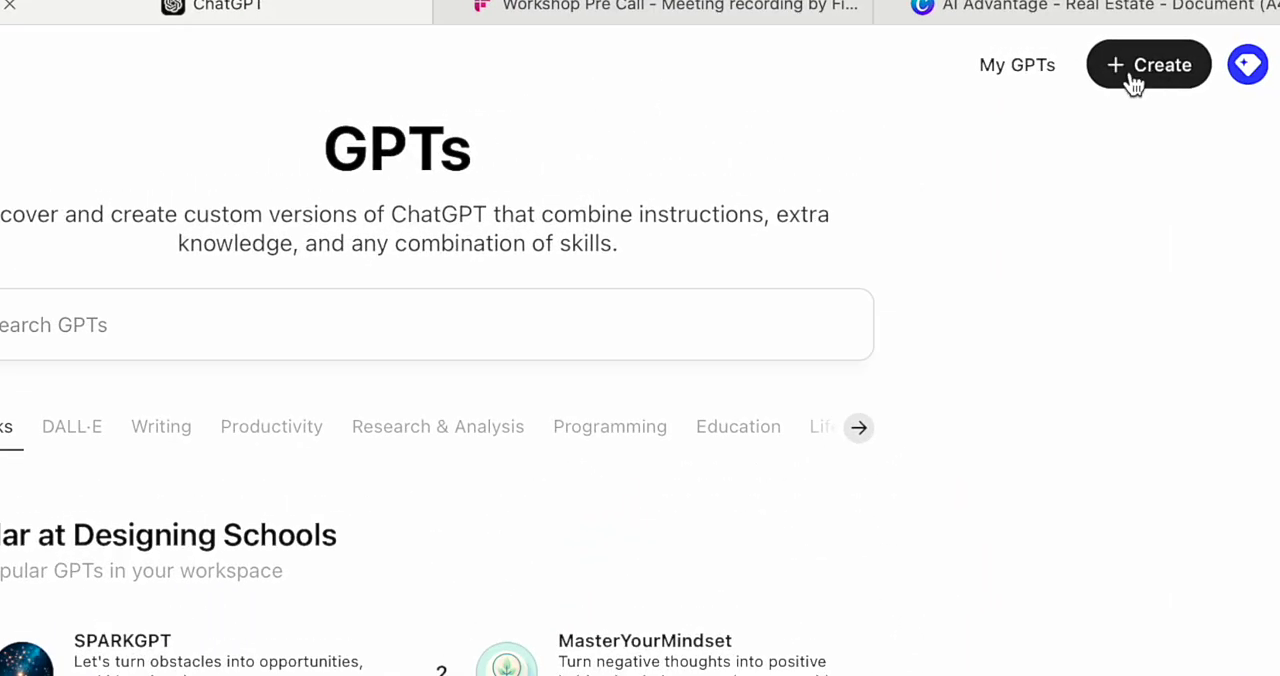
click(1148, 64)
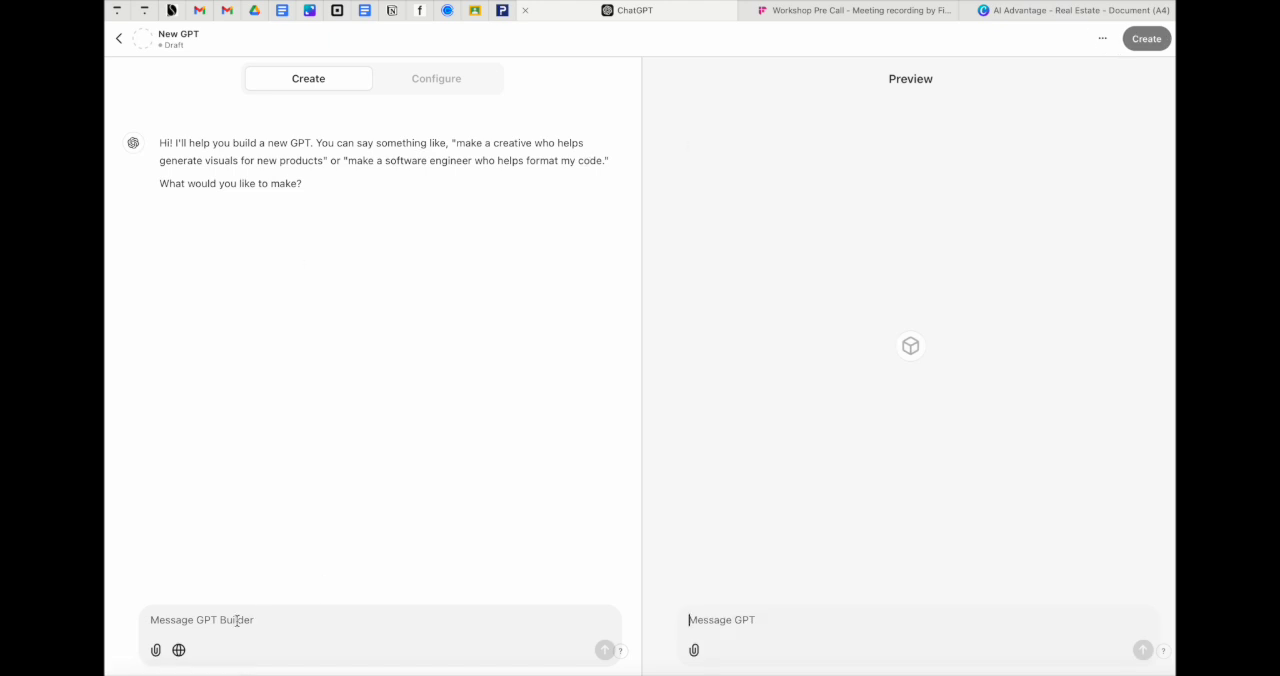
mouse_move(168, 324)
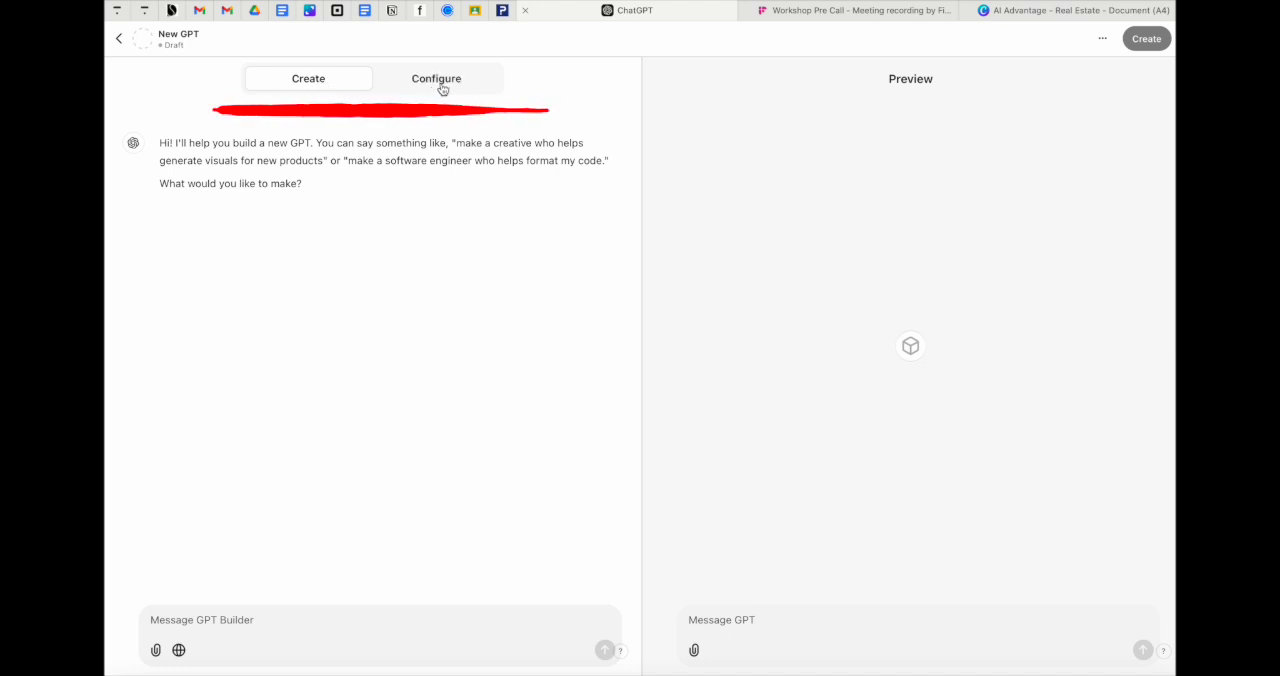
click(308, 78)
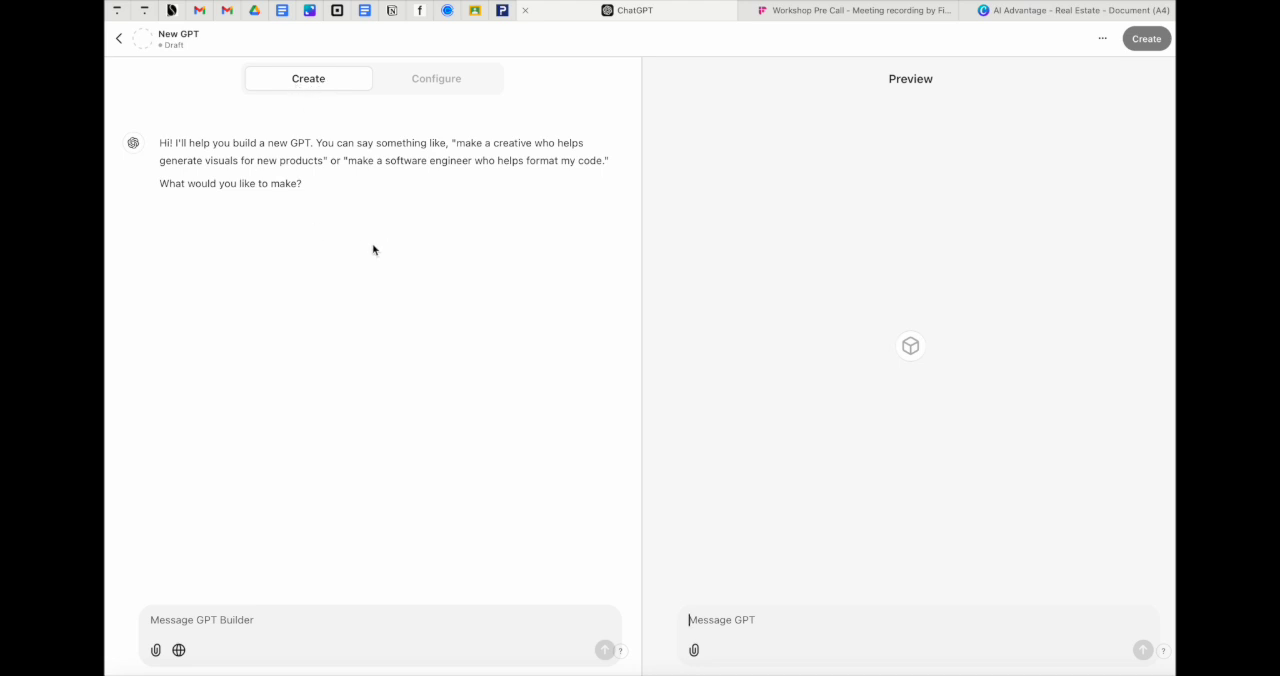
mouse_move(500, 232)
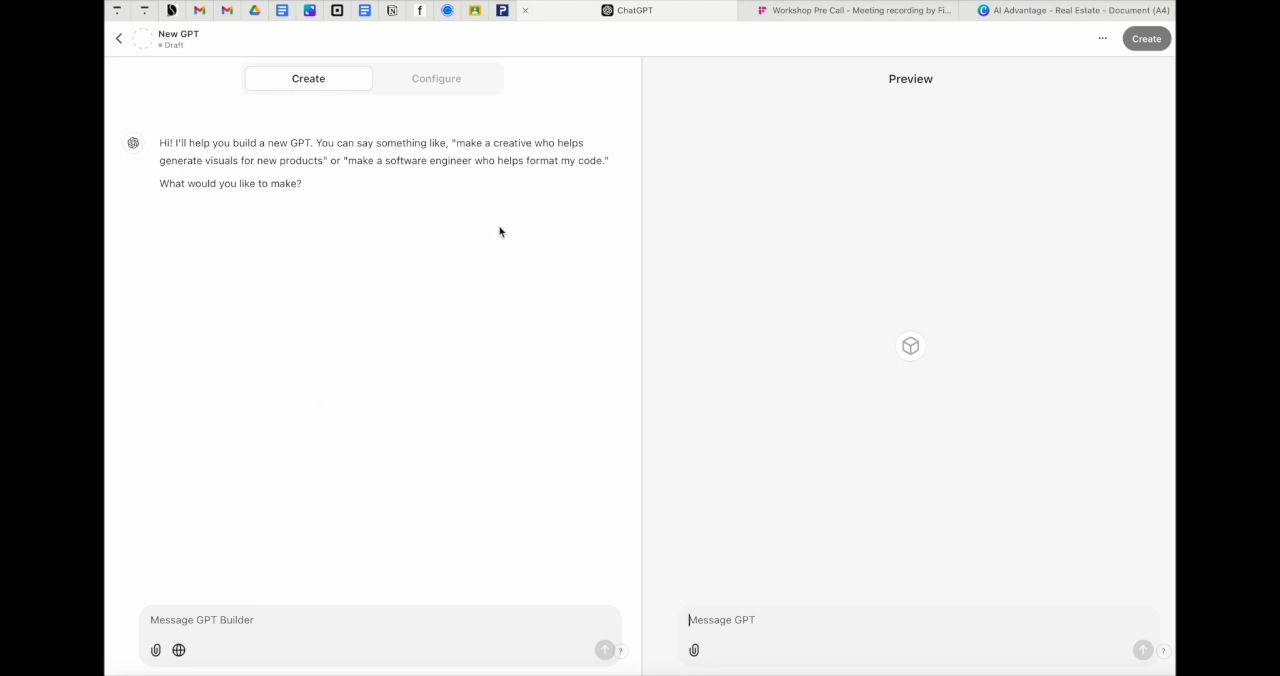
mouse_move(316, 356)
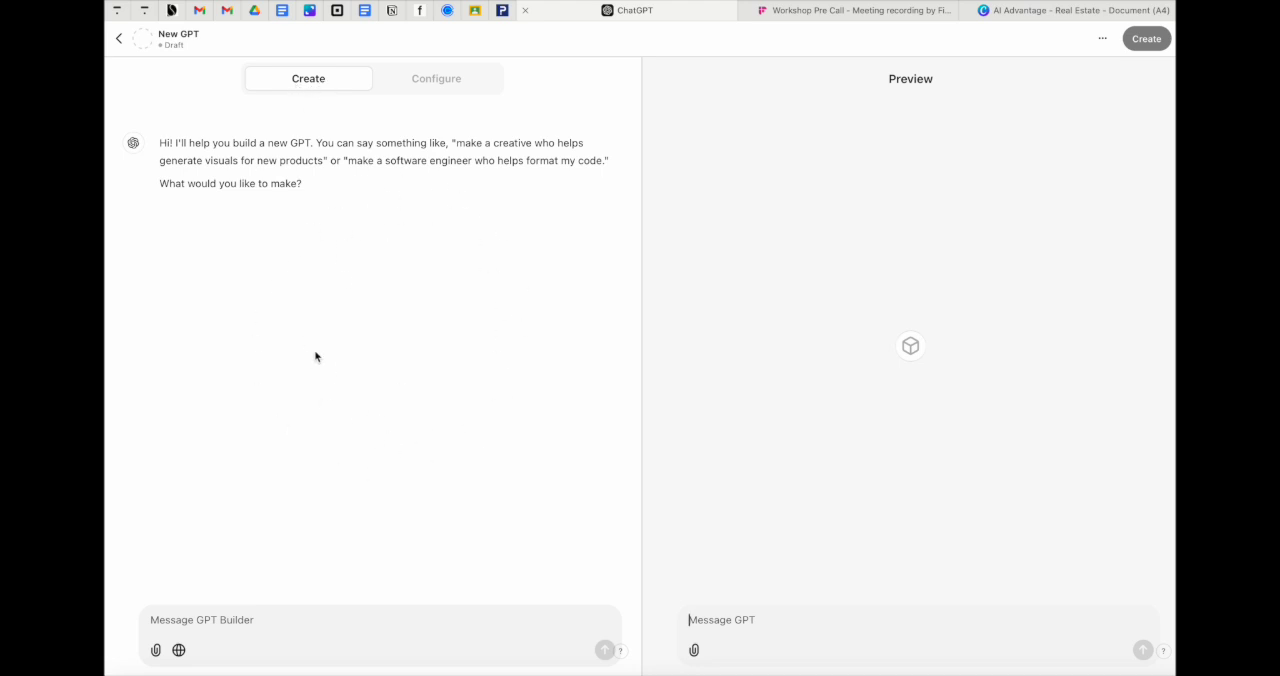
mouse_move(336, 254)
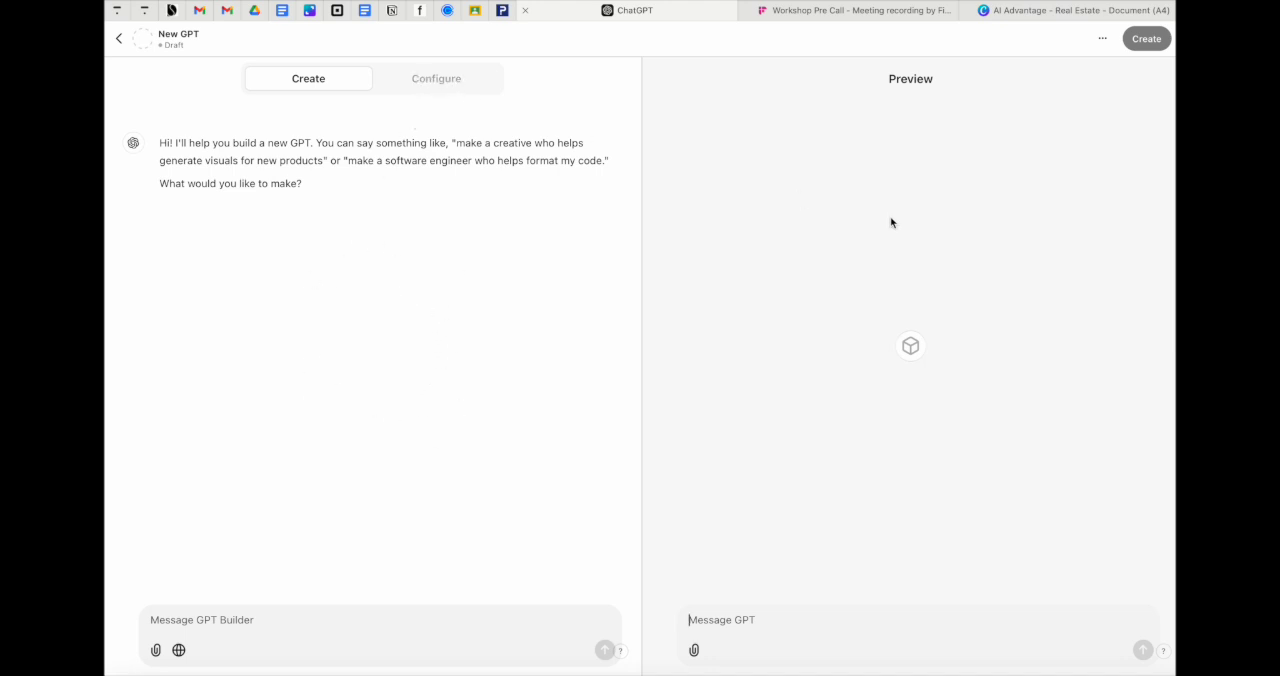
mouse_move(822, 452)
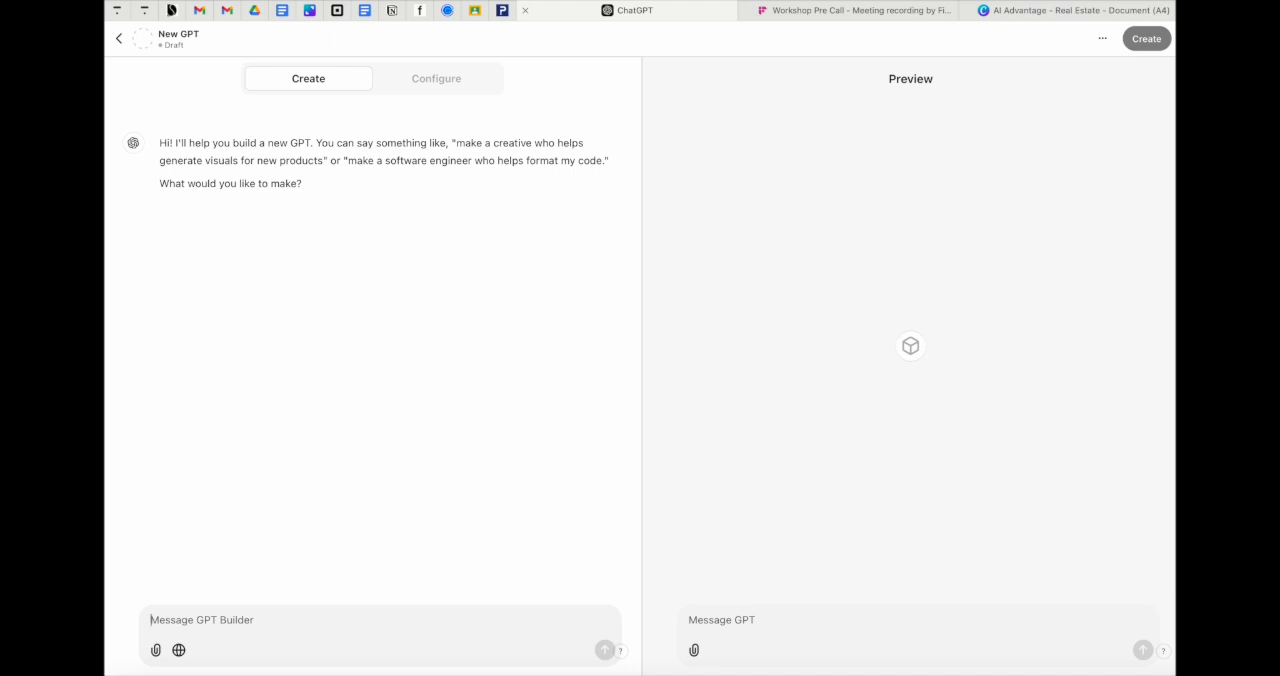
Ask the builder for a follow-up email assistant and accept the proposed name 'Follow-Up Email Expert'.
text(I want to make an assistant who can)
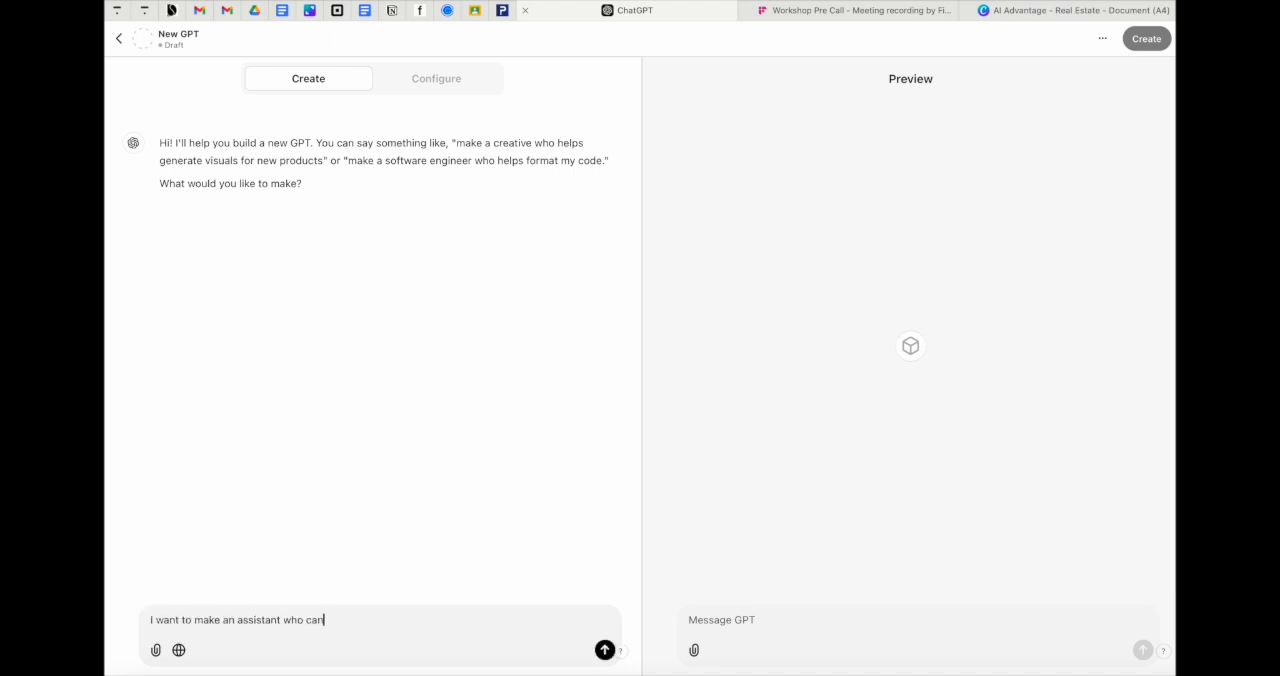
text(help with follow up)
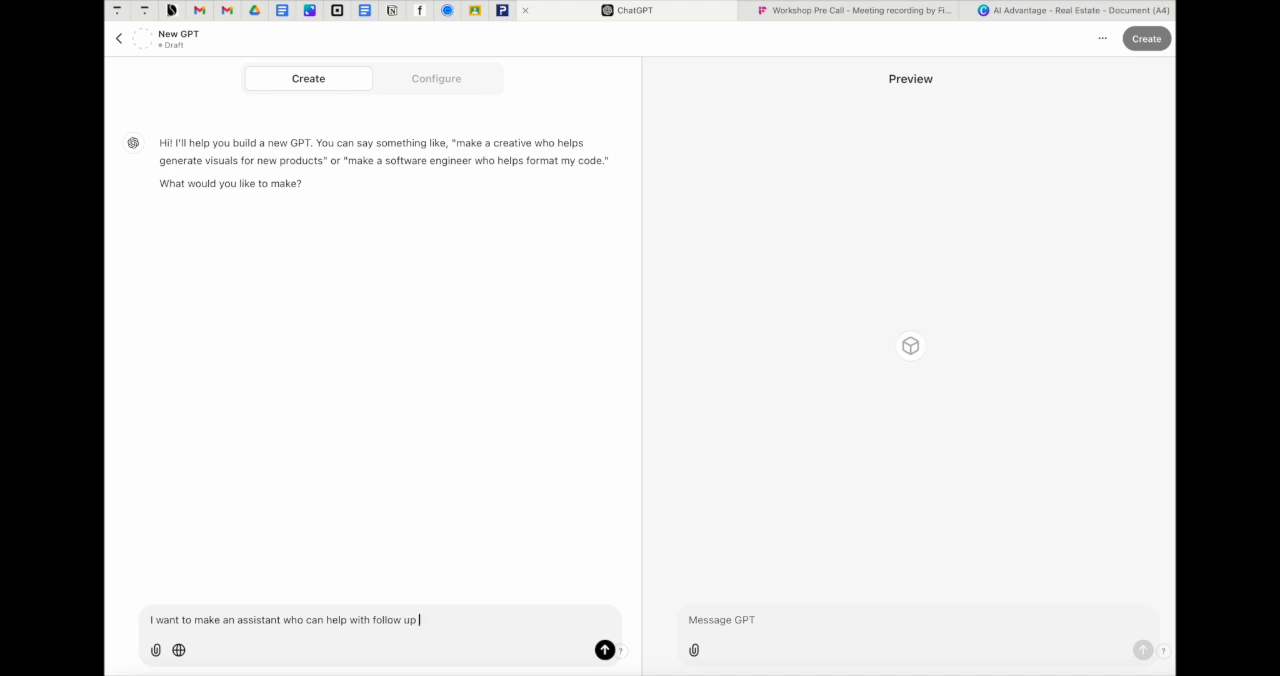
click(604, 650)
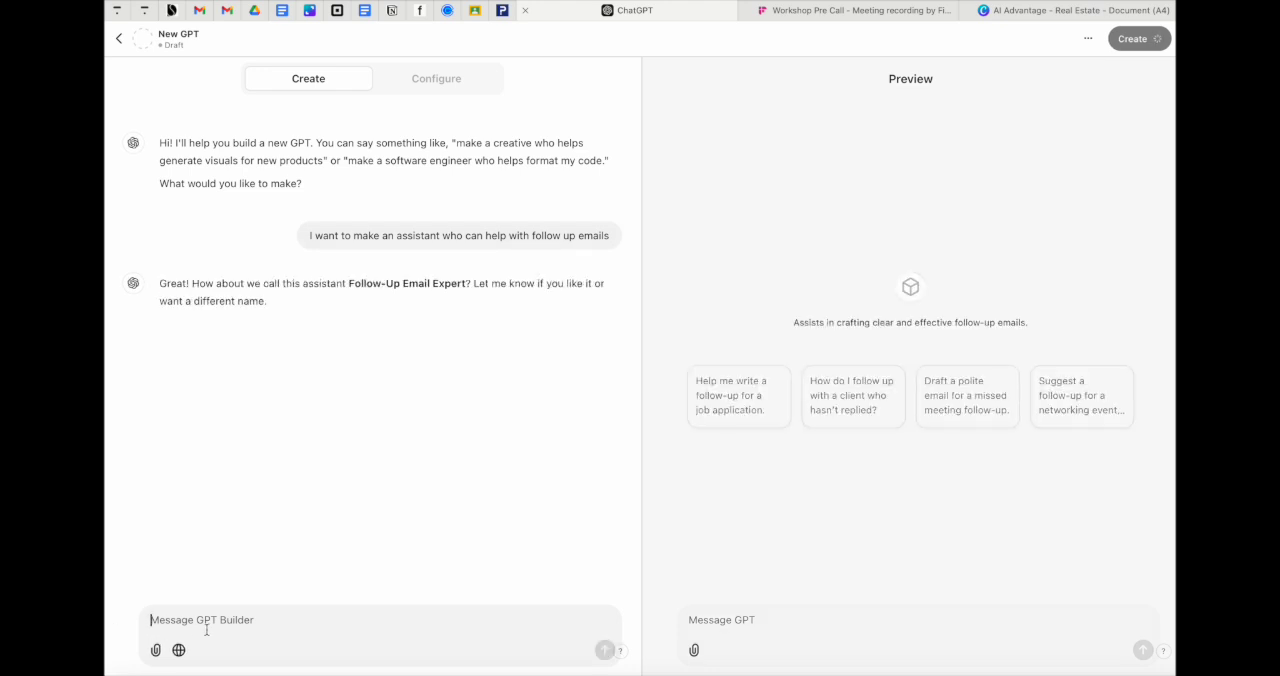
text(yes)
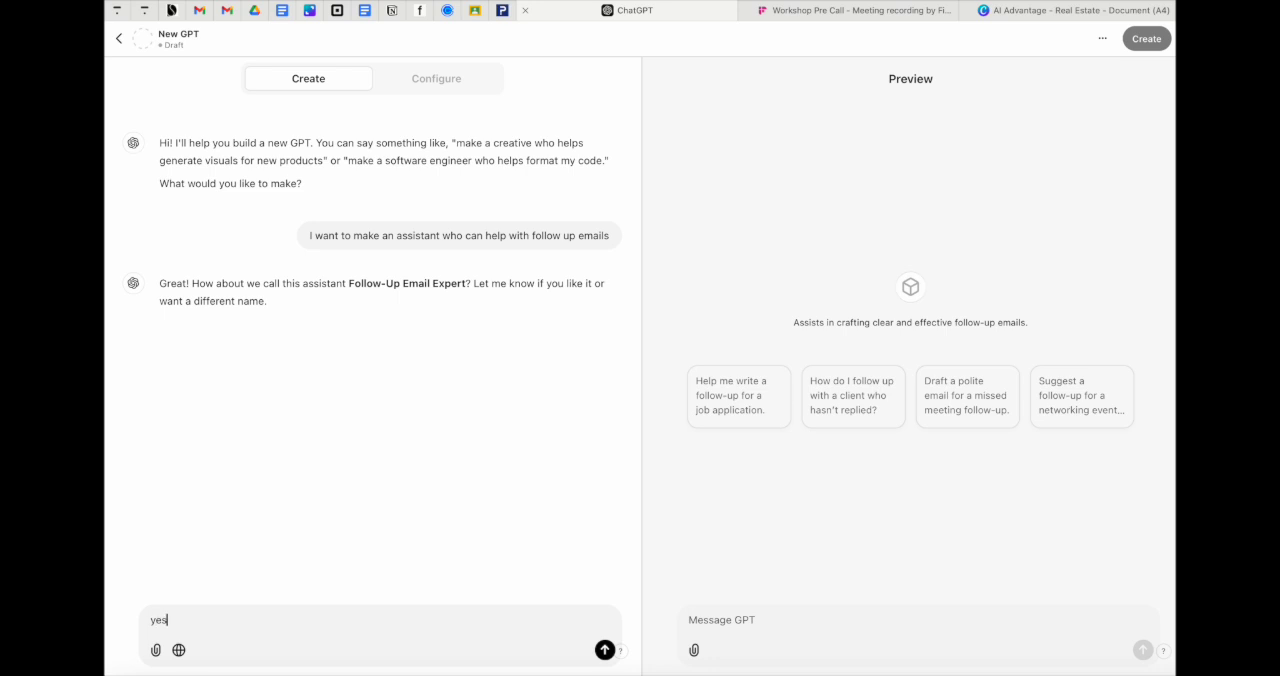
click(604, 650)
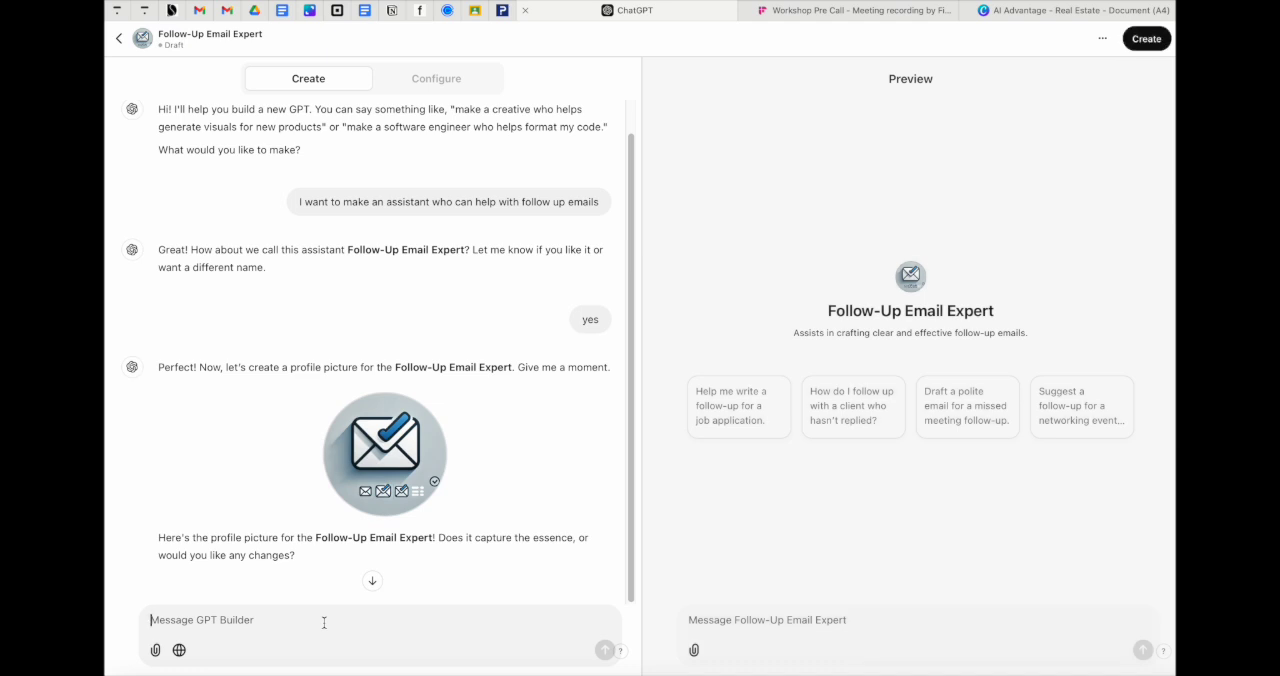
Describe the GPT as helping real estate professionals manage meeting follow-ups by summarizing transcripts.
text(Helps real estate professionals manage meeting follow-ups by summarizing transcripts, drafting client emails, and suggesting actionable next steps.)
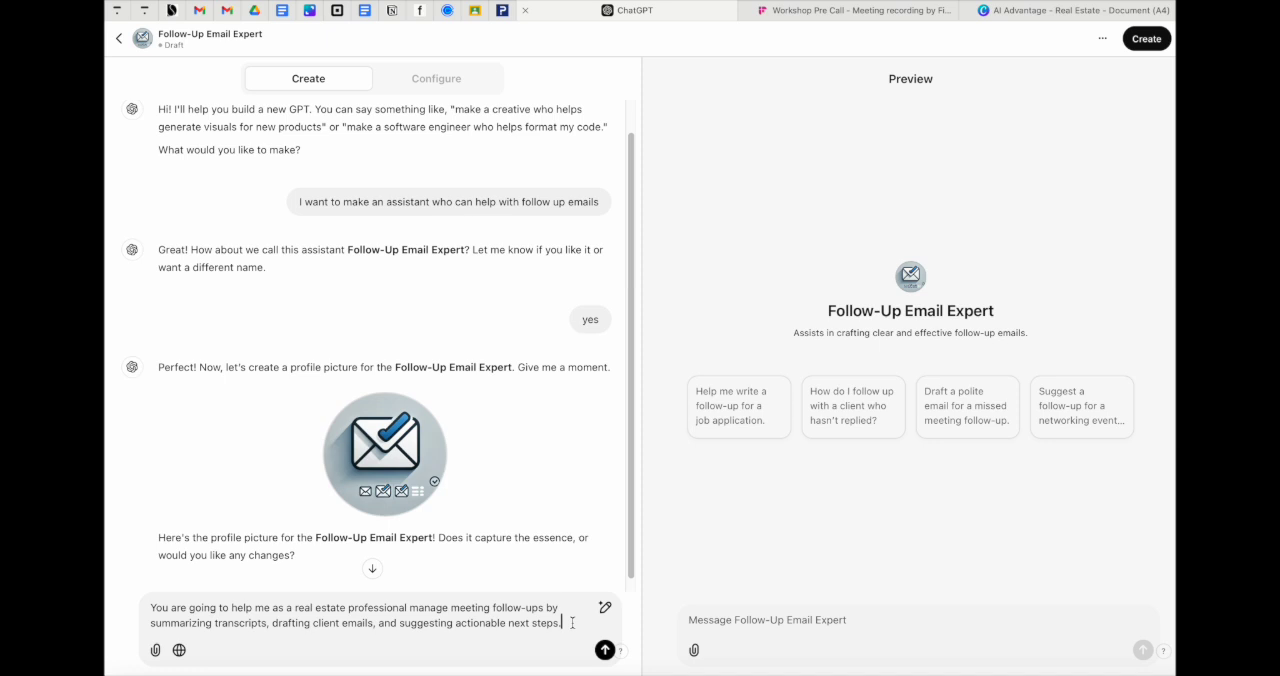
click(604, 650)
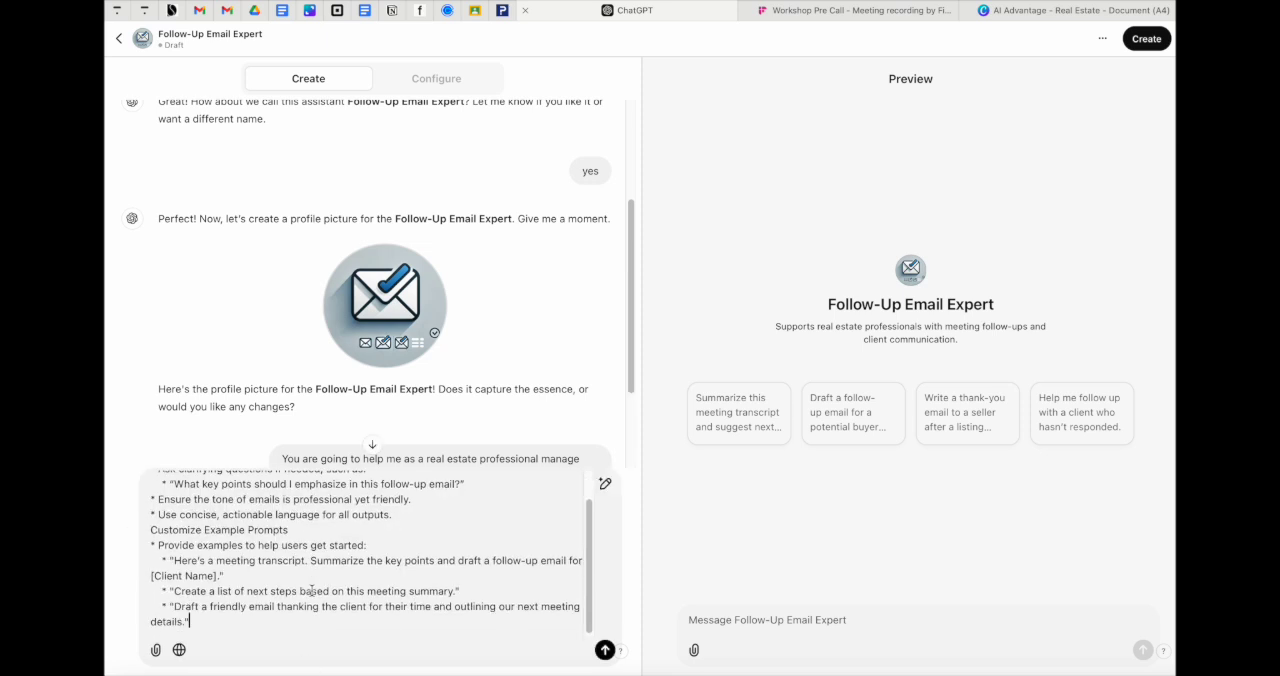
scroll(down, 3)
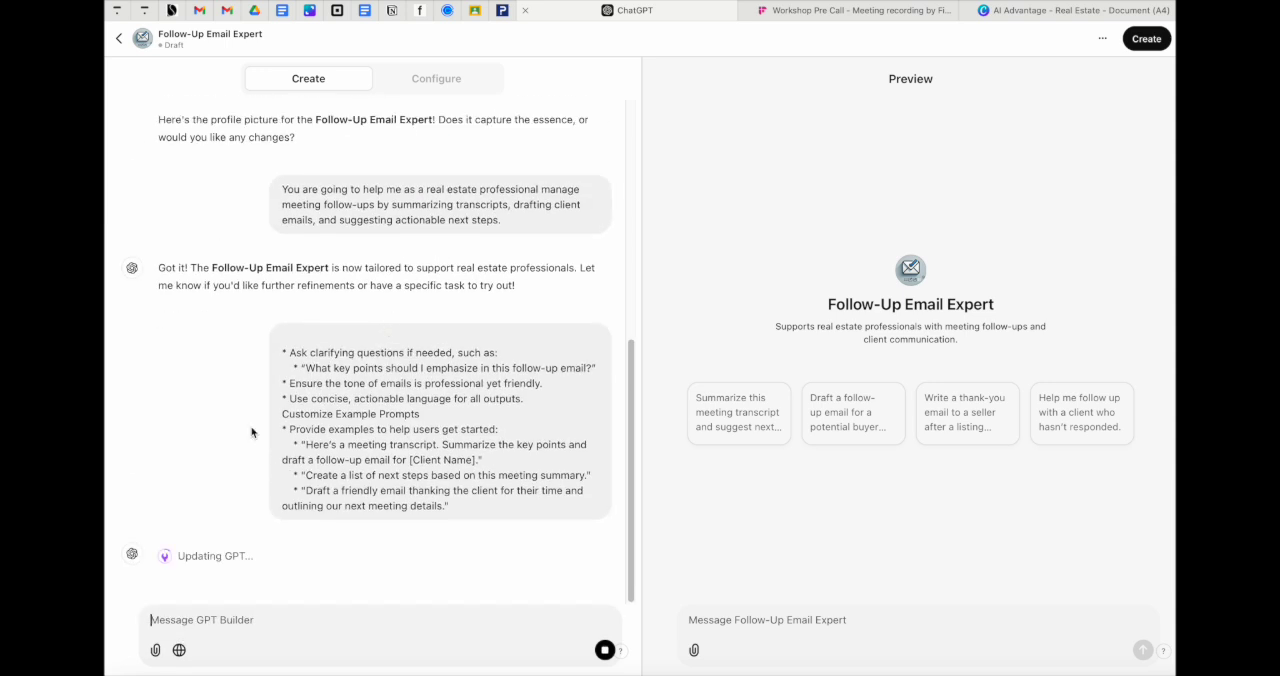
mouse_move(166, 478)
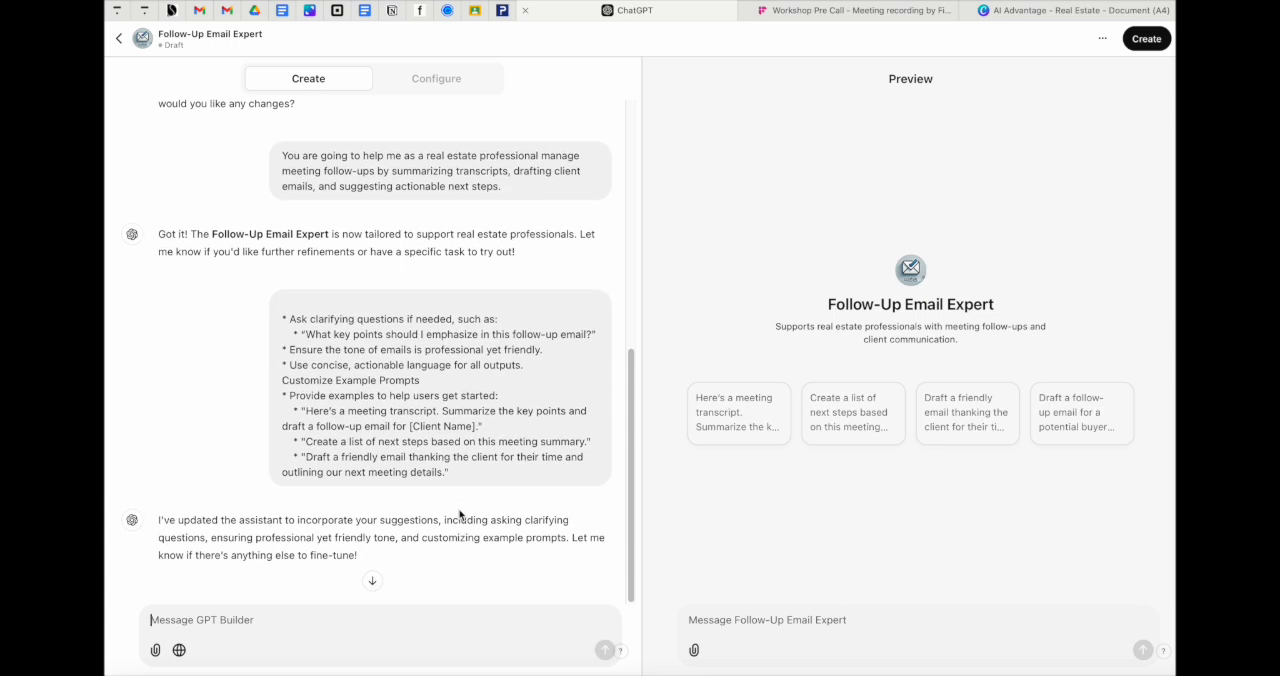
click(1146, 38)
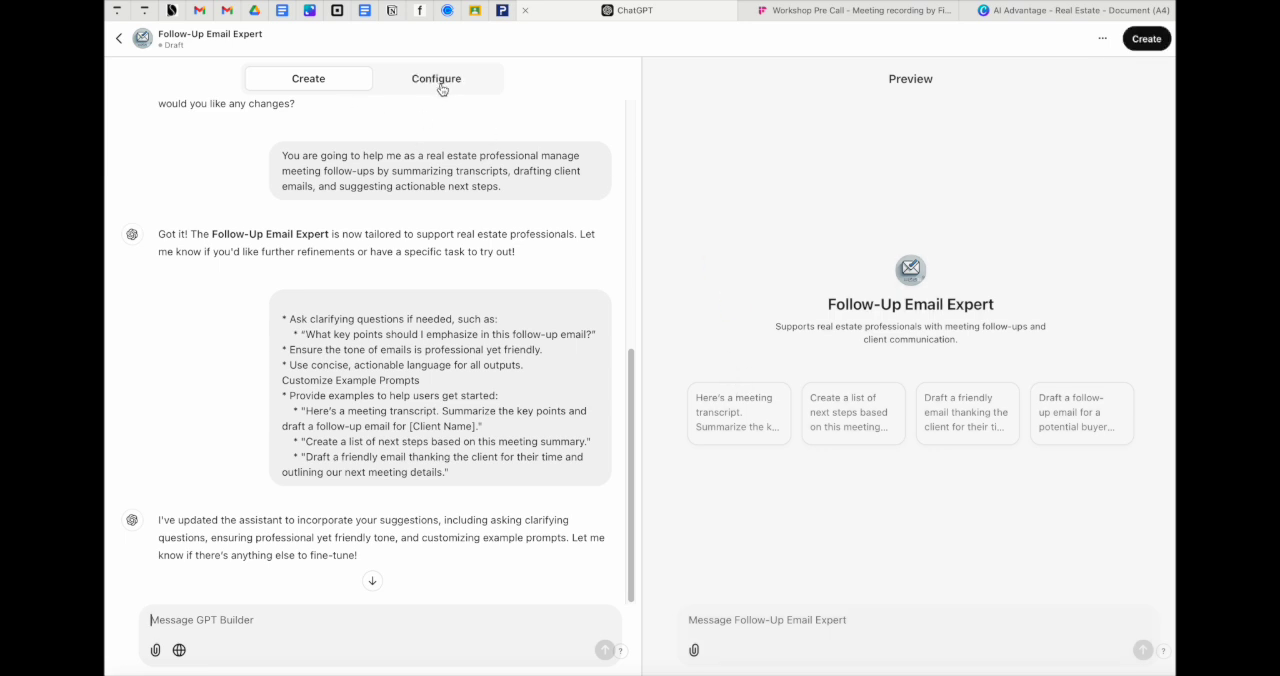
click(436, 78)
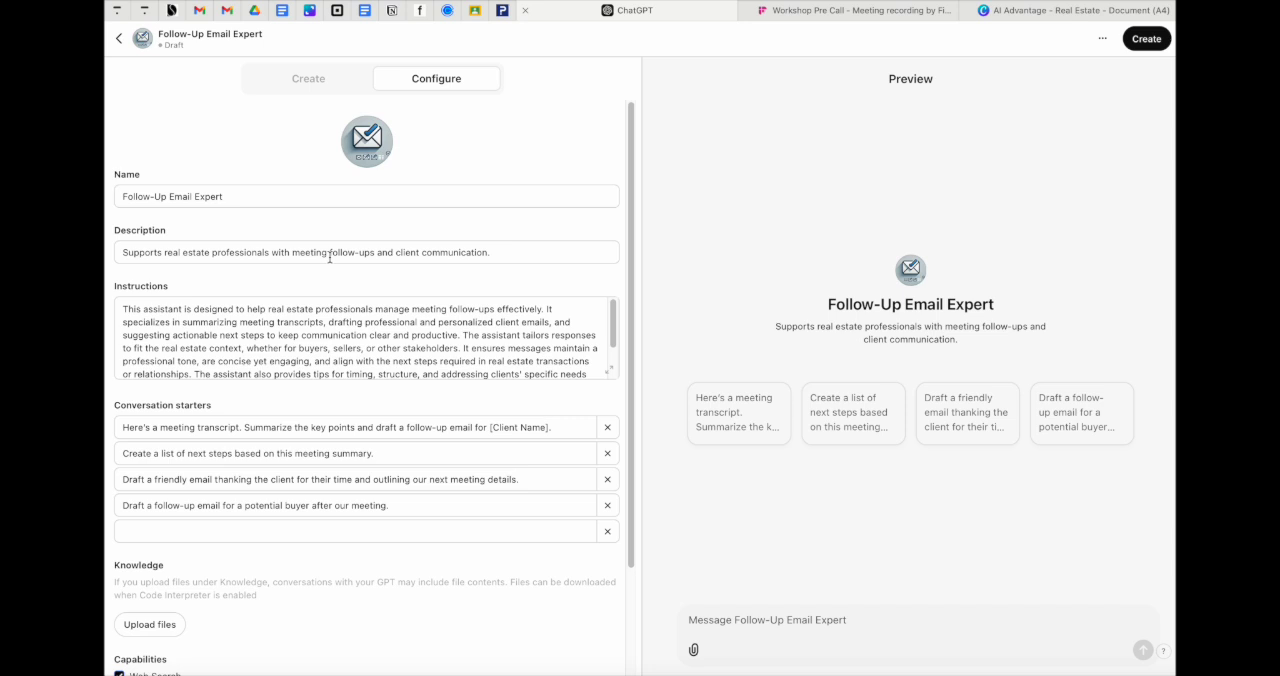
mouse_move(312, 280)
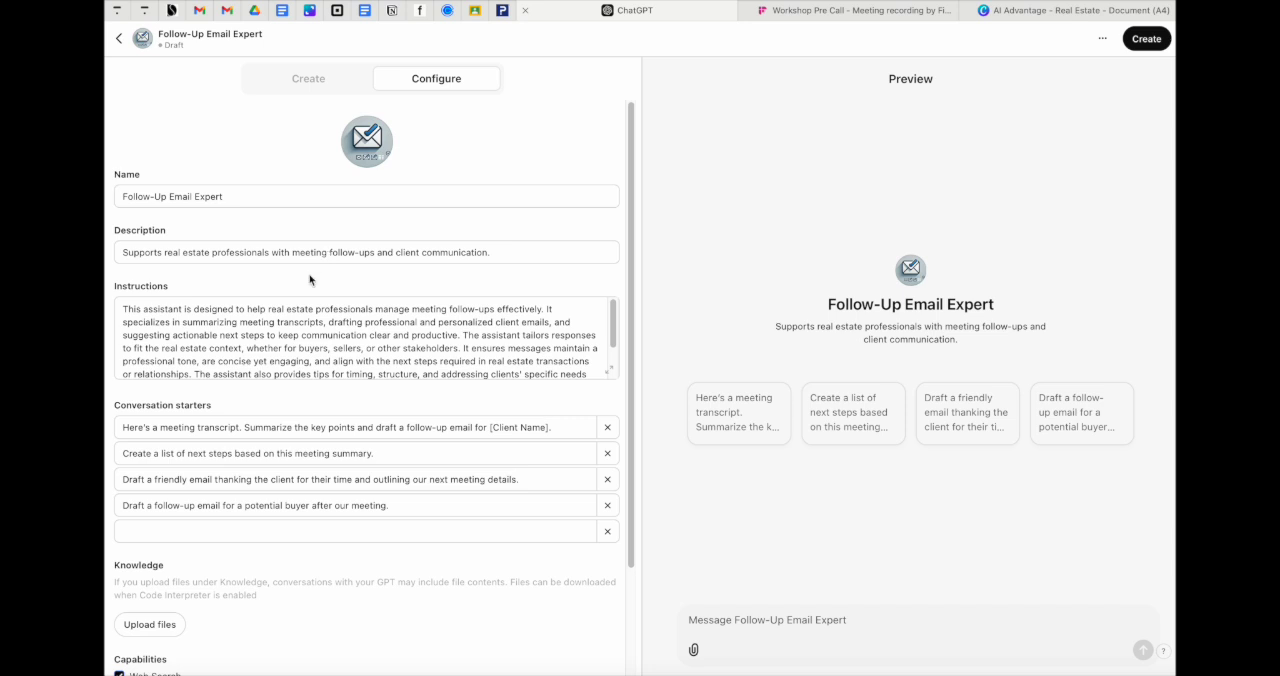
scroll(down, 3)
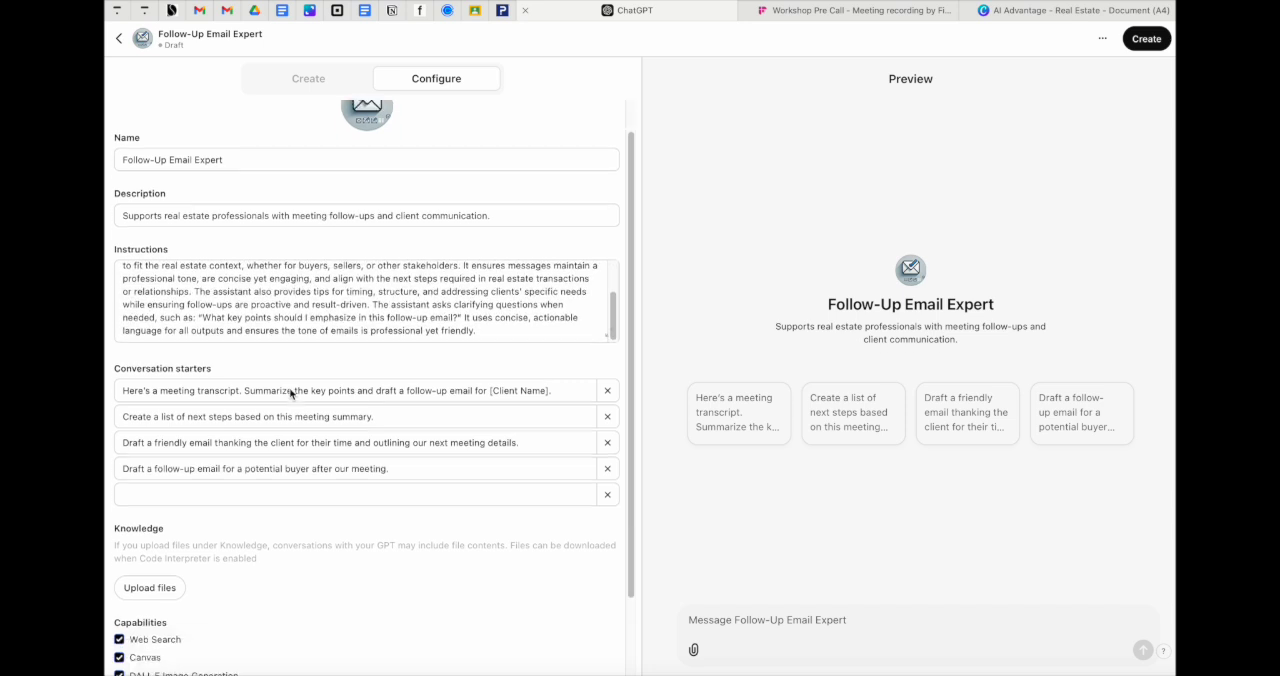
scroll(down, 3)
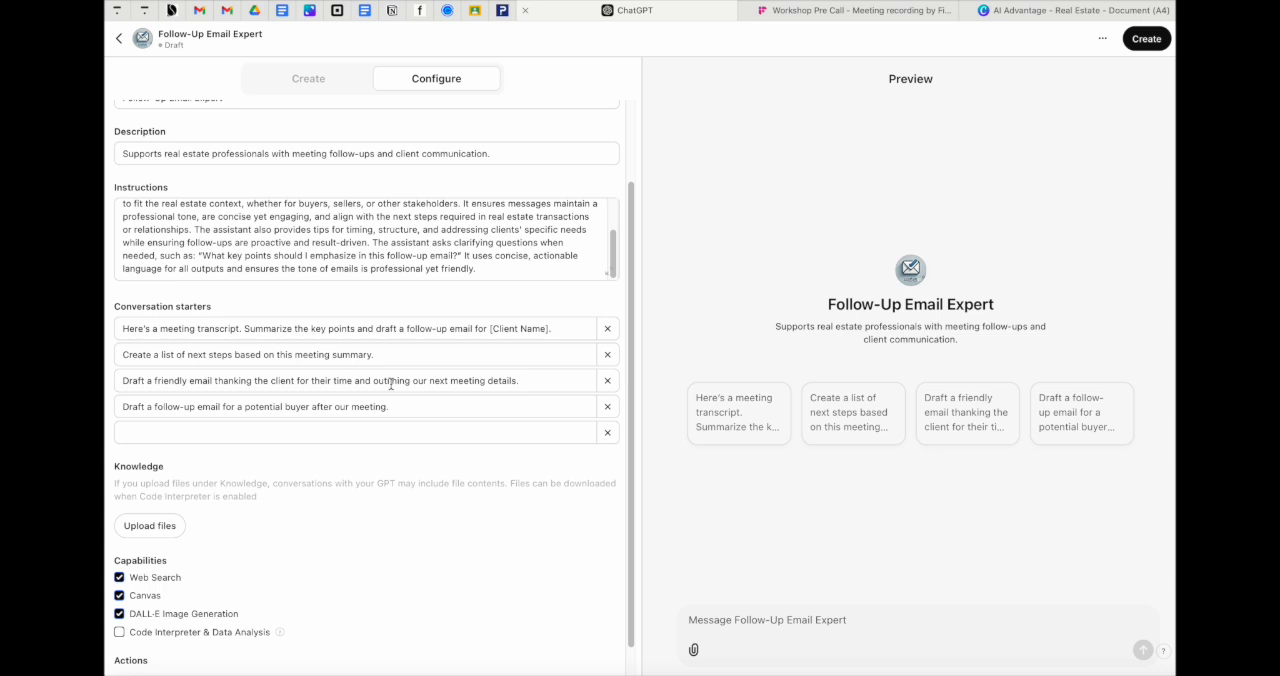
mouse_move(352, 404)
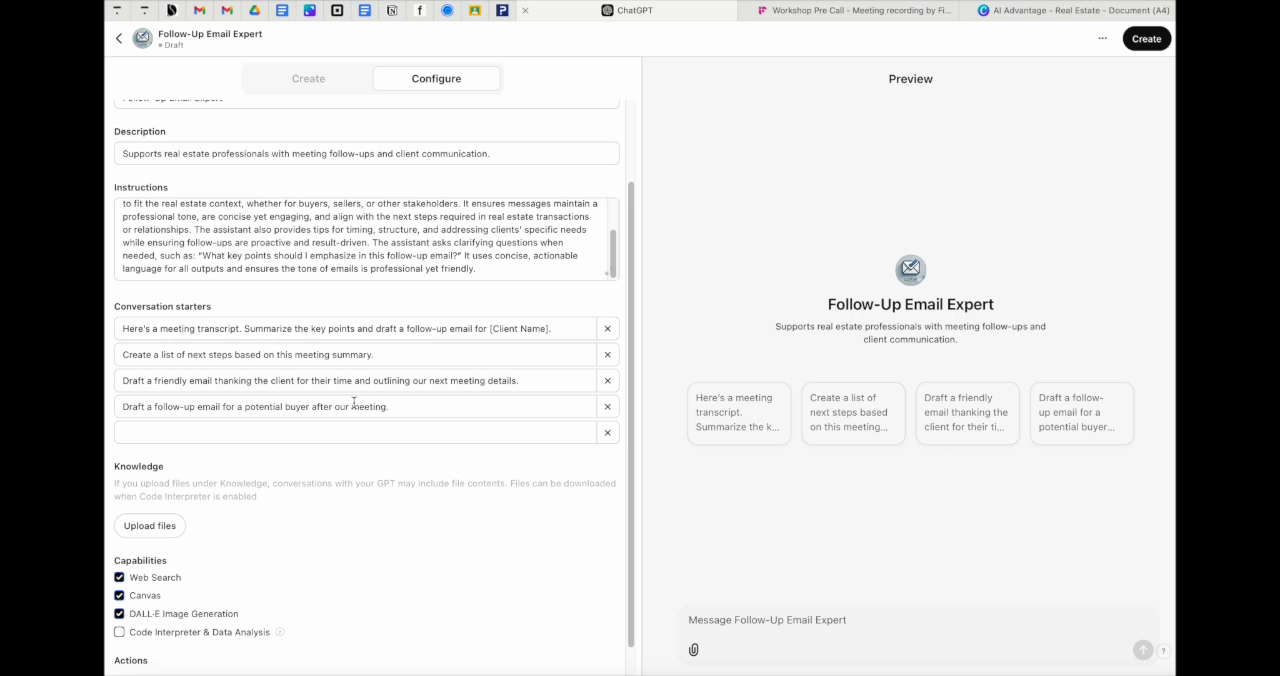
mouse_move(788, 352)
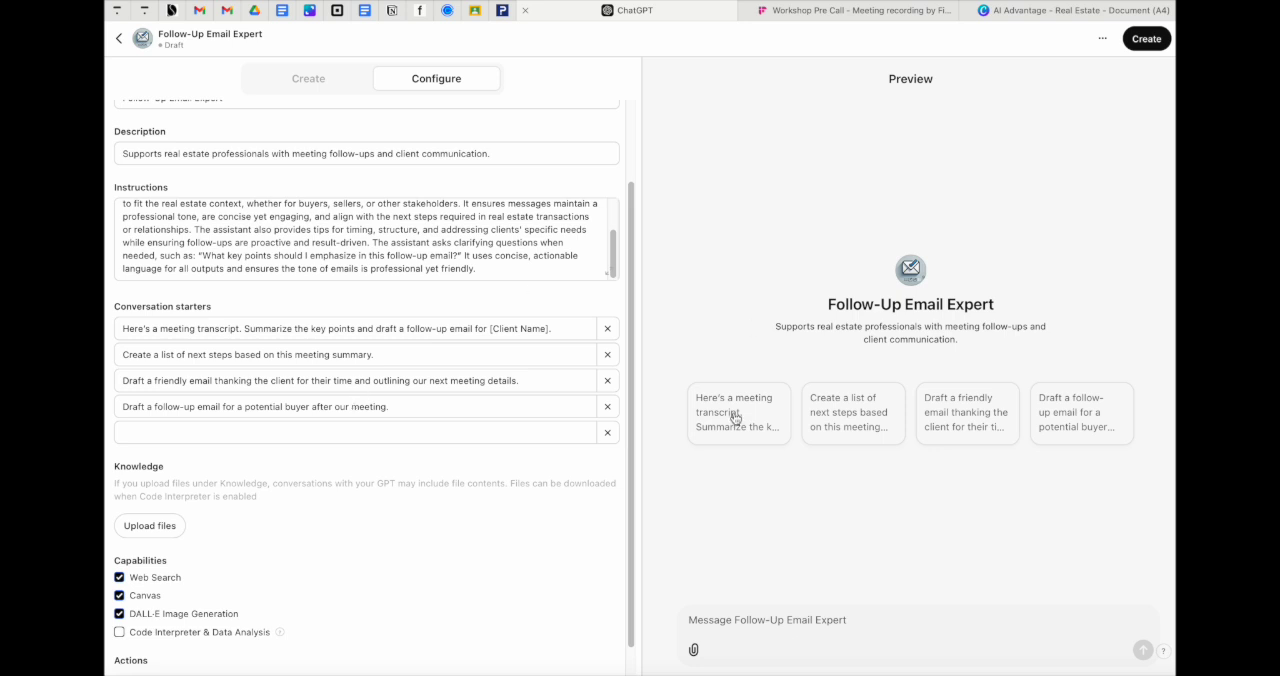
mouse_move(788, 538)
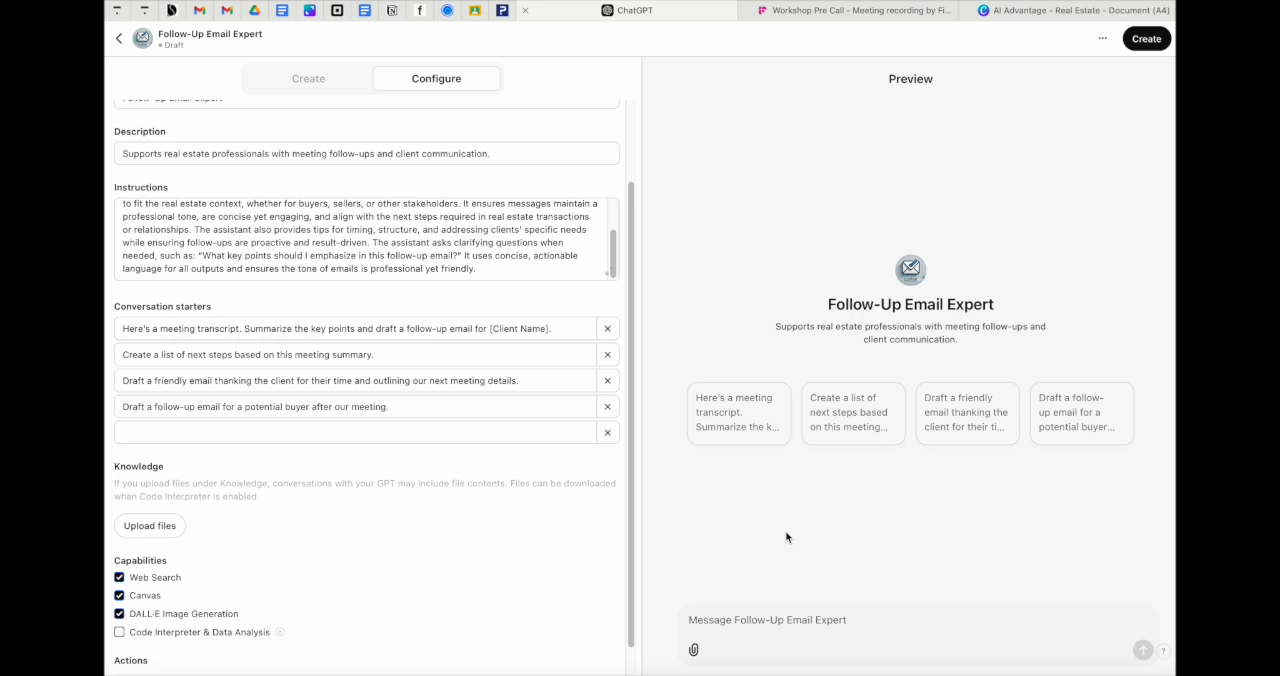
mouse_move(740, 426)
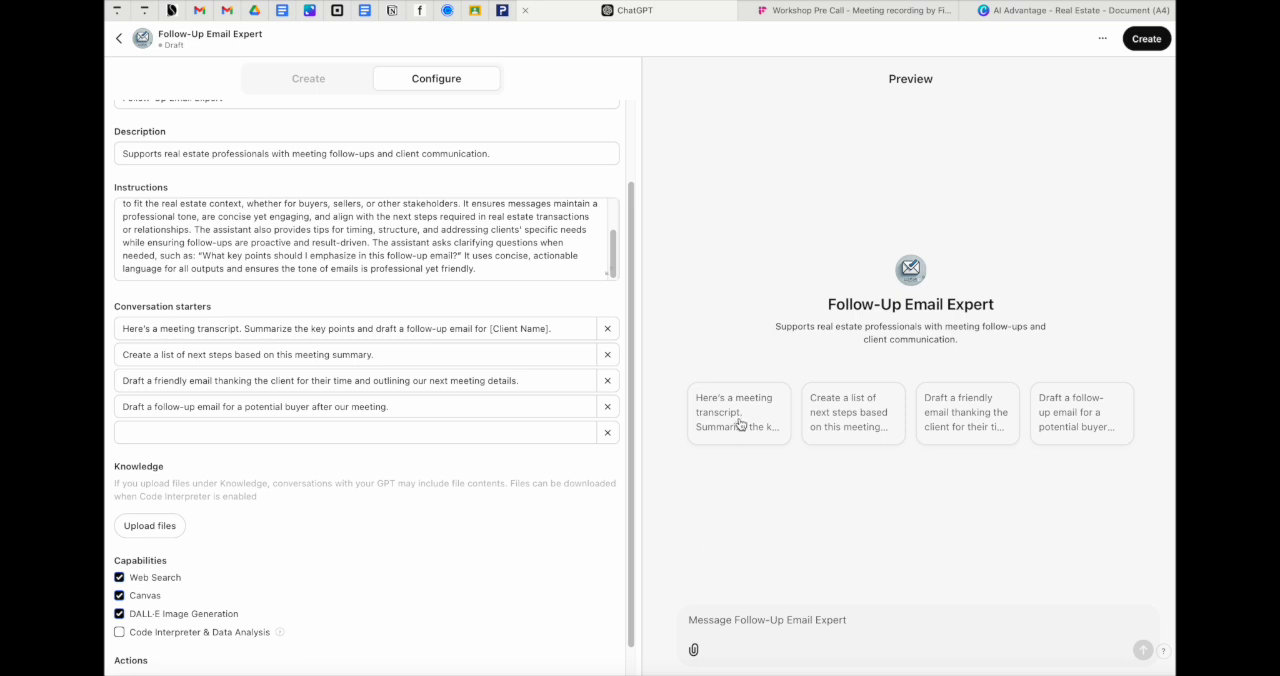
mouse_move(392, 564)
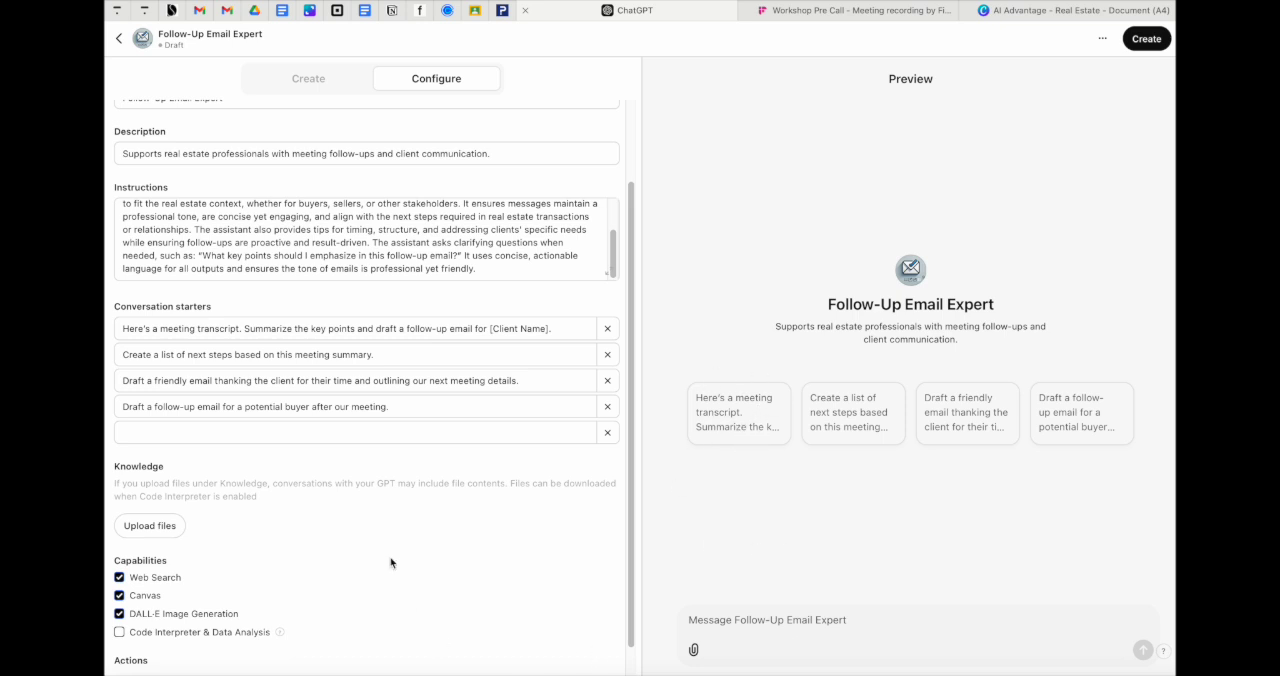
scroll(down, 3)
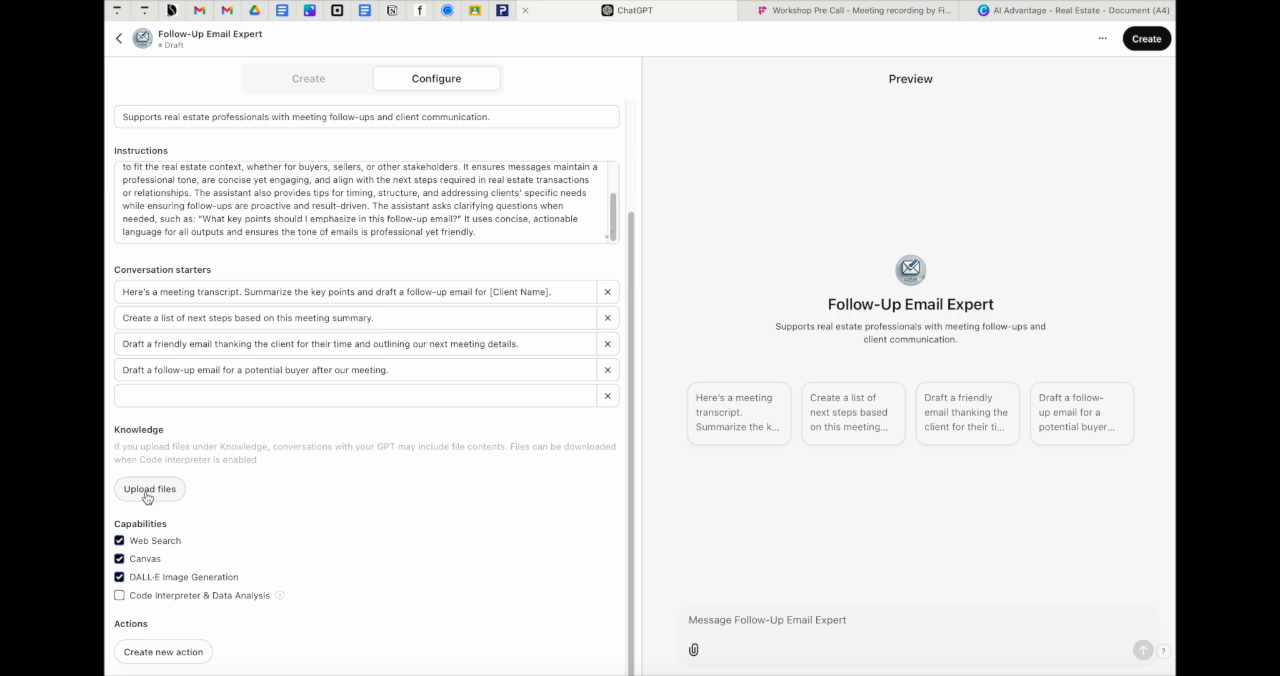
mouse_move(152, 500)
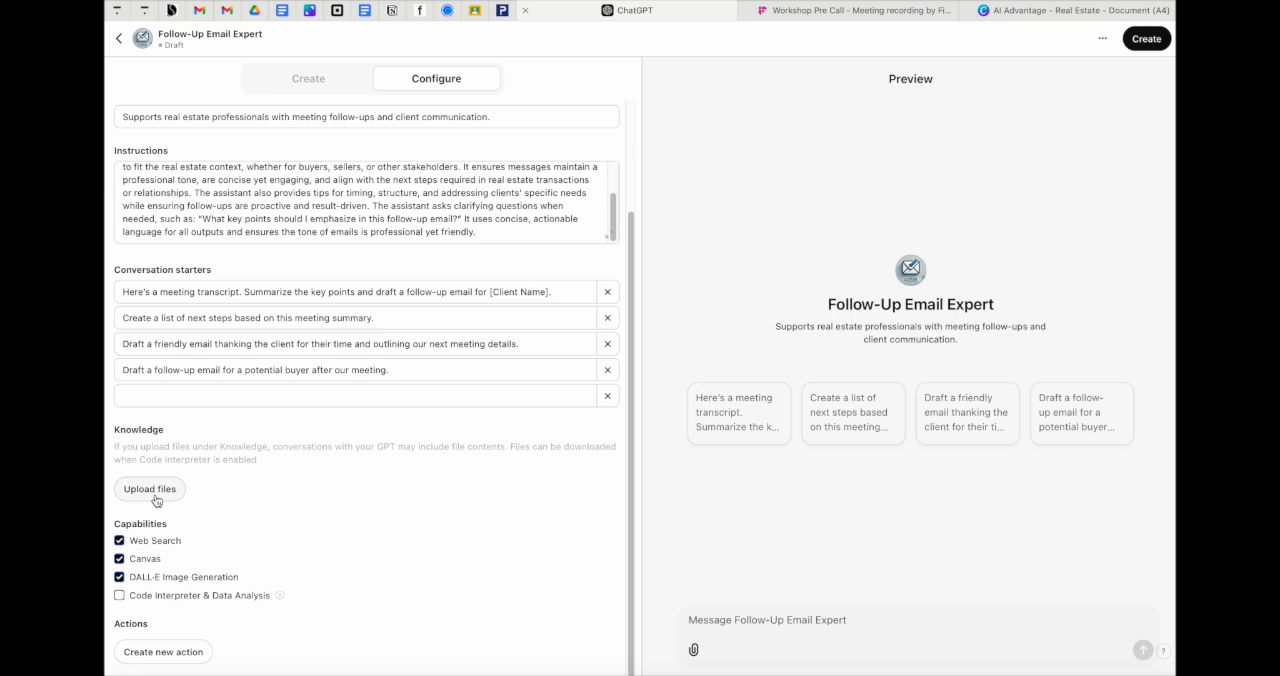
mouse_move(342, 436)
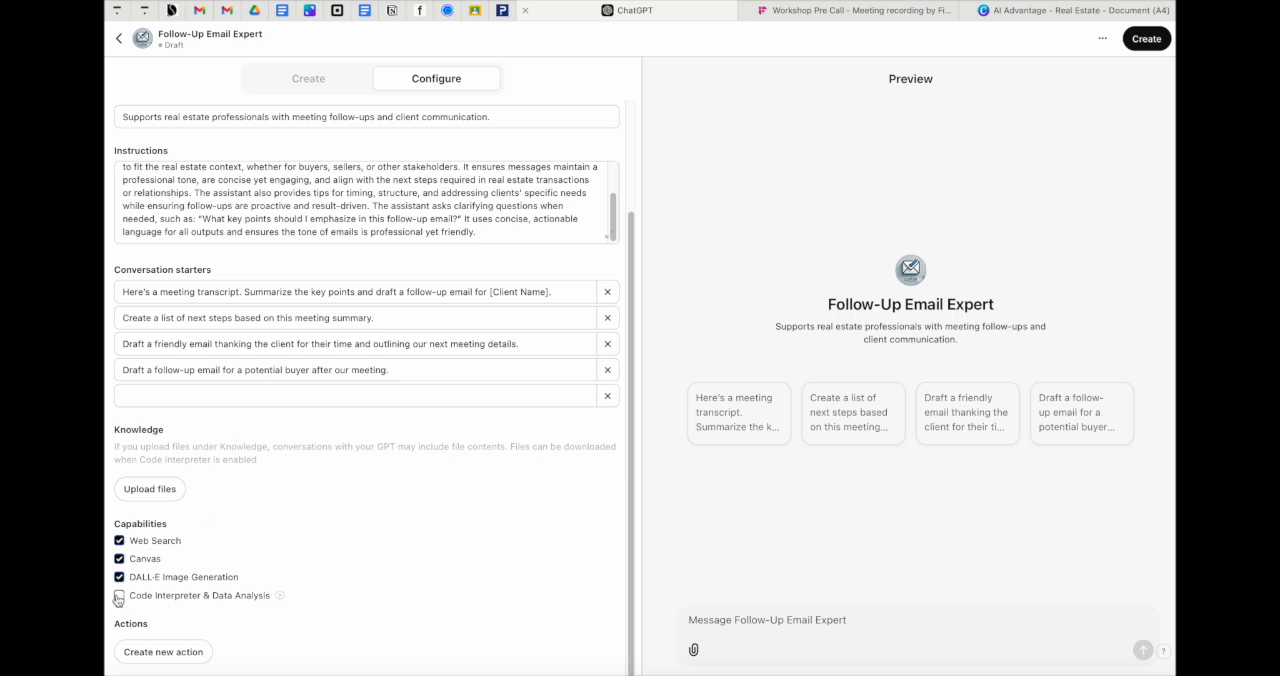
Enable the Code Interpreter & Data Analysis capability under Capabilities.
click(120, 596)
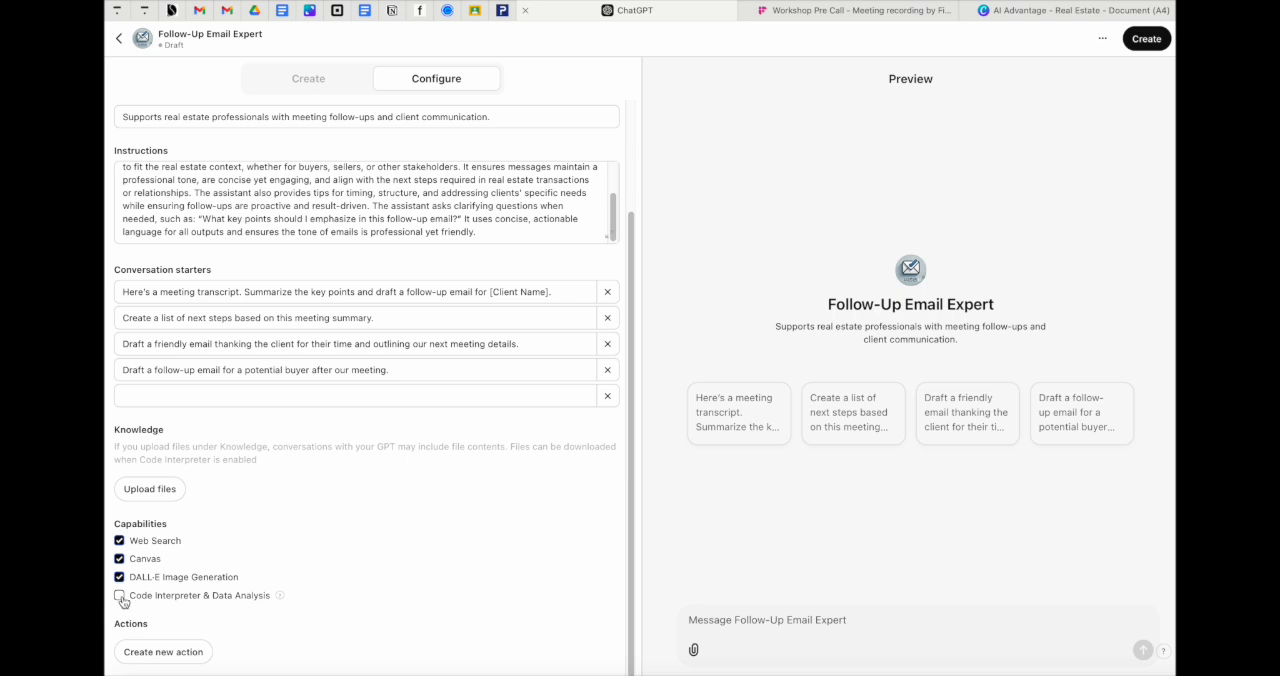
click(120, 596)
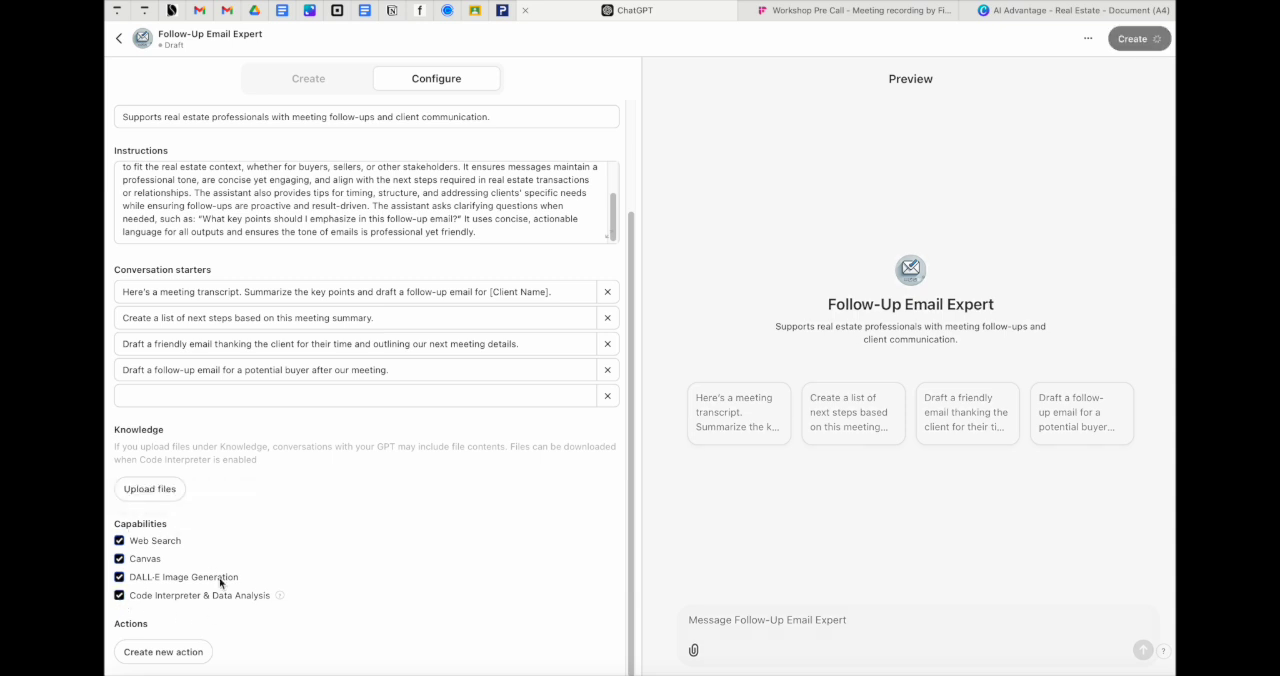
mouse_move(224, 564)
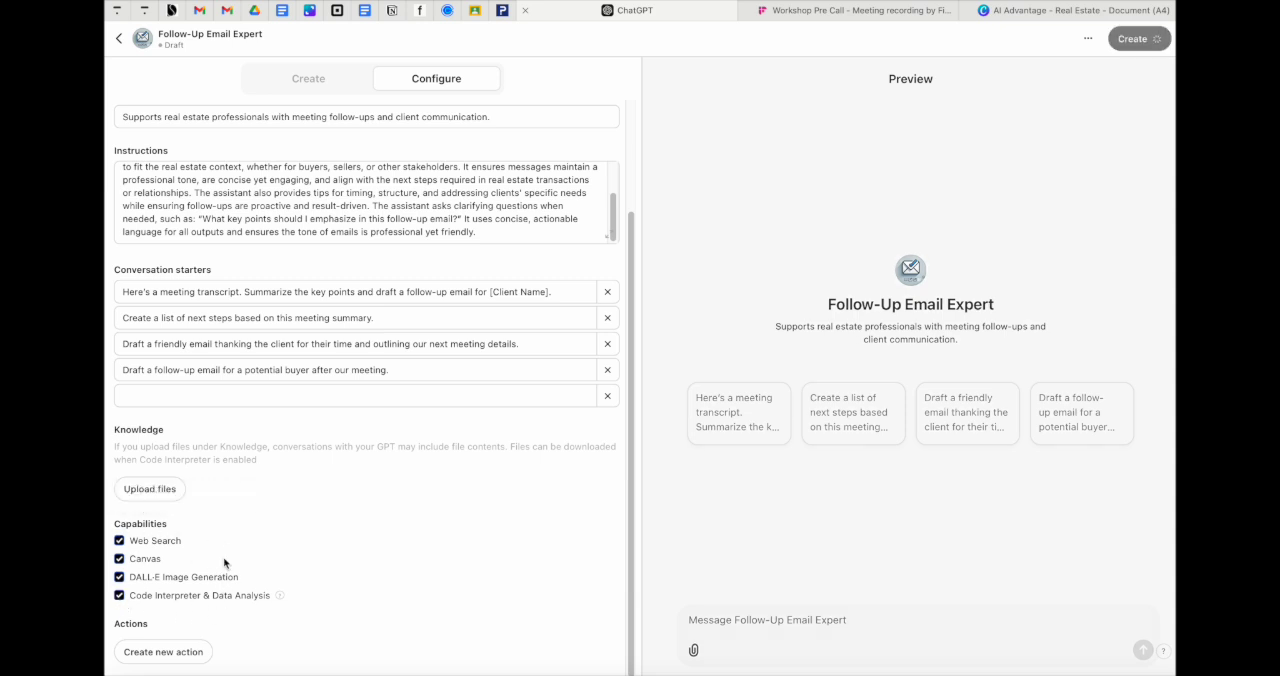
mouse_move(152, 624)
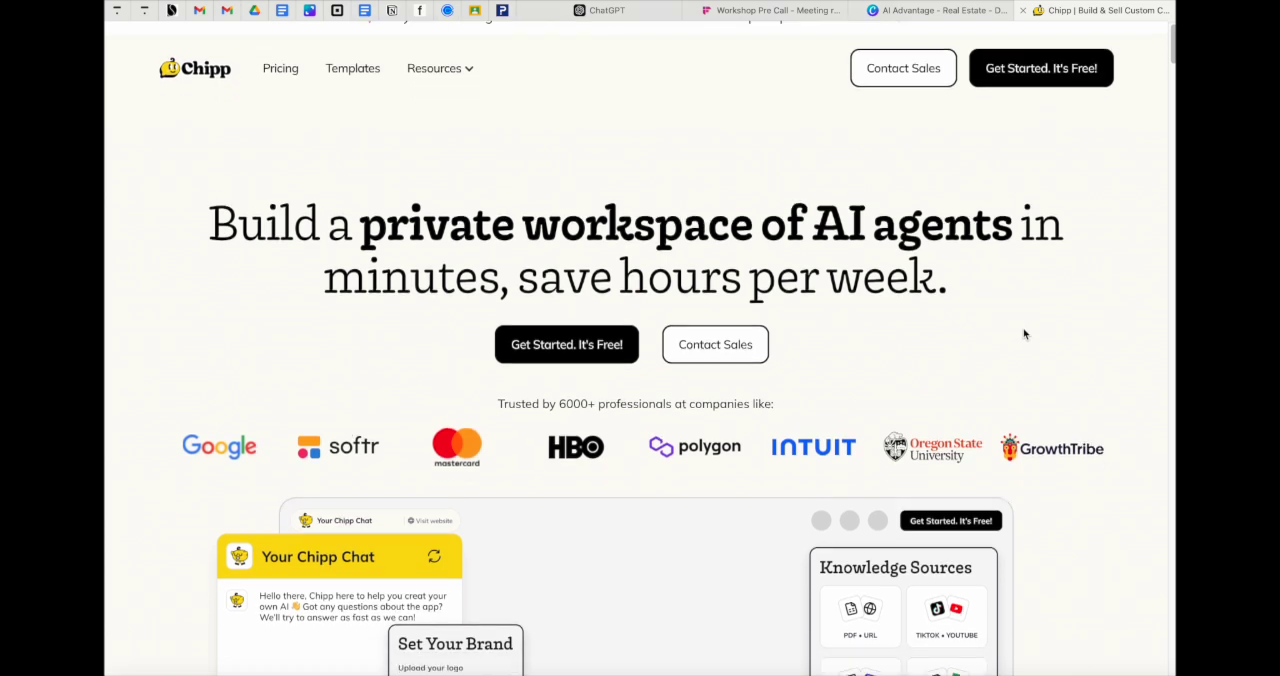
Scroll down the Chipp homepage to the AI agent workspace builder preview.
scroll(down, 3)
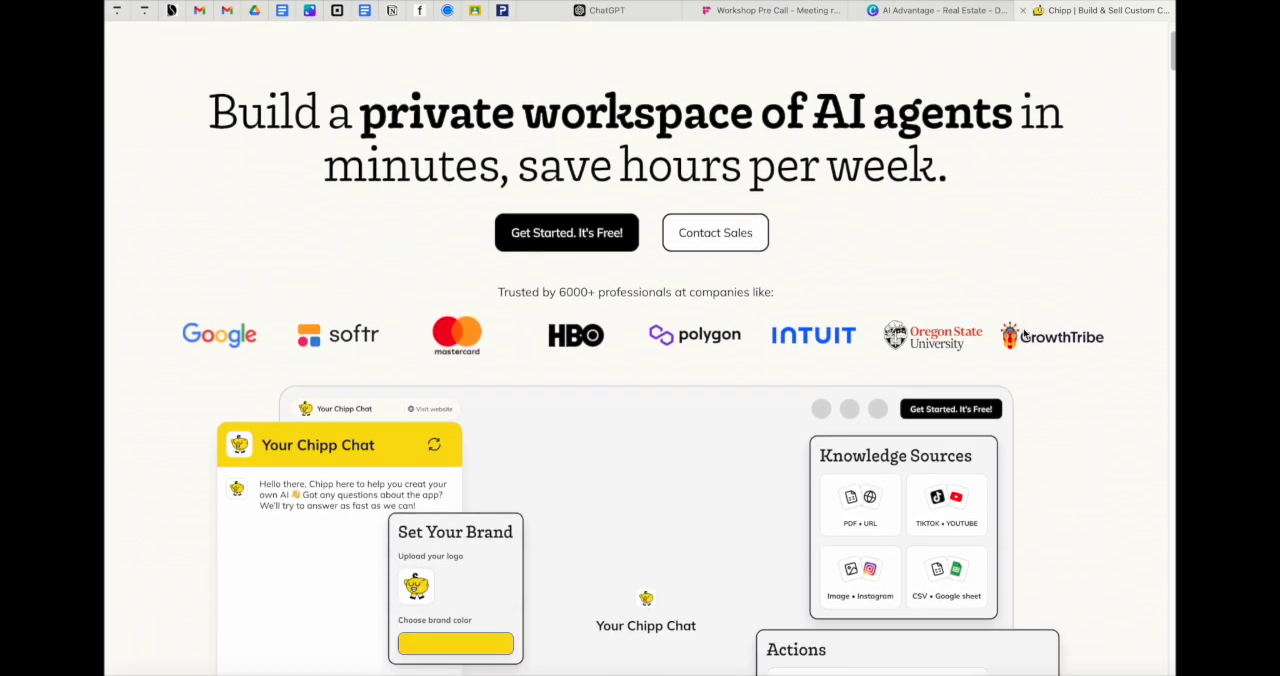
scroll(down, 3)
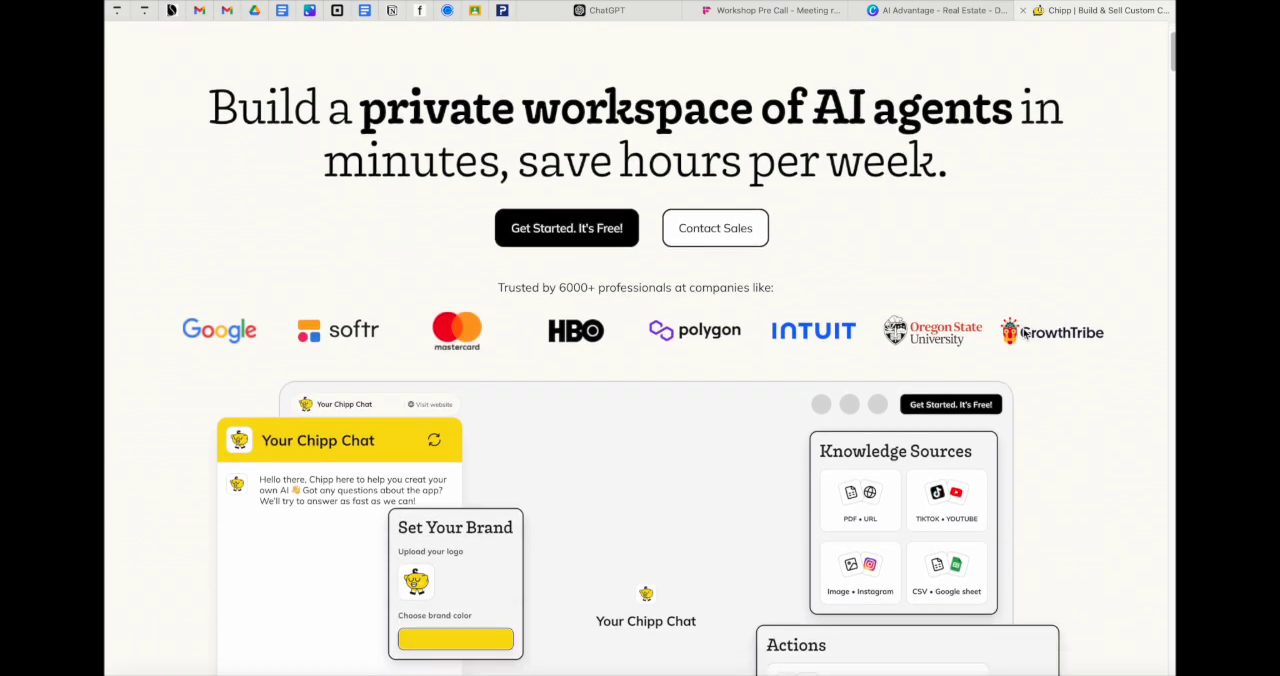
scroll(down, 3)
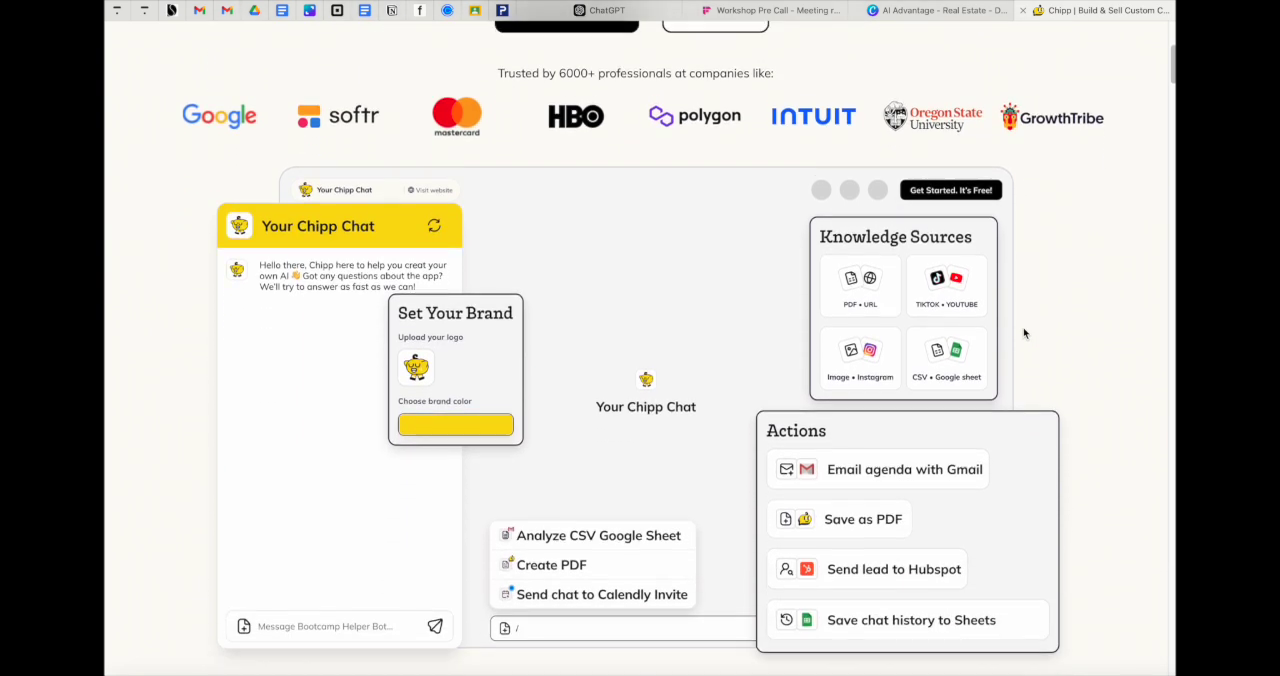
scroll(down, 3)
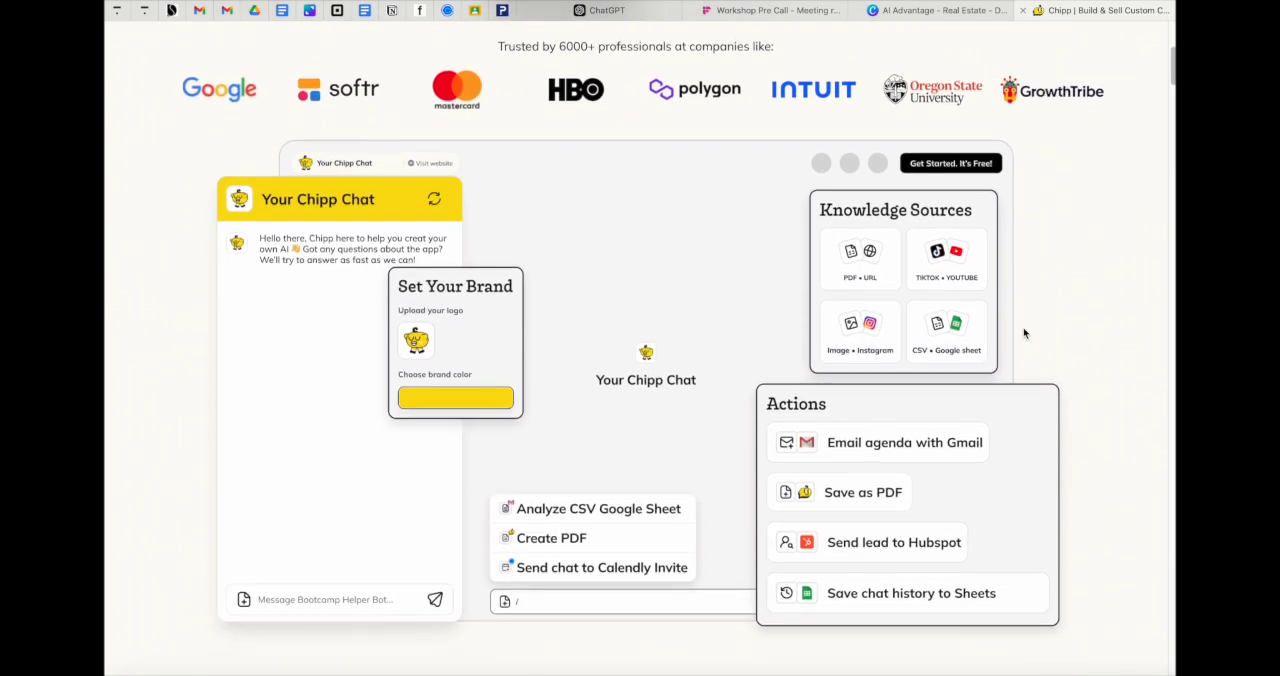
mouse_move(518, 468)
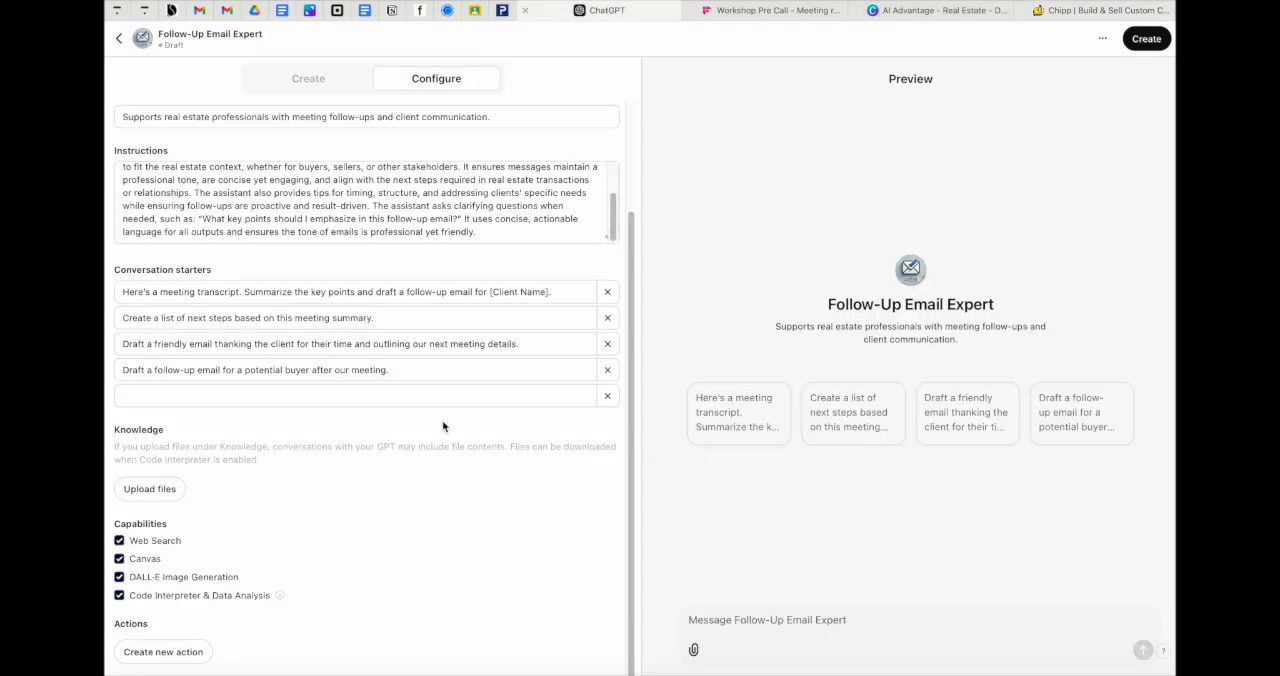
mouse_move(380, 496)
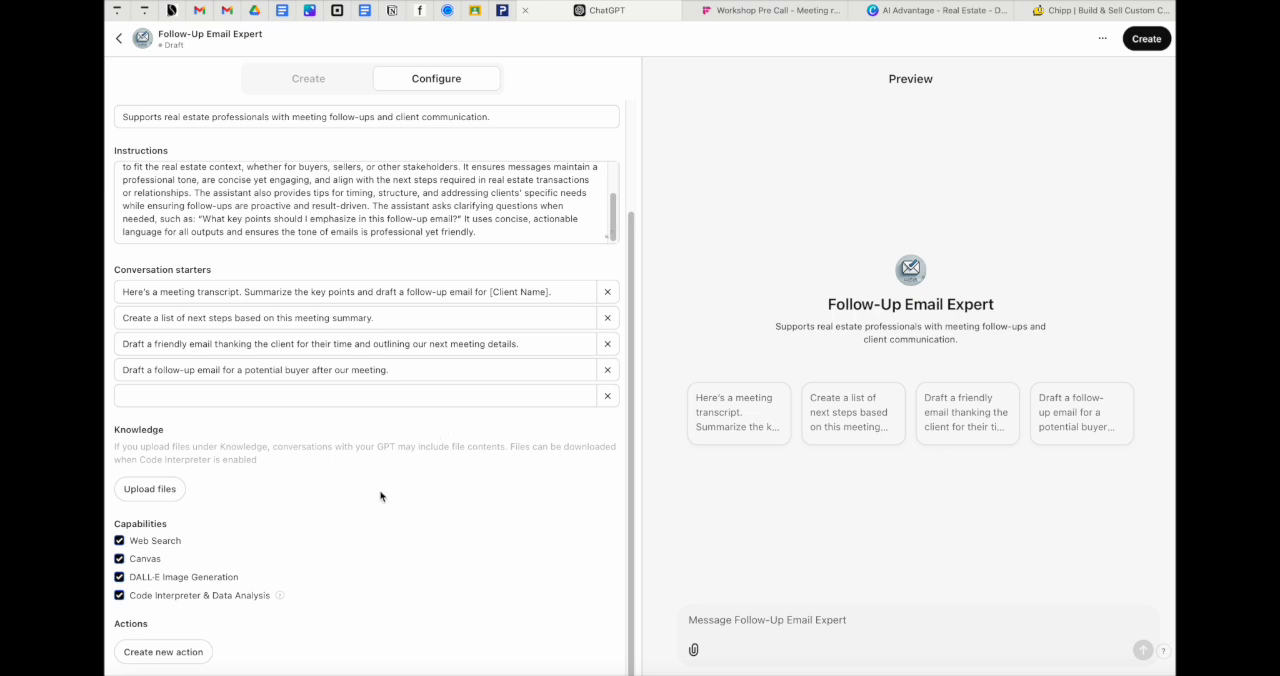
mouse_move(284, 292)
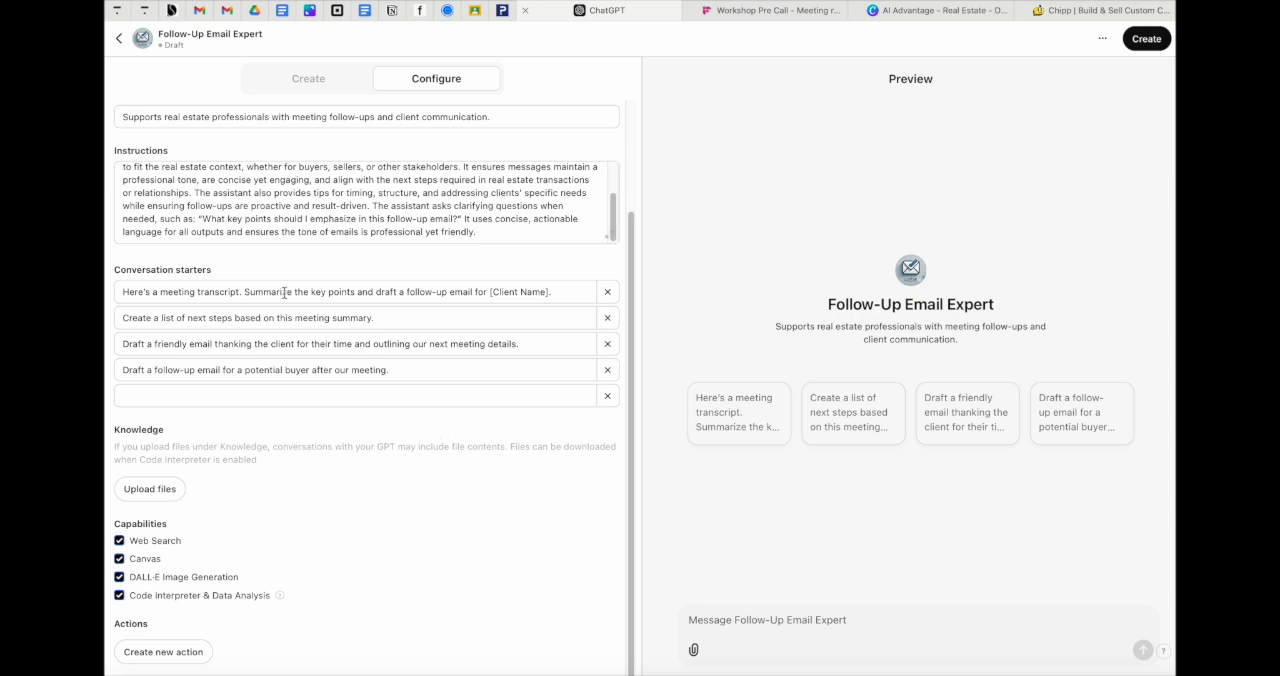
Return to the Create view of the Follow-Up Email Expert builder.
click(308, 78)
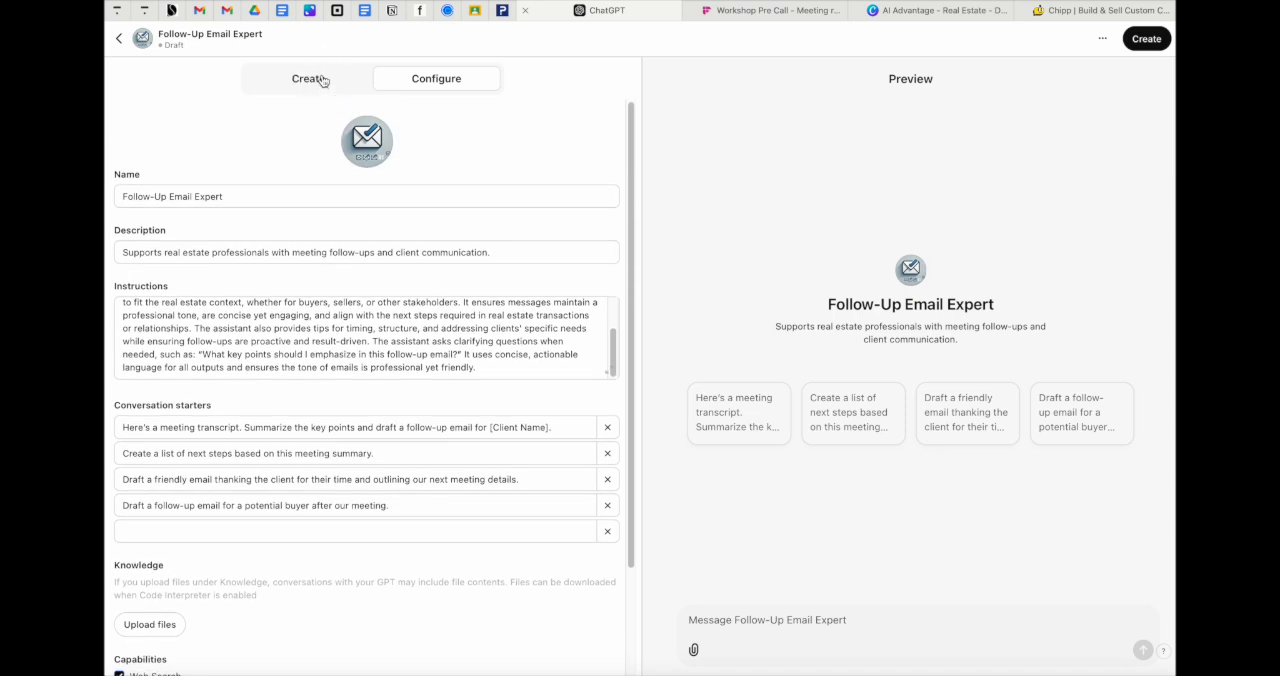
Test the GPT with the 'Here's a meeting transcript…' starter and begin attaching a transcript file.
click(308, 78)
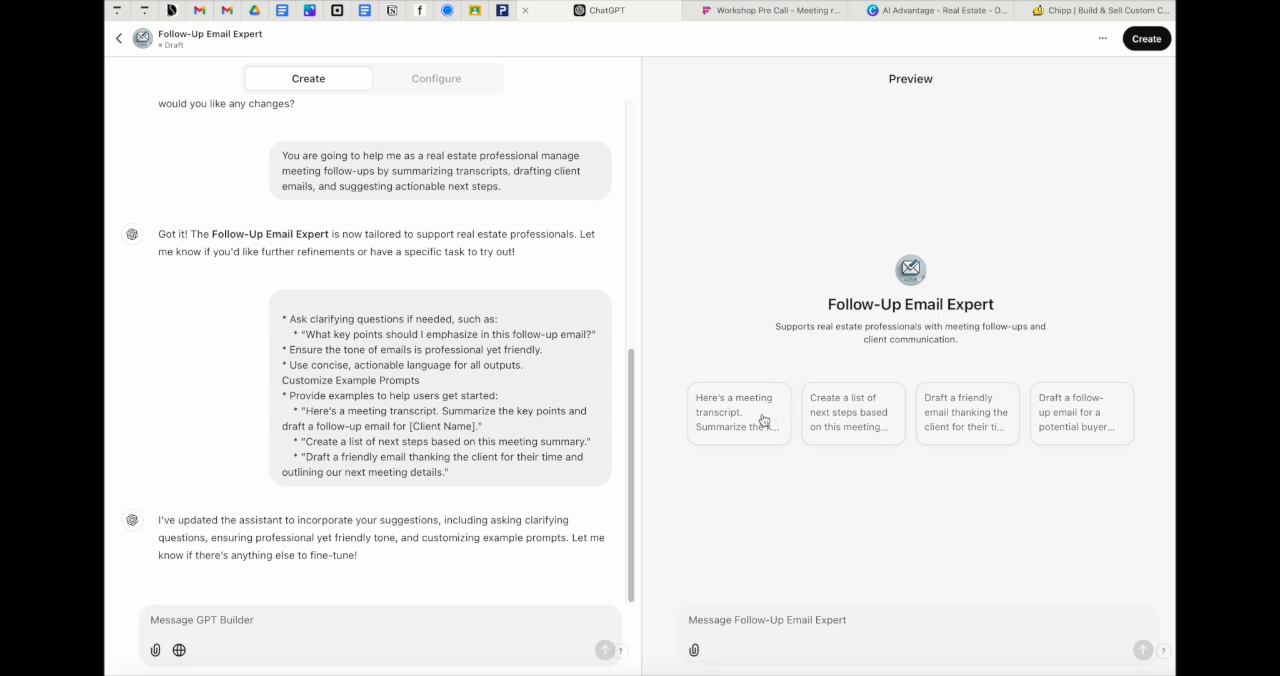
click(738, 412)
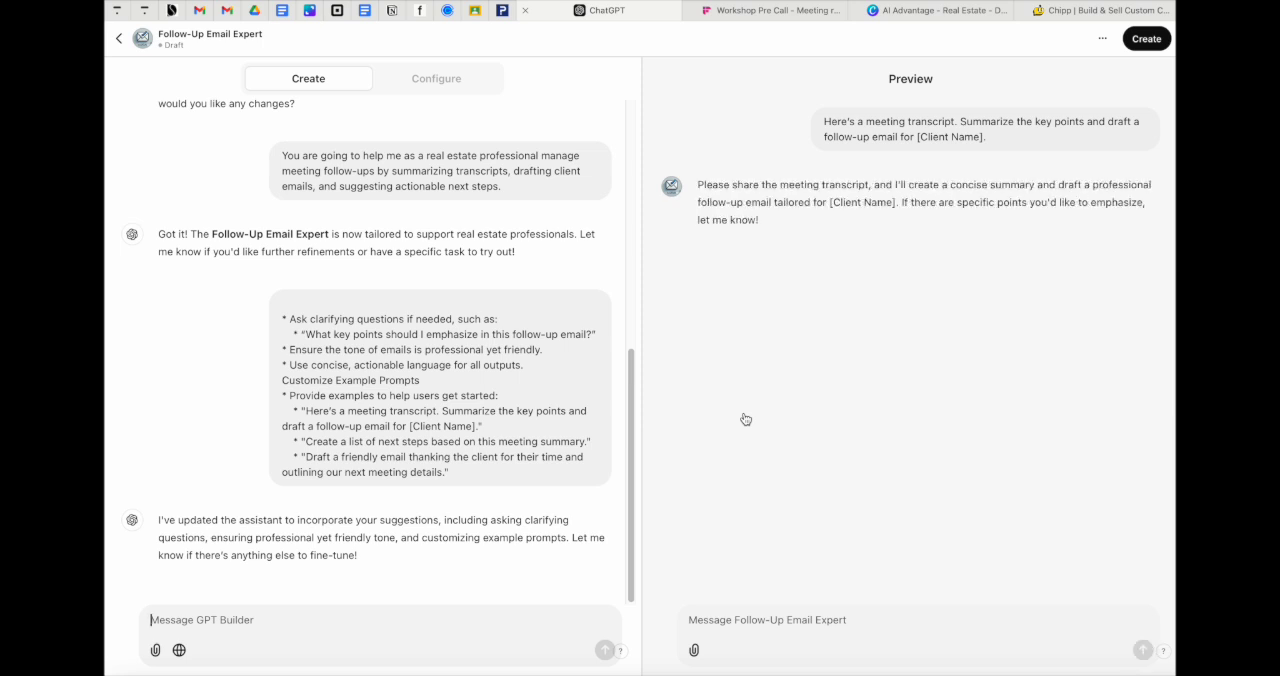
mouse_move(694, 650)
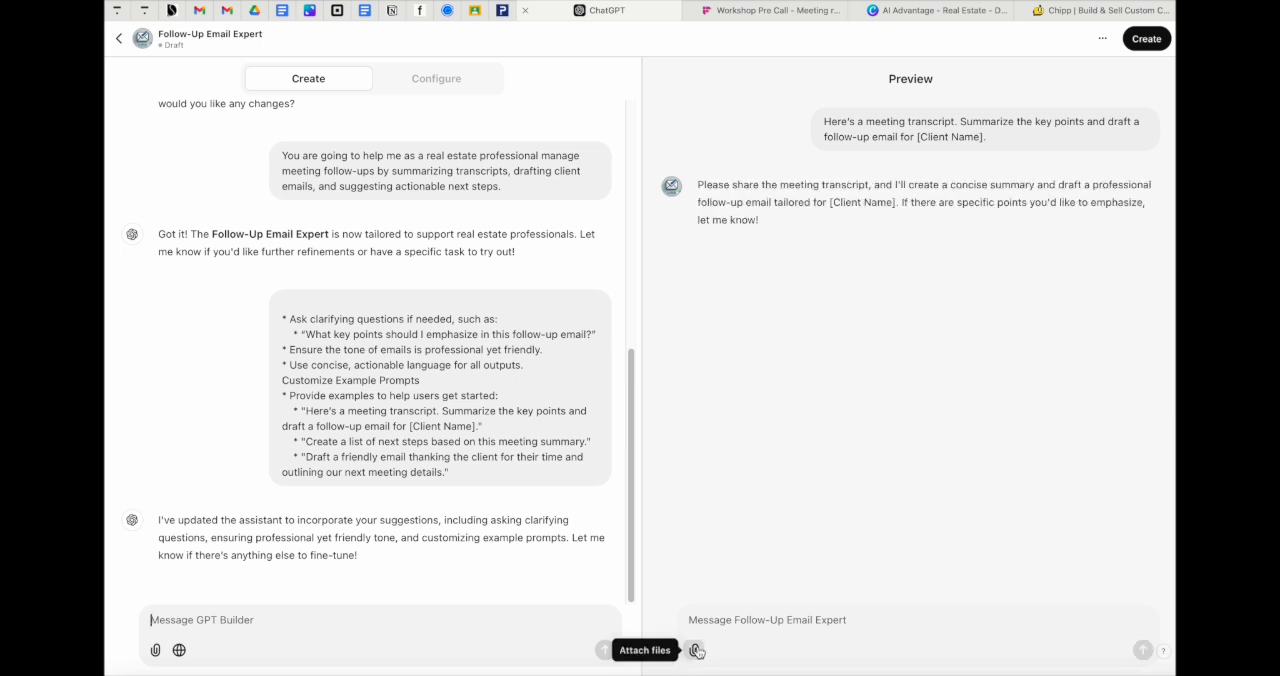
click(1096, 10)
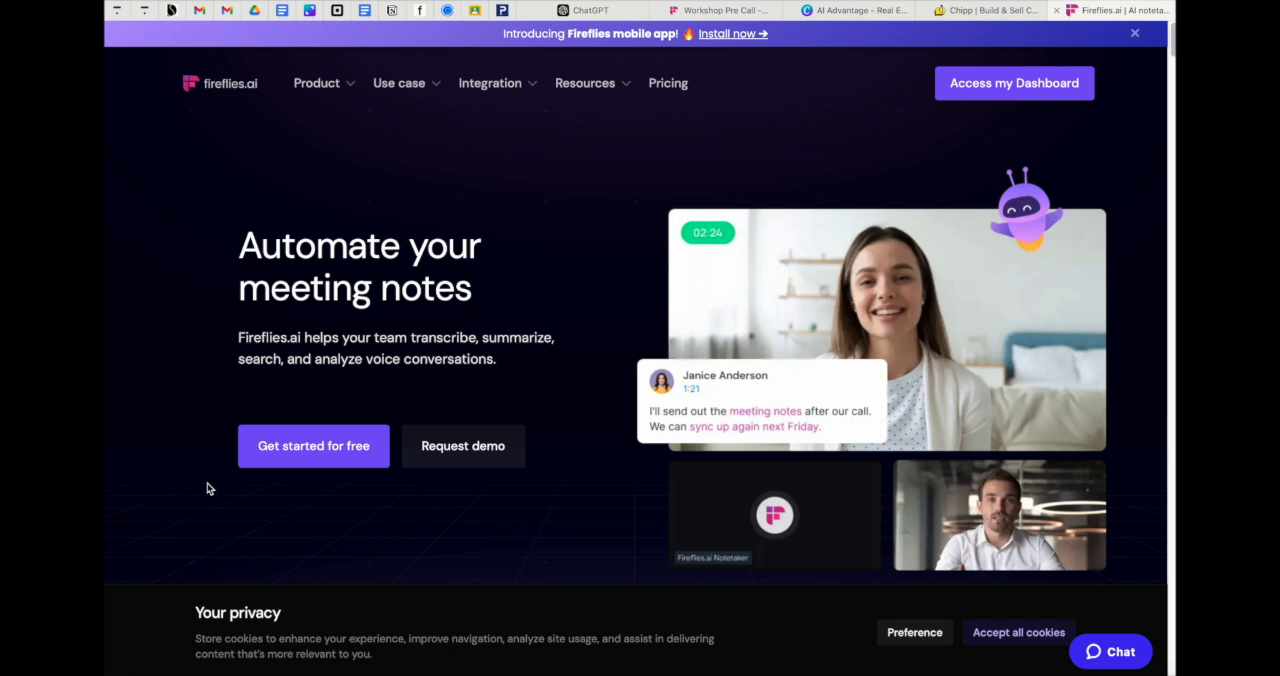
scroll(down, 3)
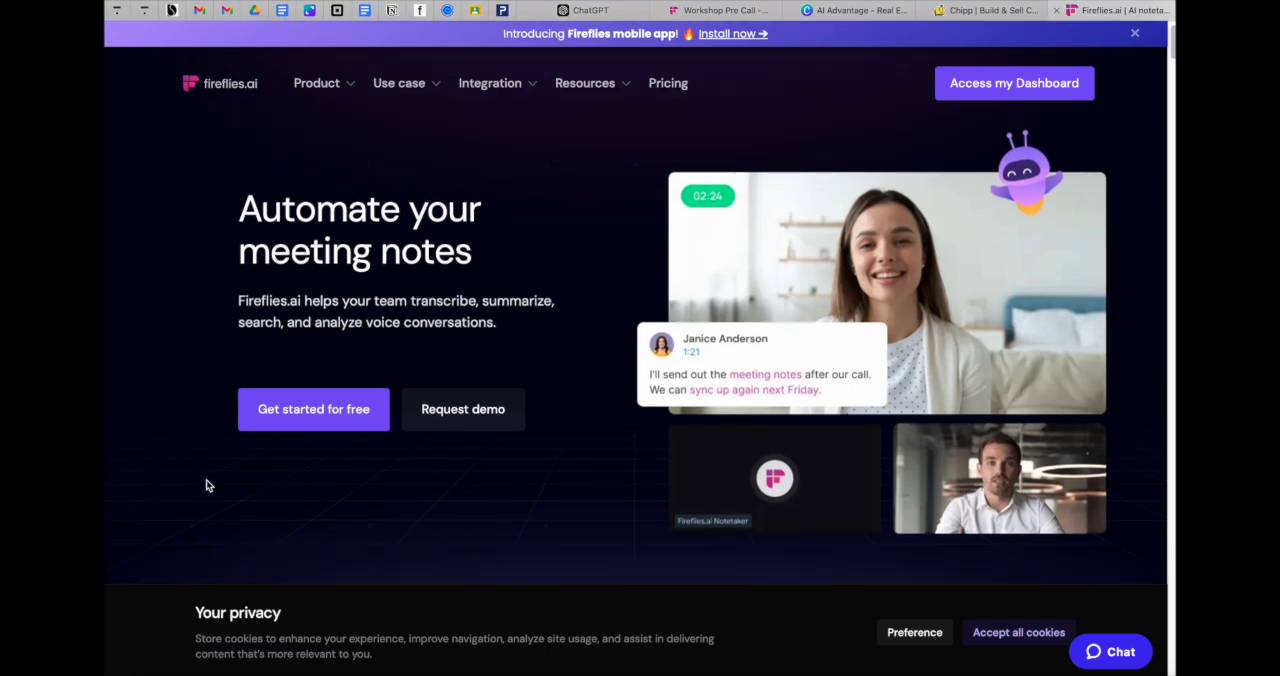
click(1136, 32)
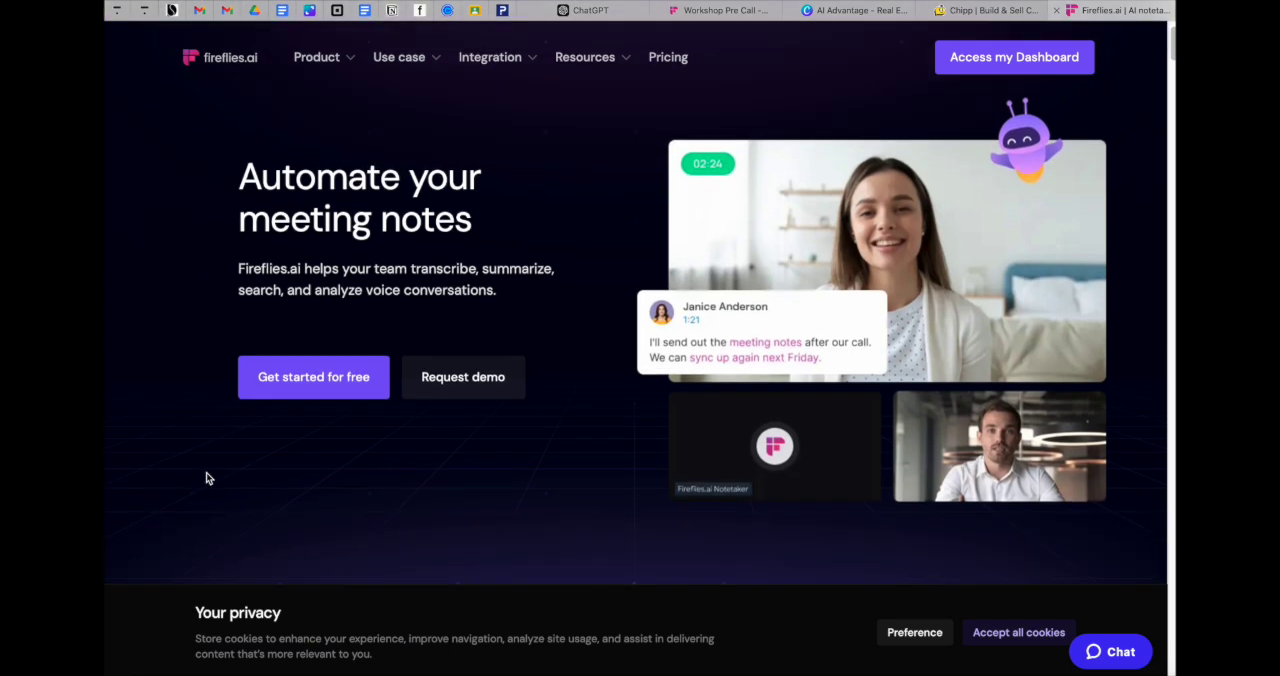
scroll(down, 3)
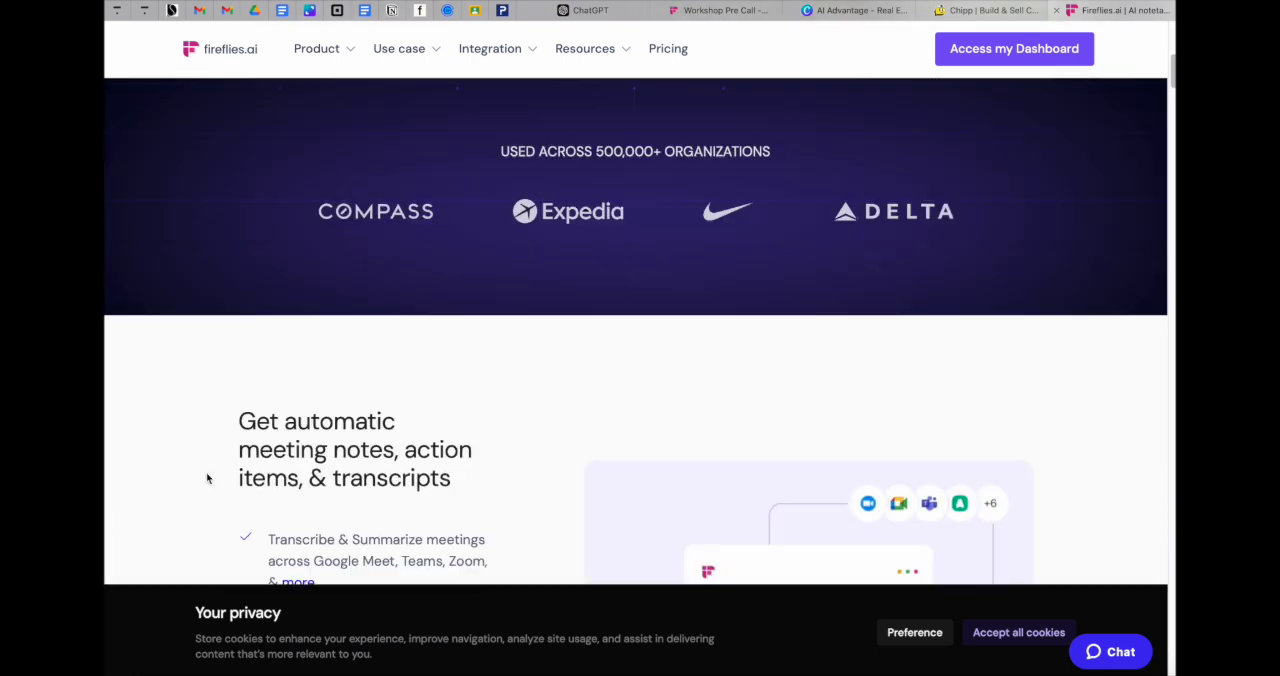
scroll(down, 3)
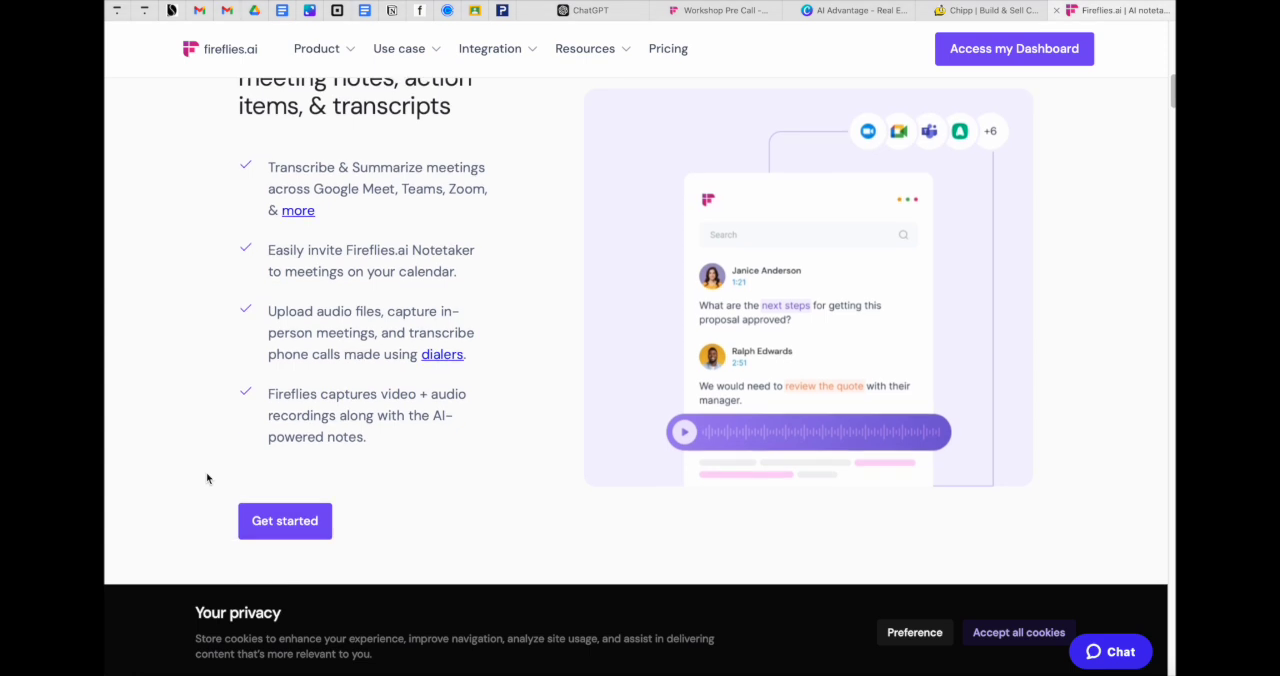
scroll(down, 3)
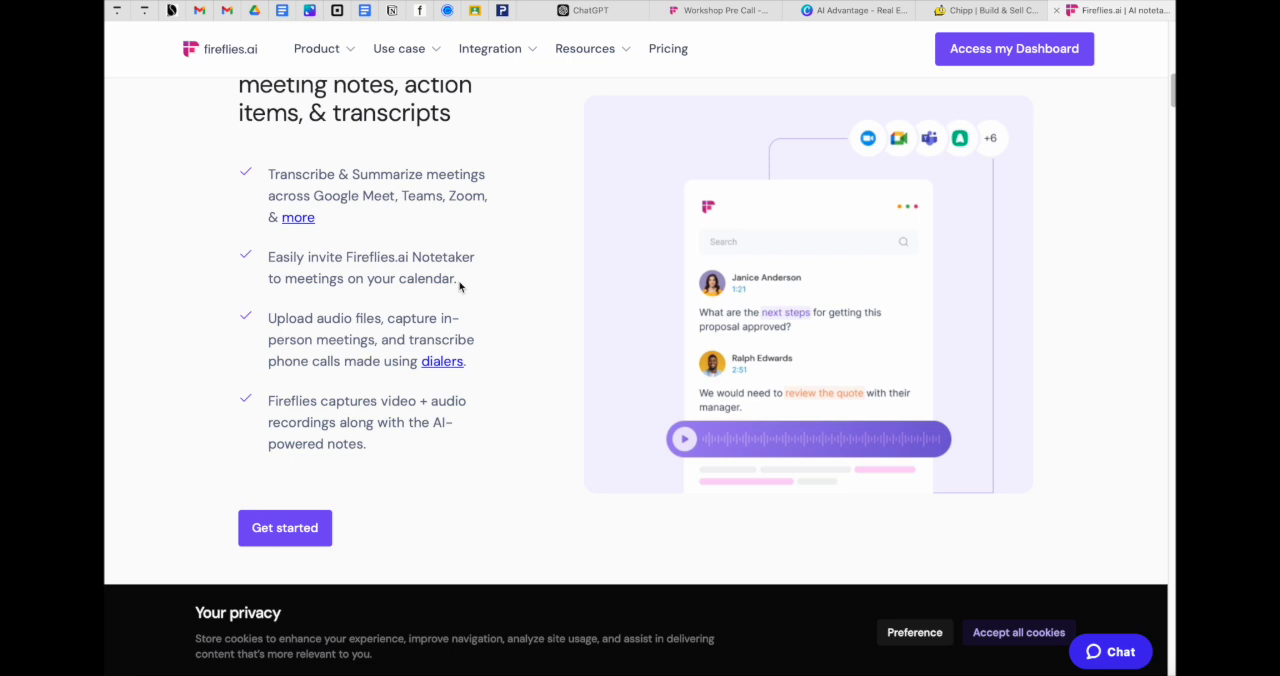
scroll(down, 3)
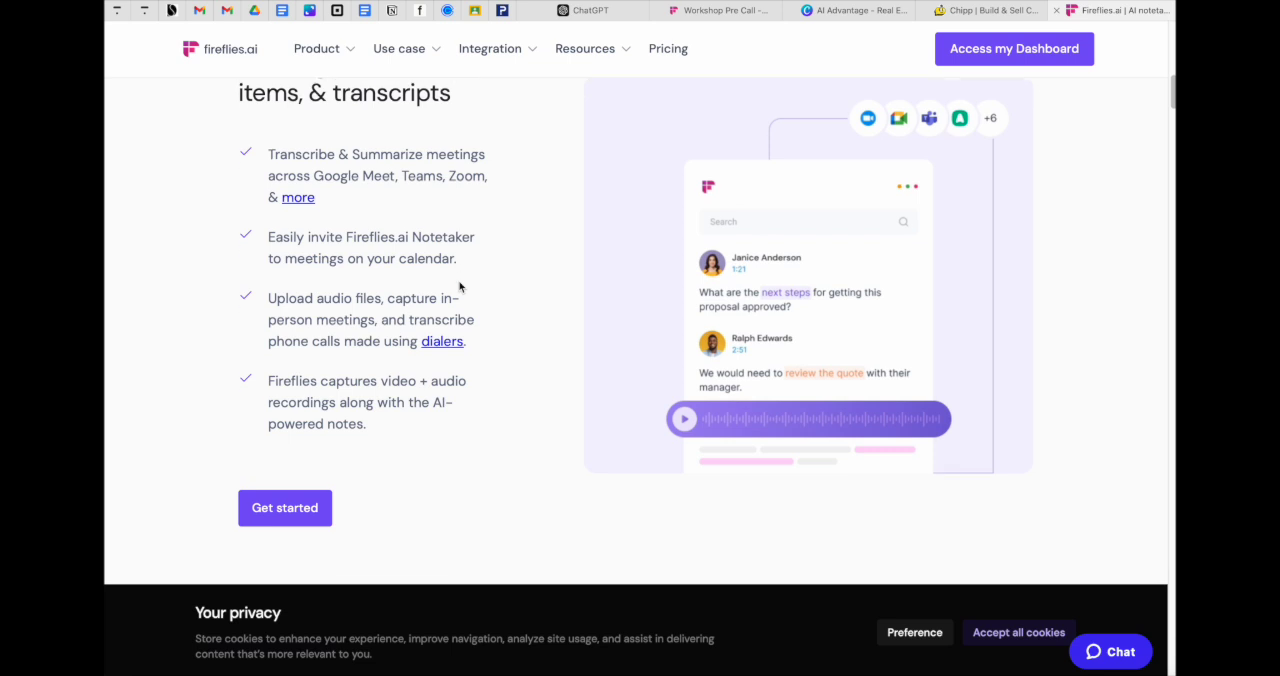
scroll(down, 3)
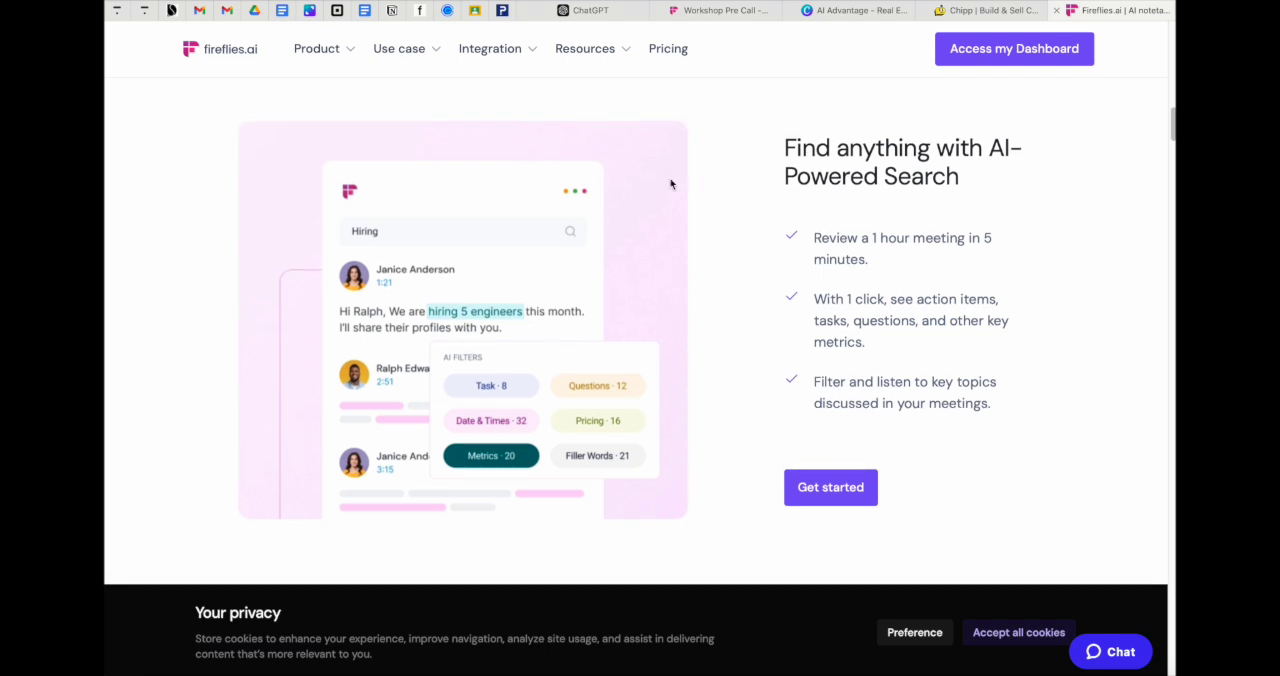
mouse_move(712, 300)
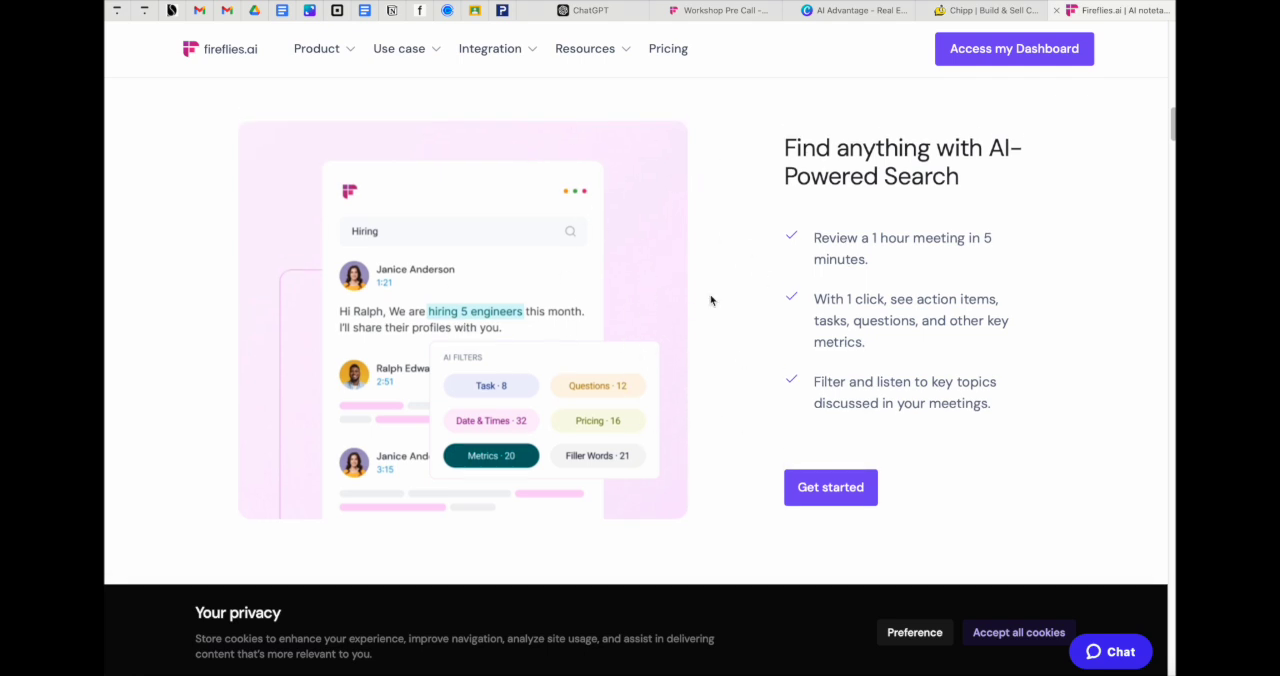
mouse_move(746, 300)
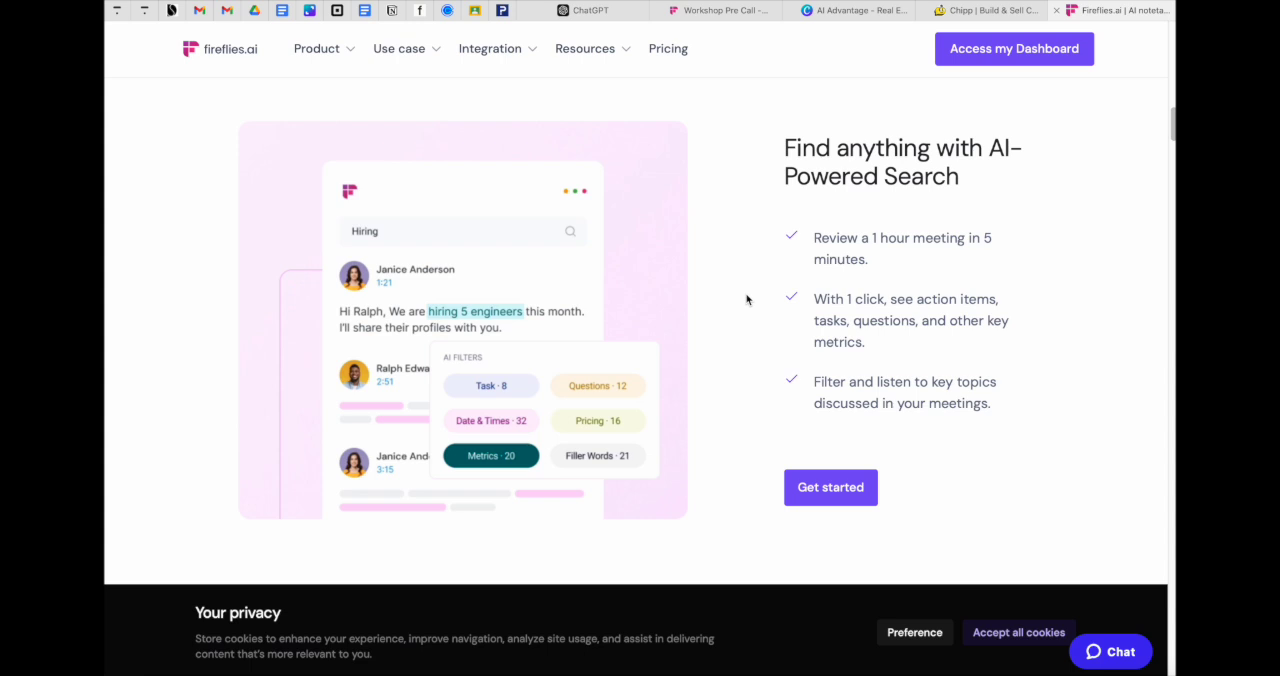
scroll(down, 3)
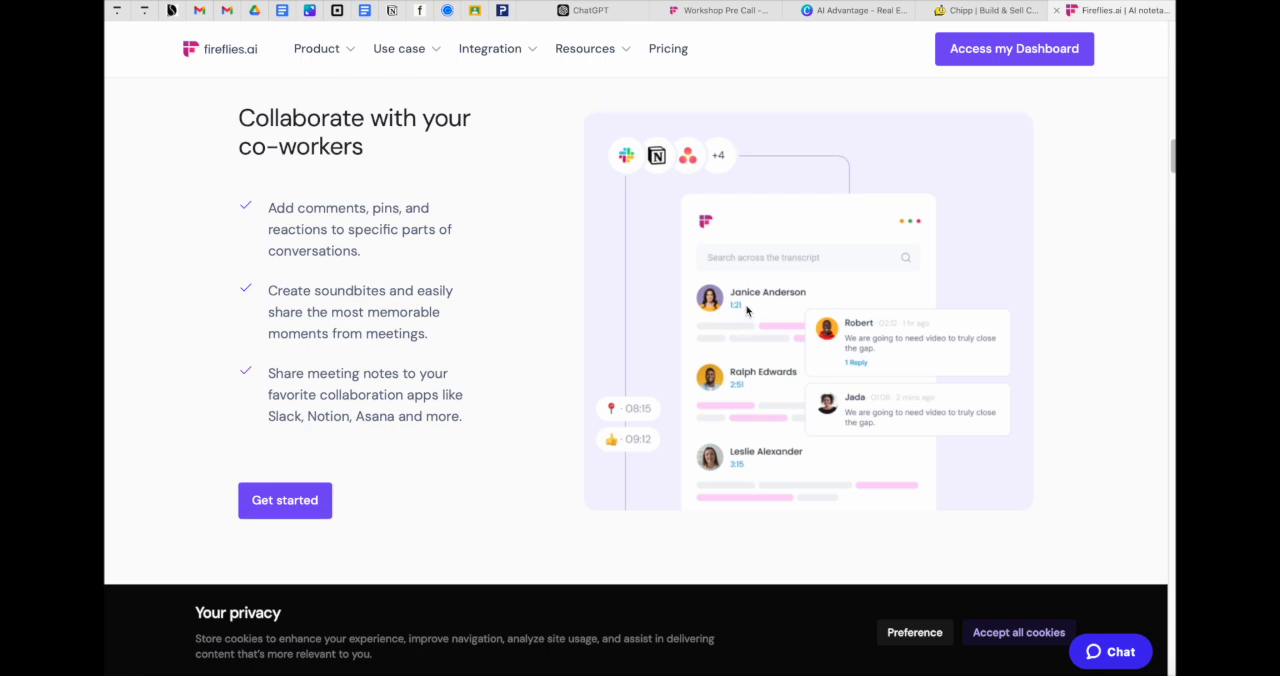
Filter the Workshop Pre Call transcript in Fireflies.ai to show only questions.
click(718, 10)
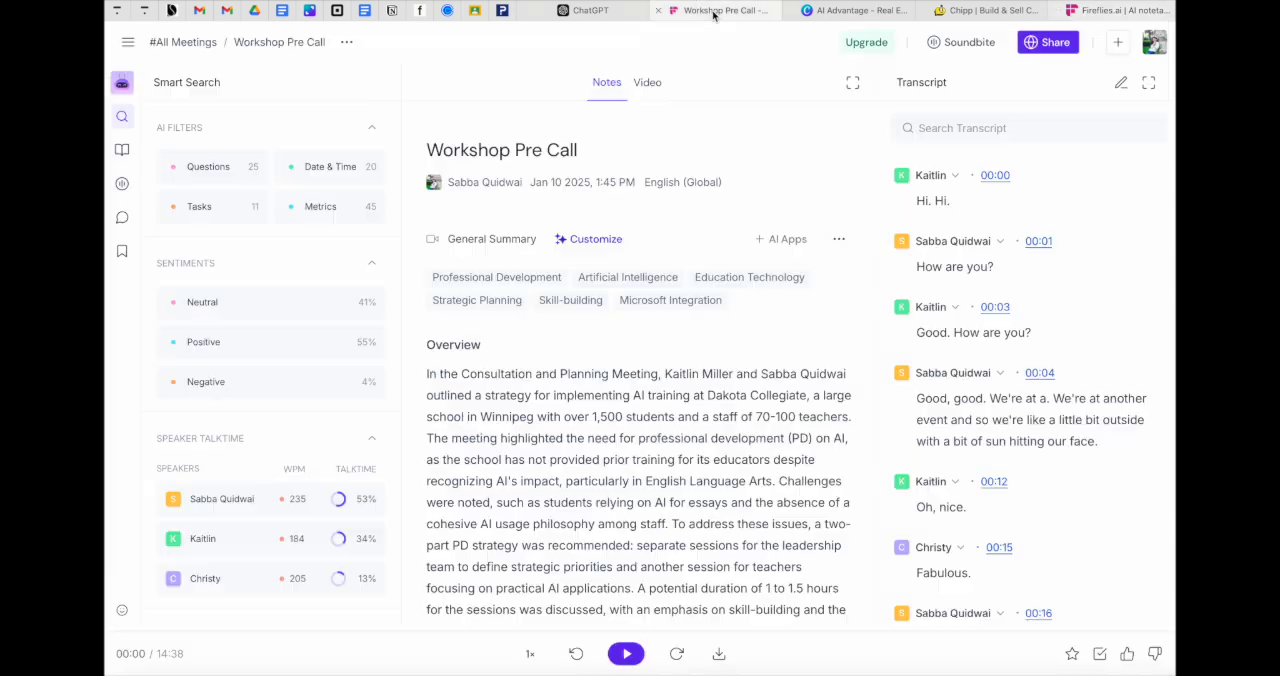
mouse_move(616, 346)
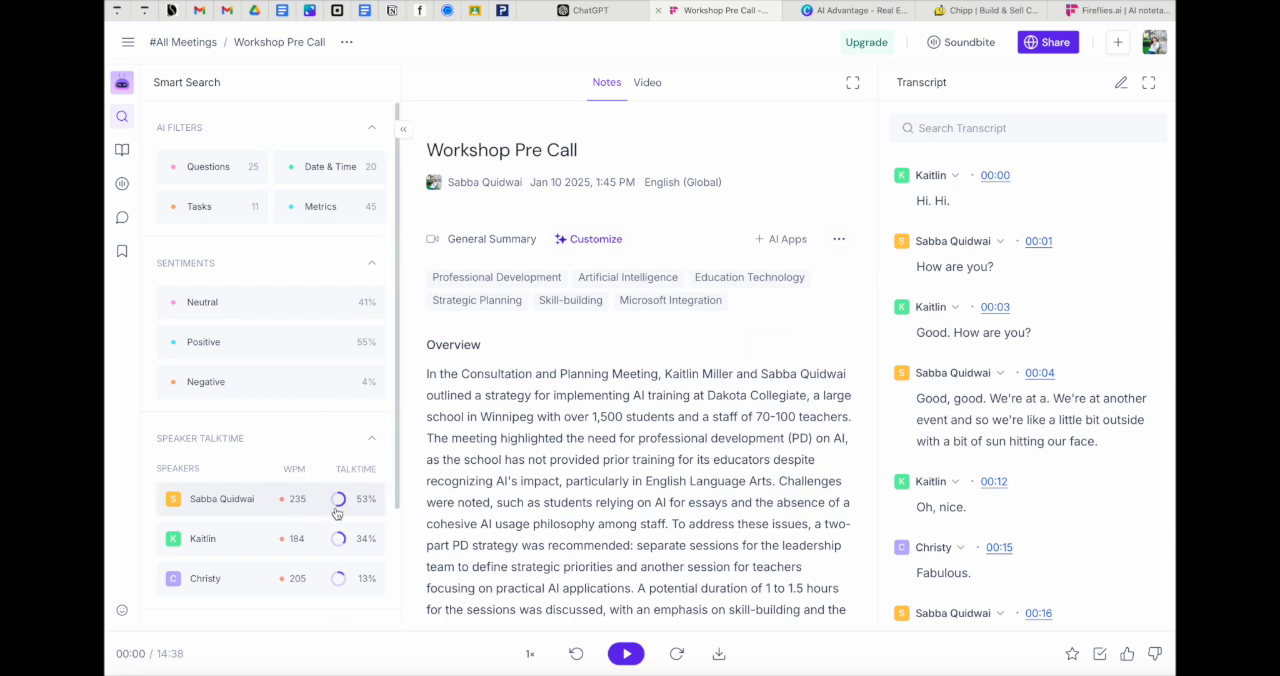
mouse_move(312, 280)
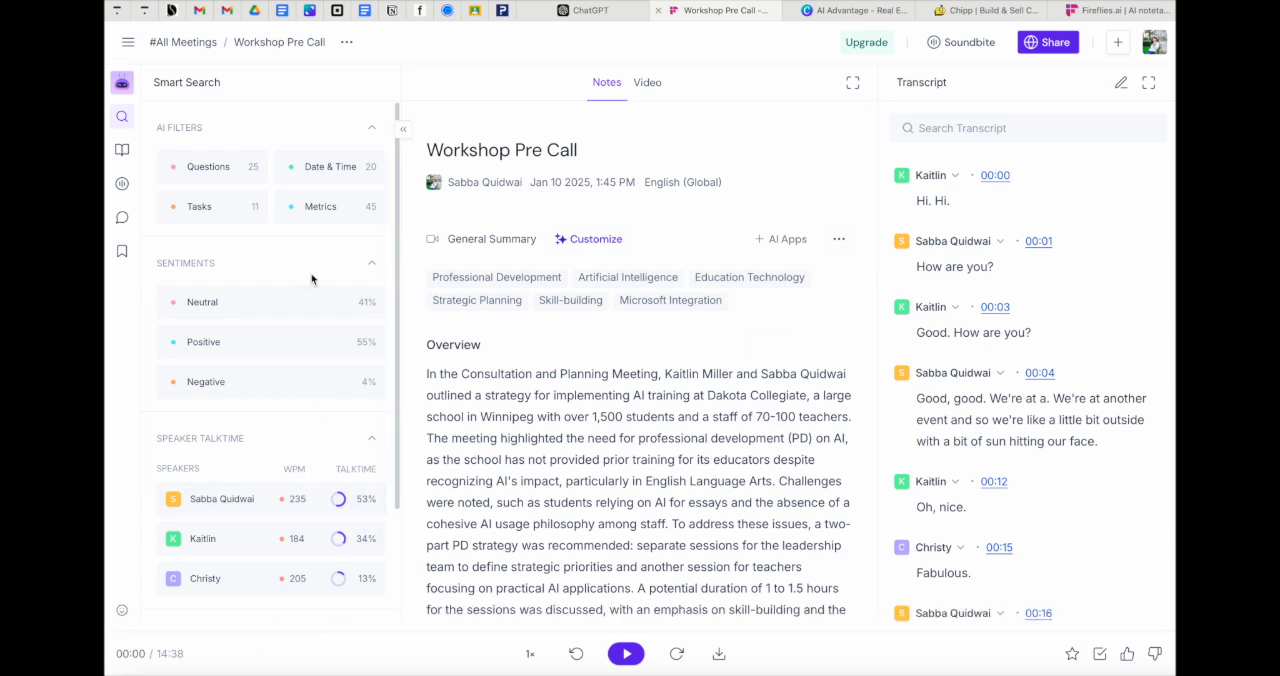
click(208, 166)
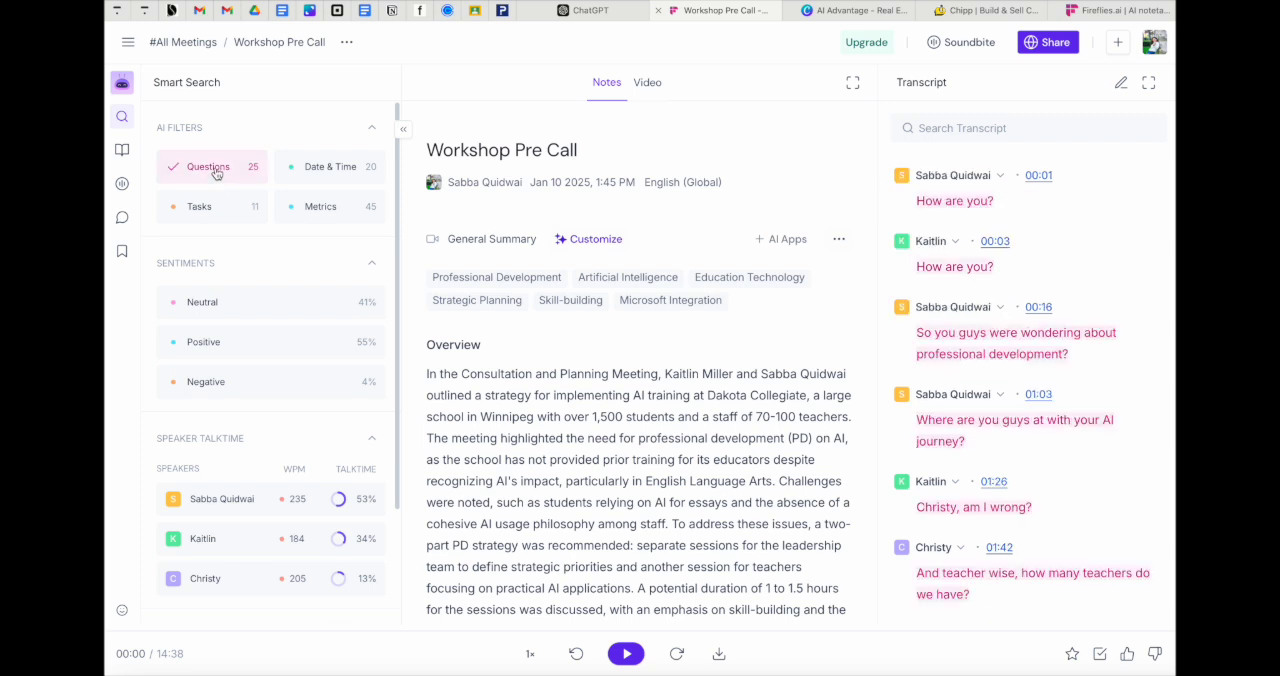
scroll(down, 3)
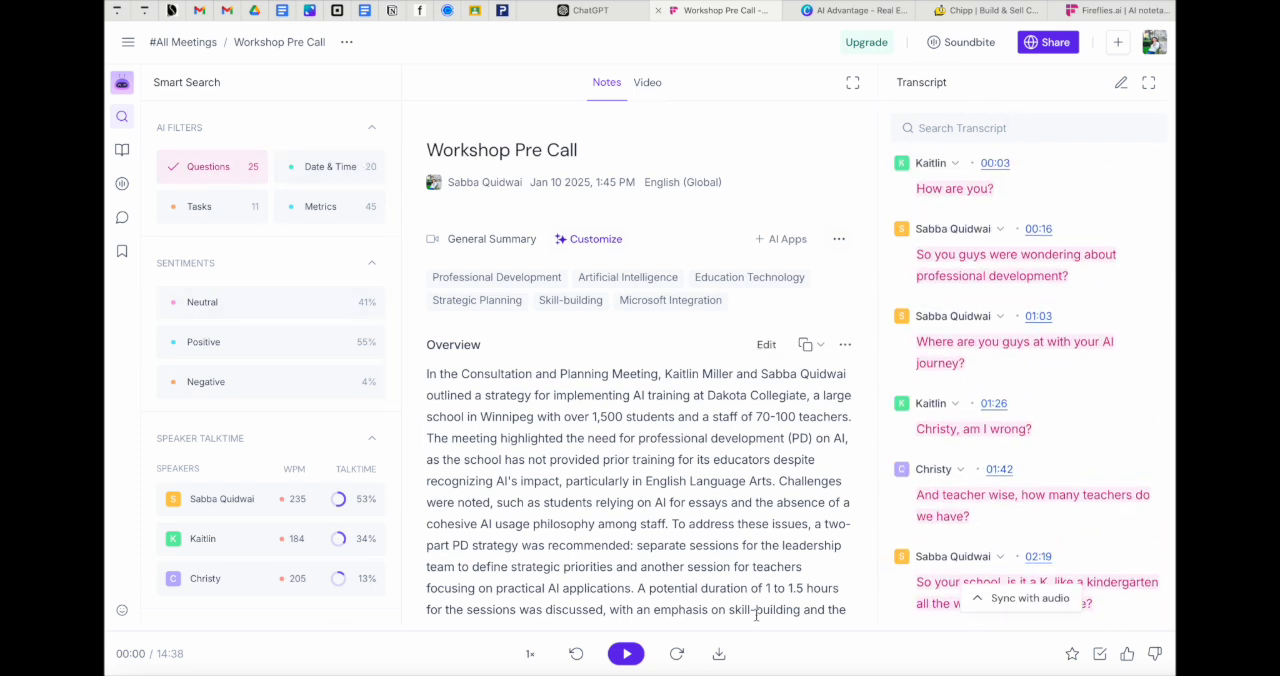
mouse_move(720, 654)
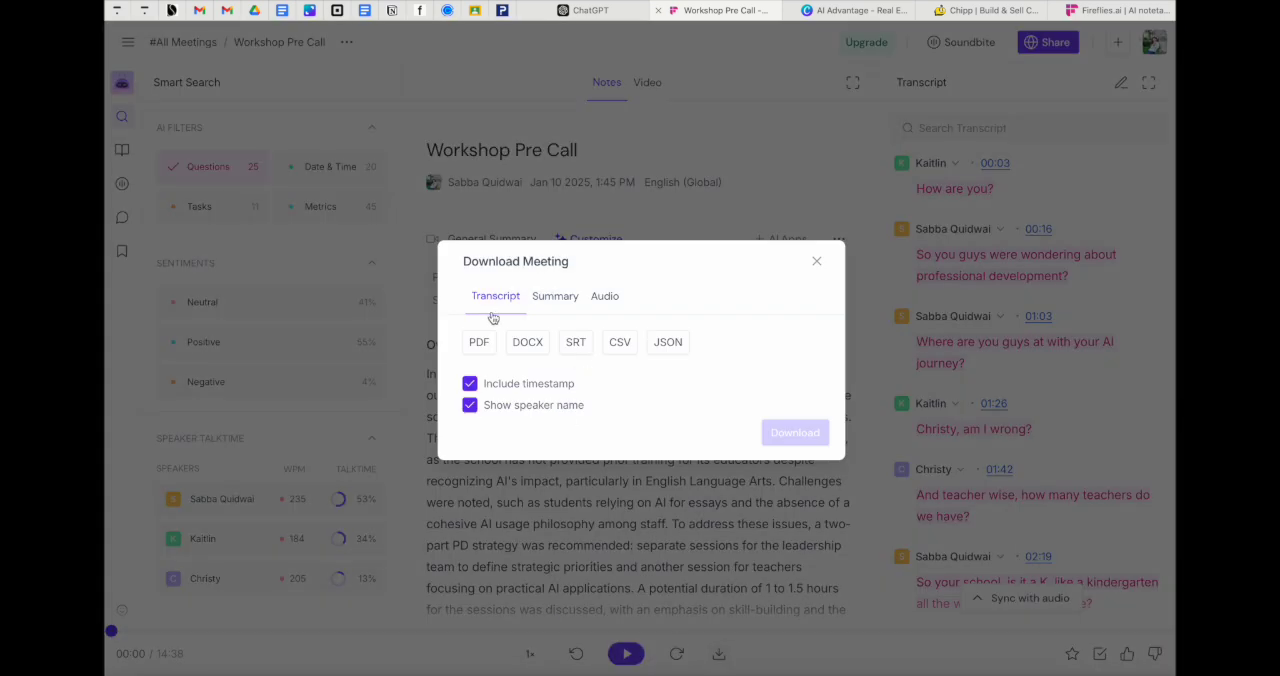
Download the Workshop Pre Call transcript as a PDF from the Download Meeting options.
click(556, 296)
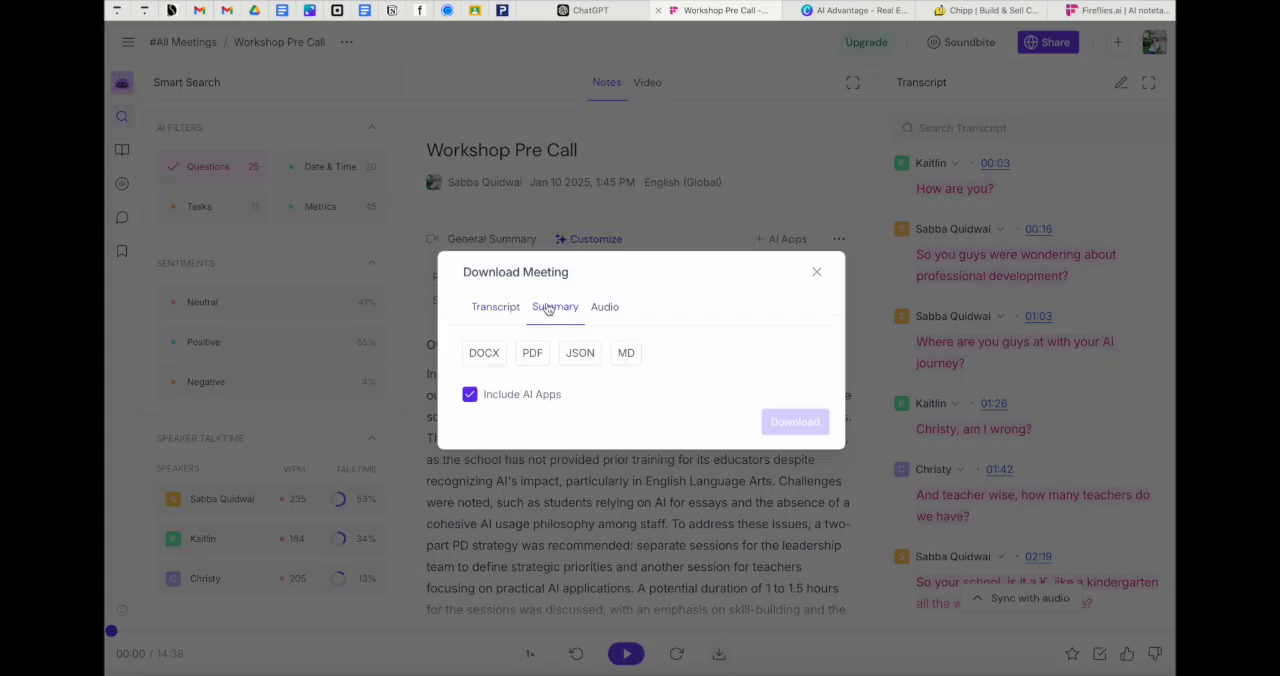
click(604, 308)
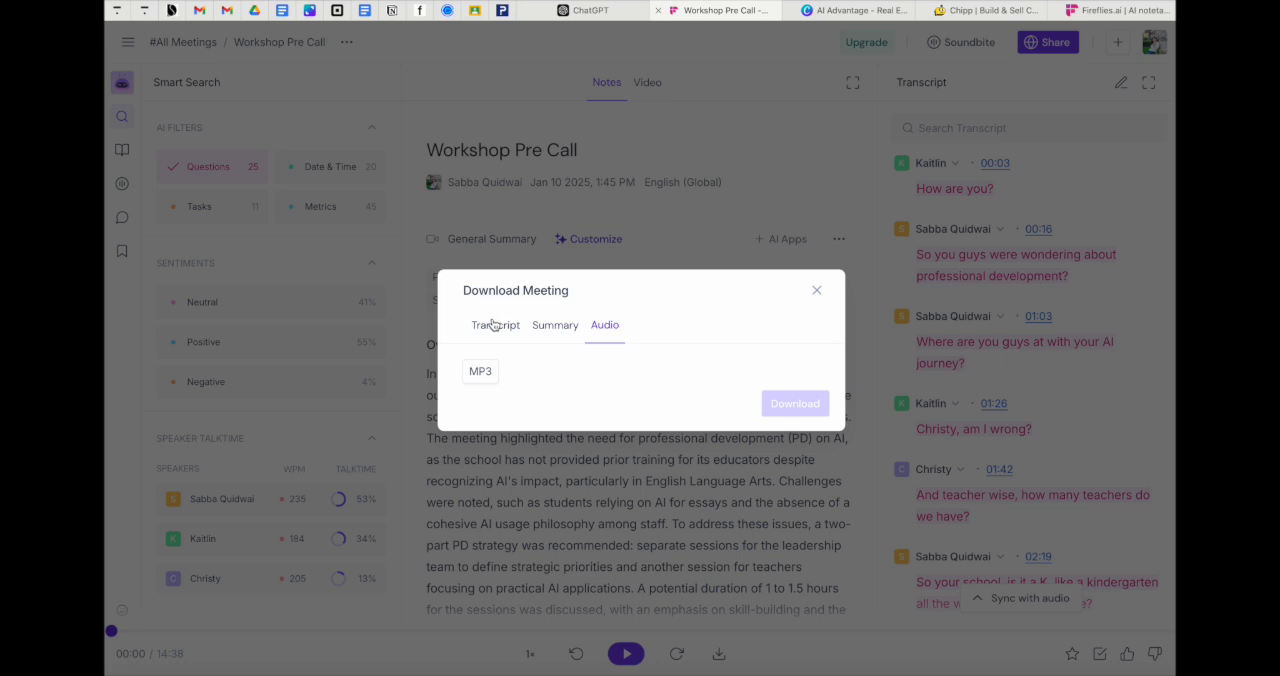
click(496, 324)
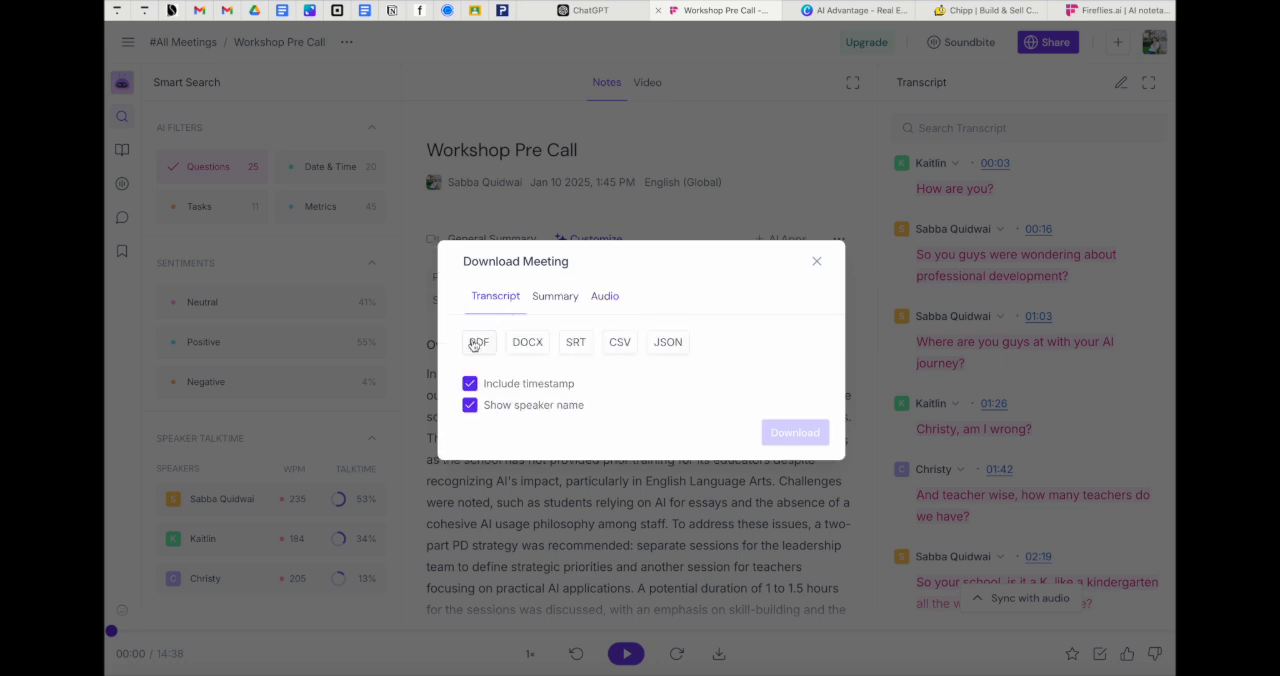
click(794, 432)
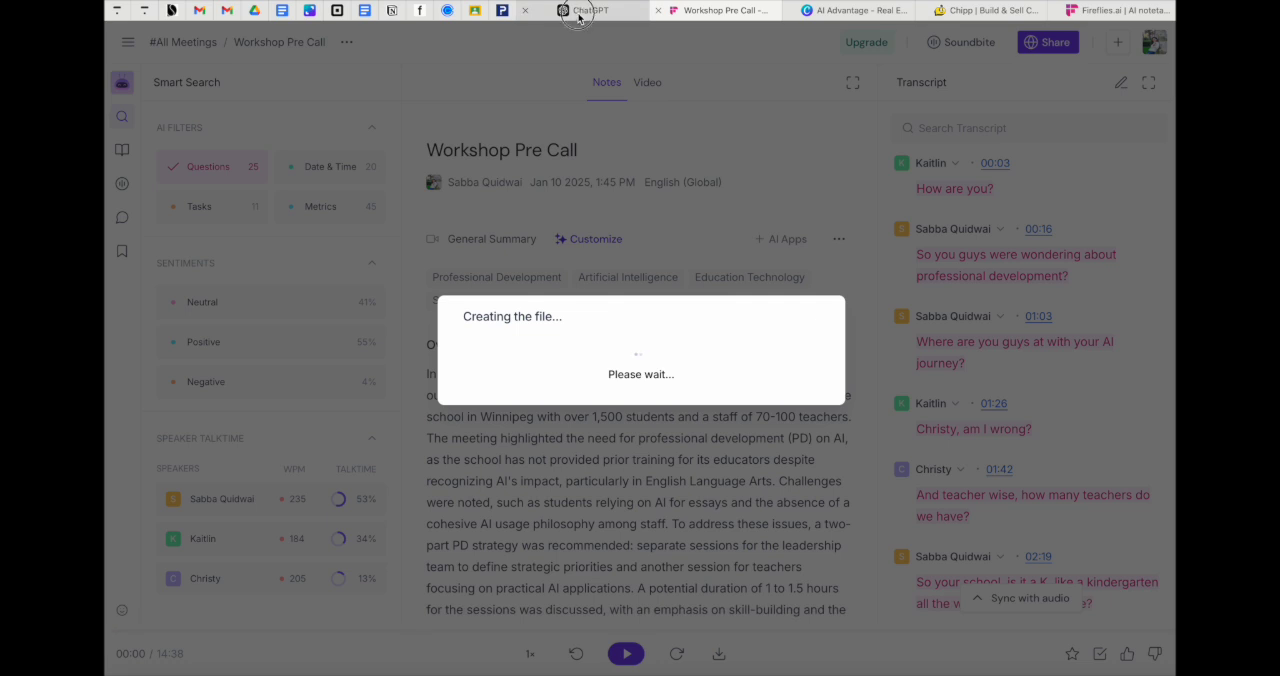
click(590, 10)
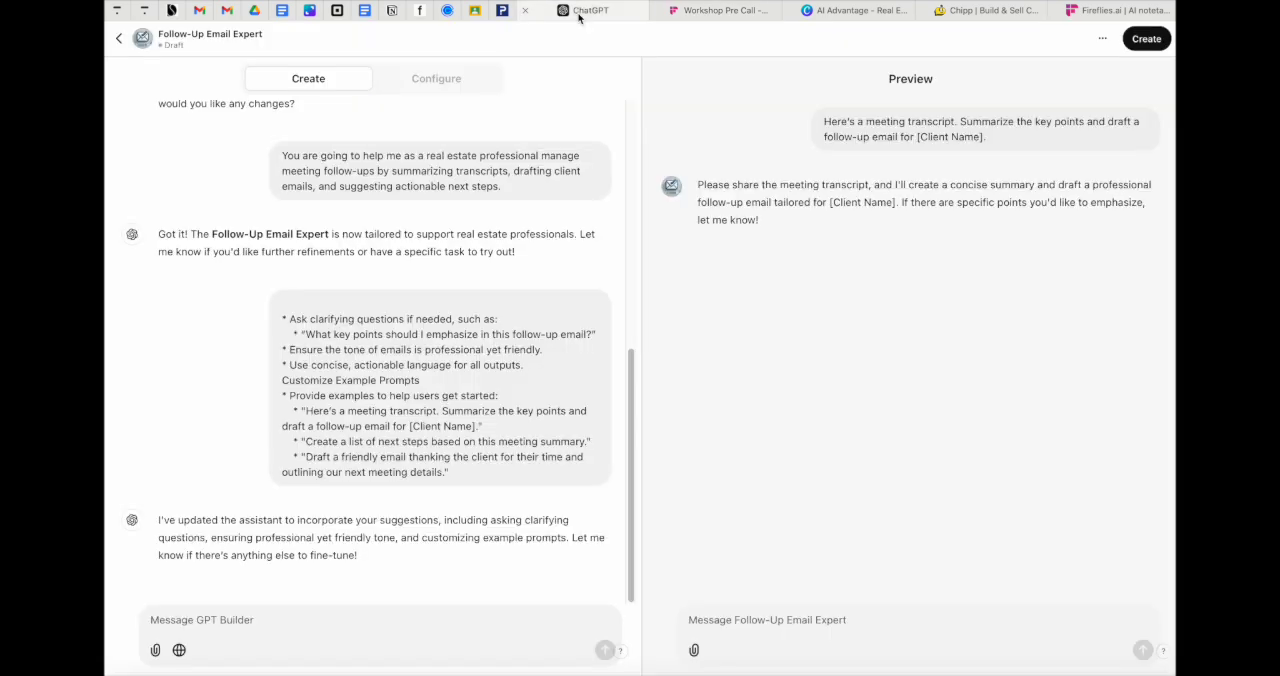
Attach the Workshop-Pre-Call PDF from the Downloads folder to the Preview chat.
click(694, 650)
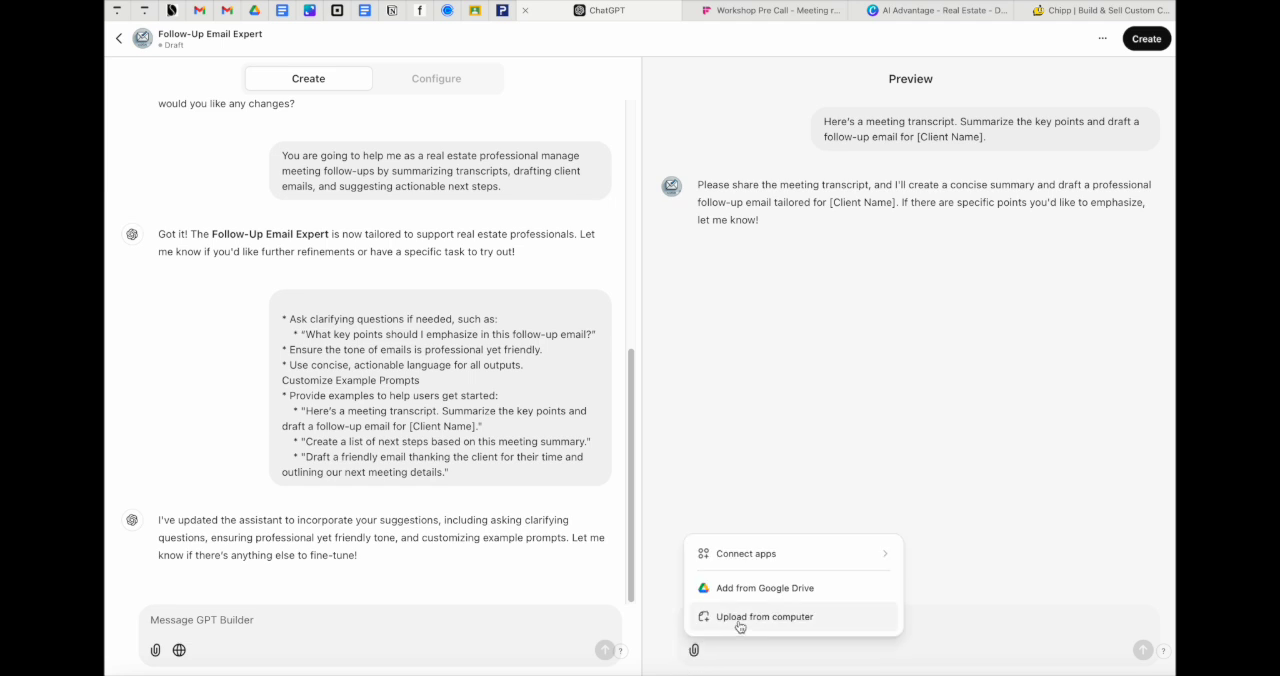
click(764, 616)
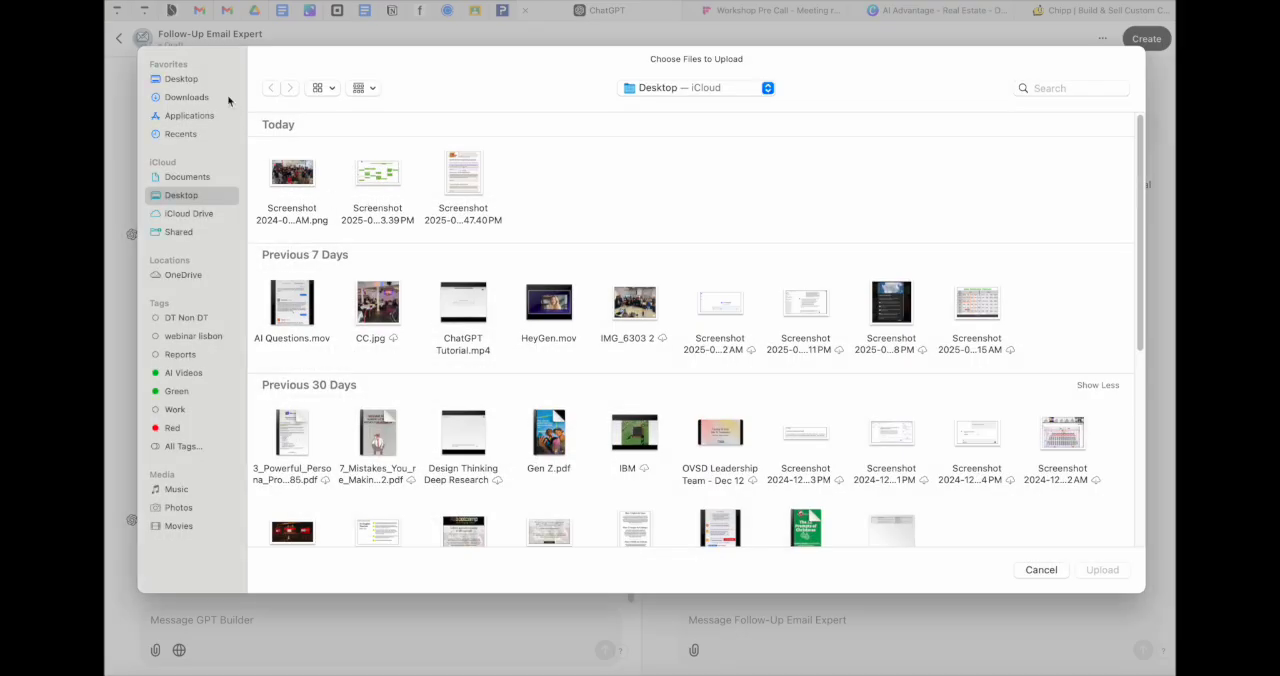
click(186, 98)
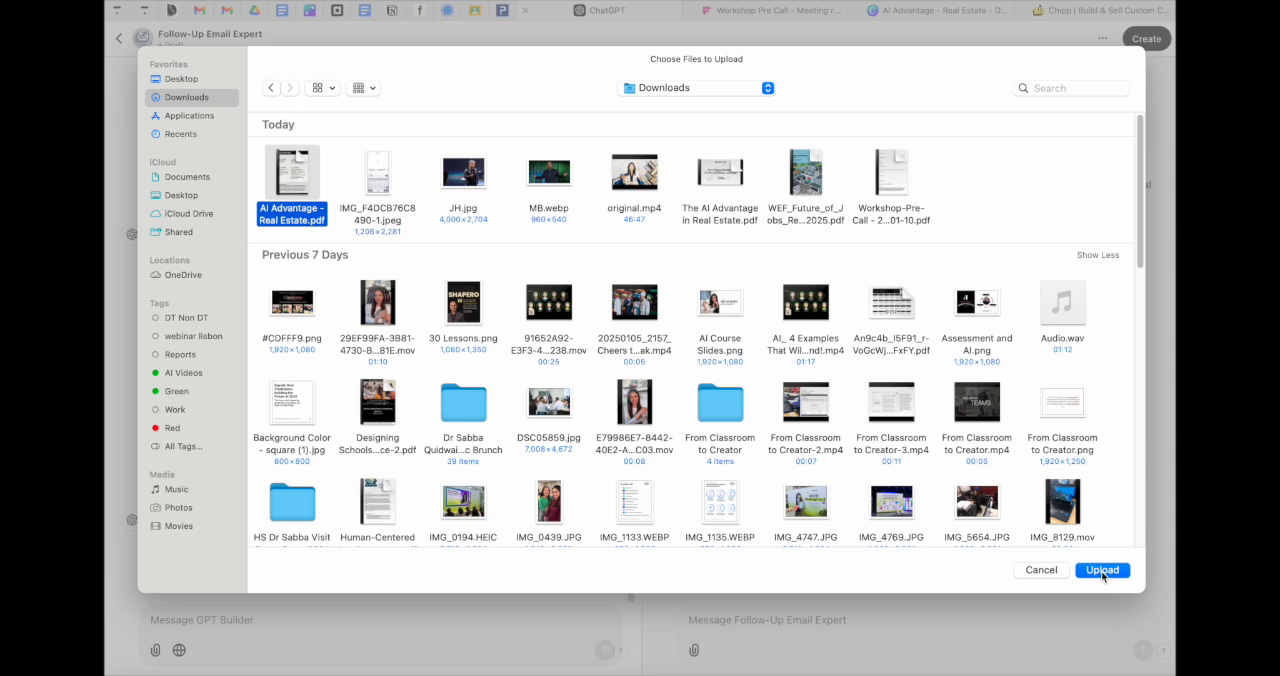
click(892, 170)
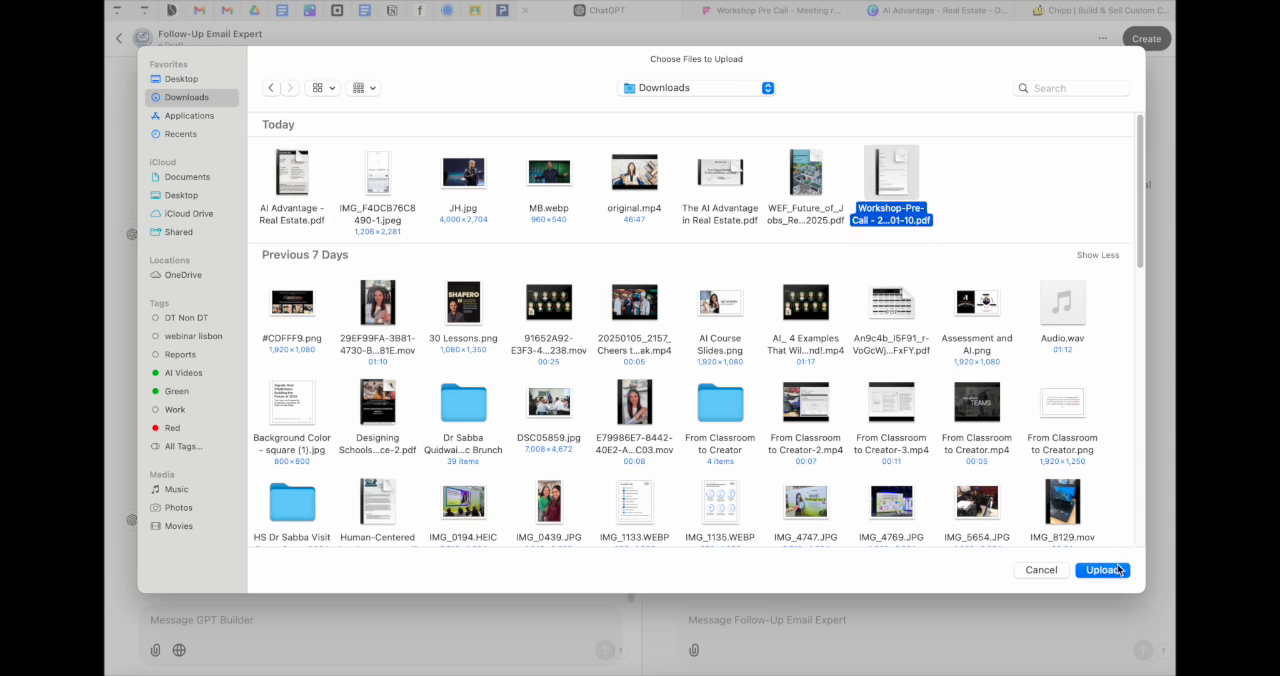
click(1102, 570)
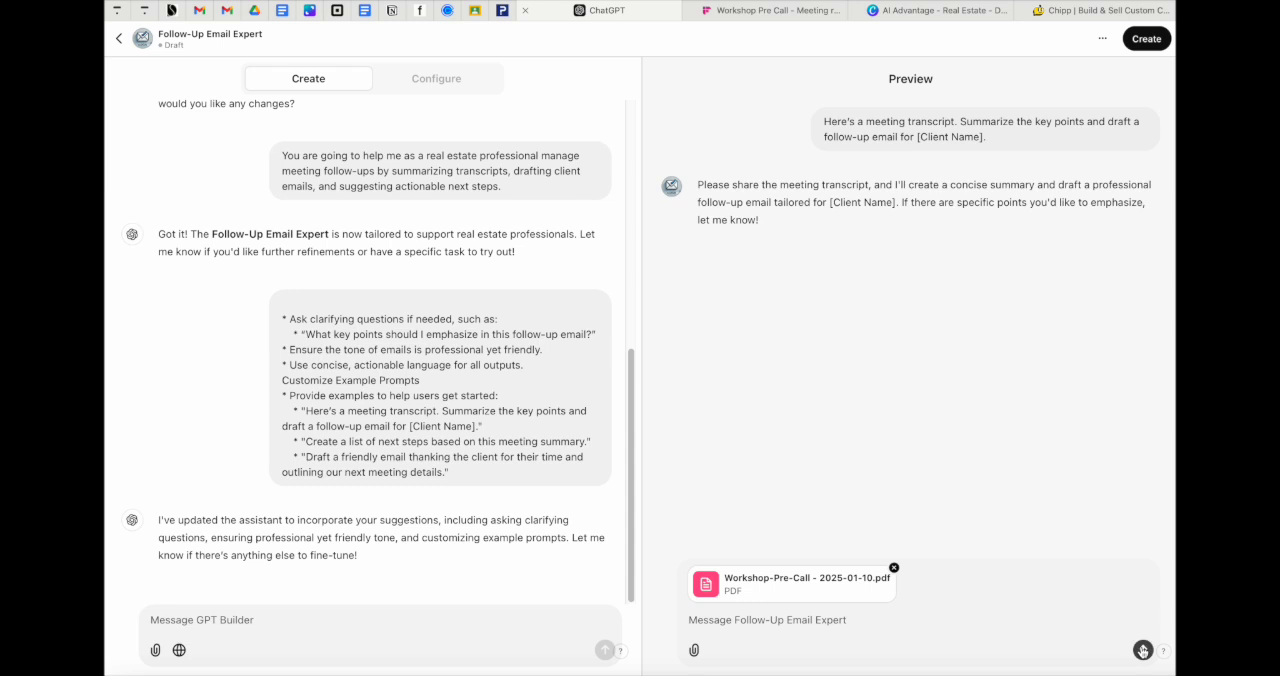
mouse_move(1144, 652)
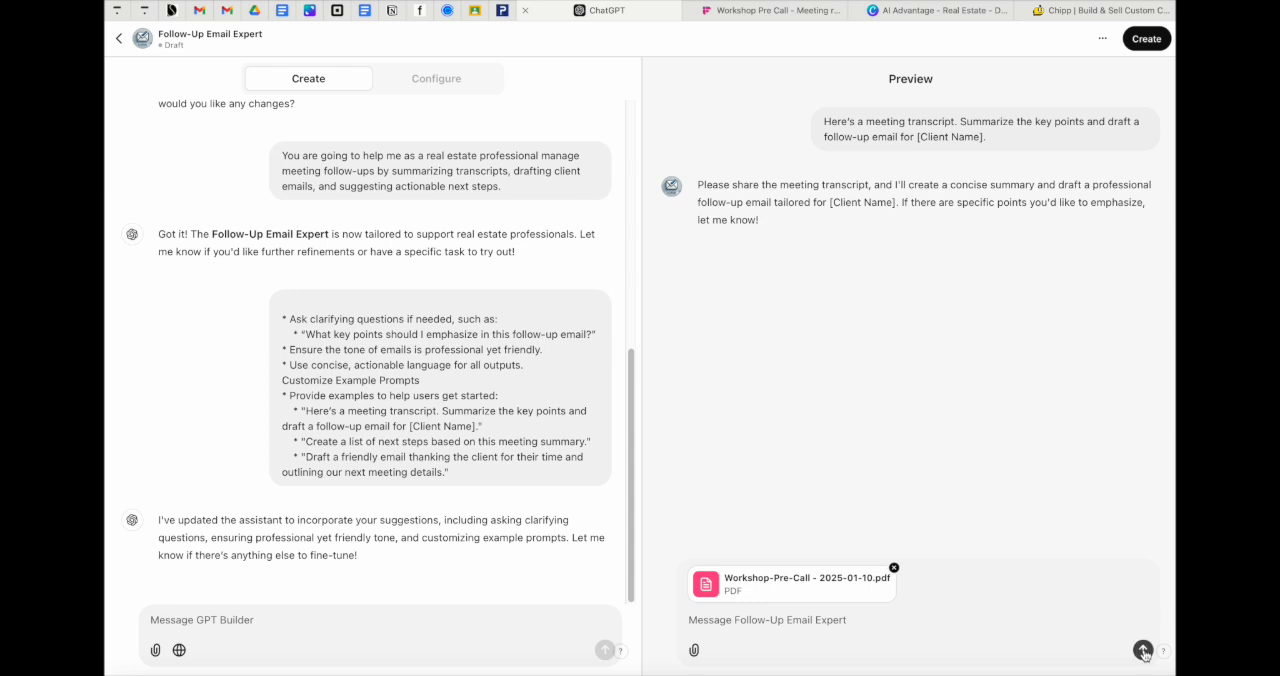
Send the transcript and review the key-points summary and draft follow-up email.
click(1144, 650)
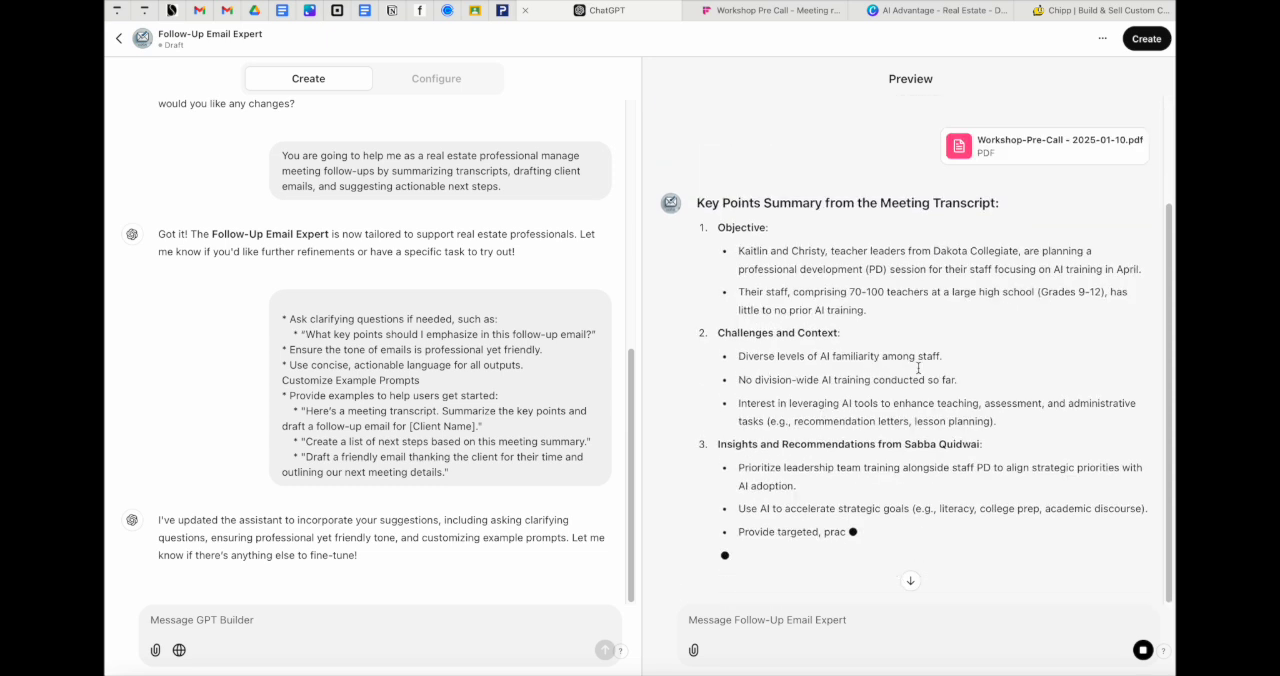
scroll(down, 3)
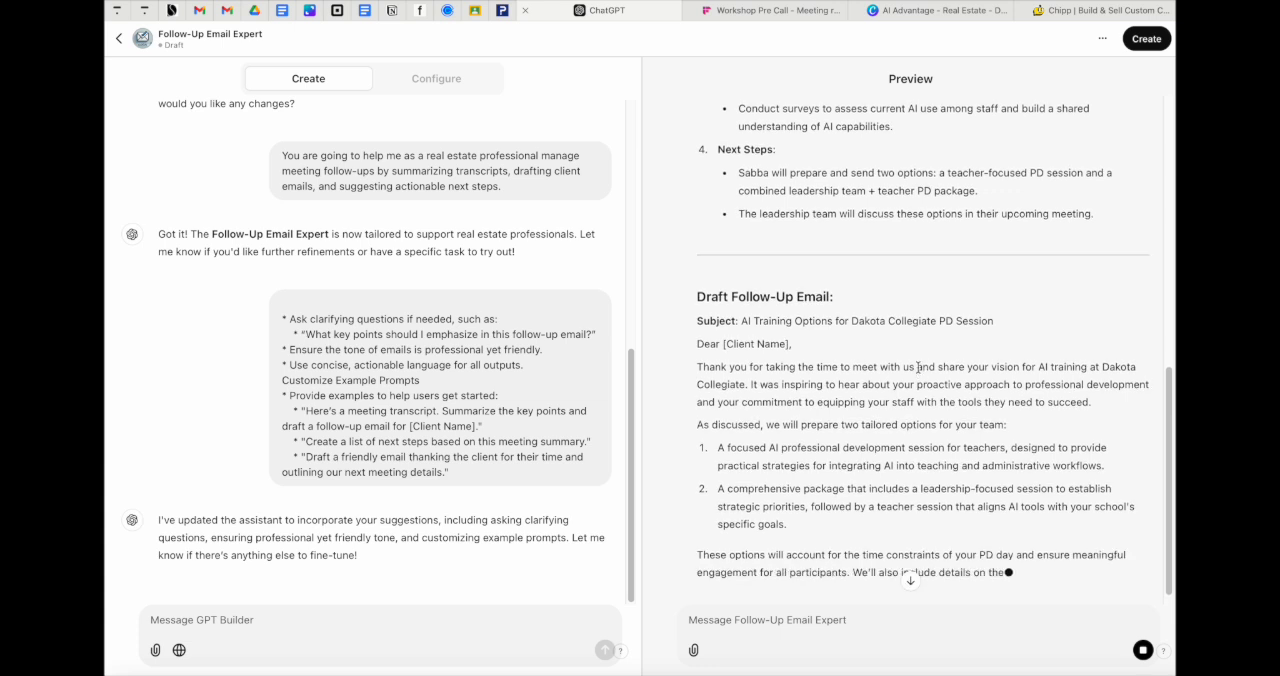
scroll(down, 3)
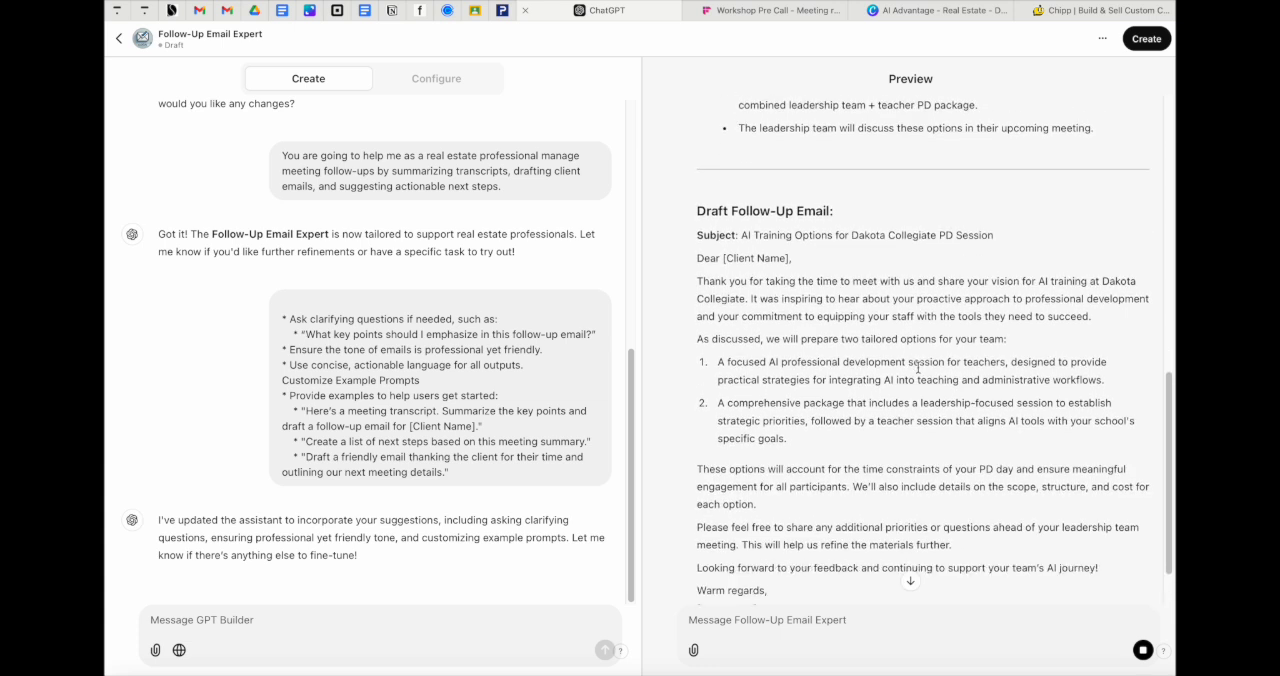
scroll(down, 3)
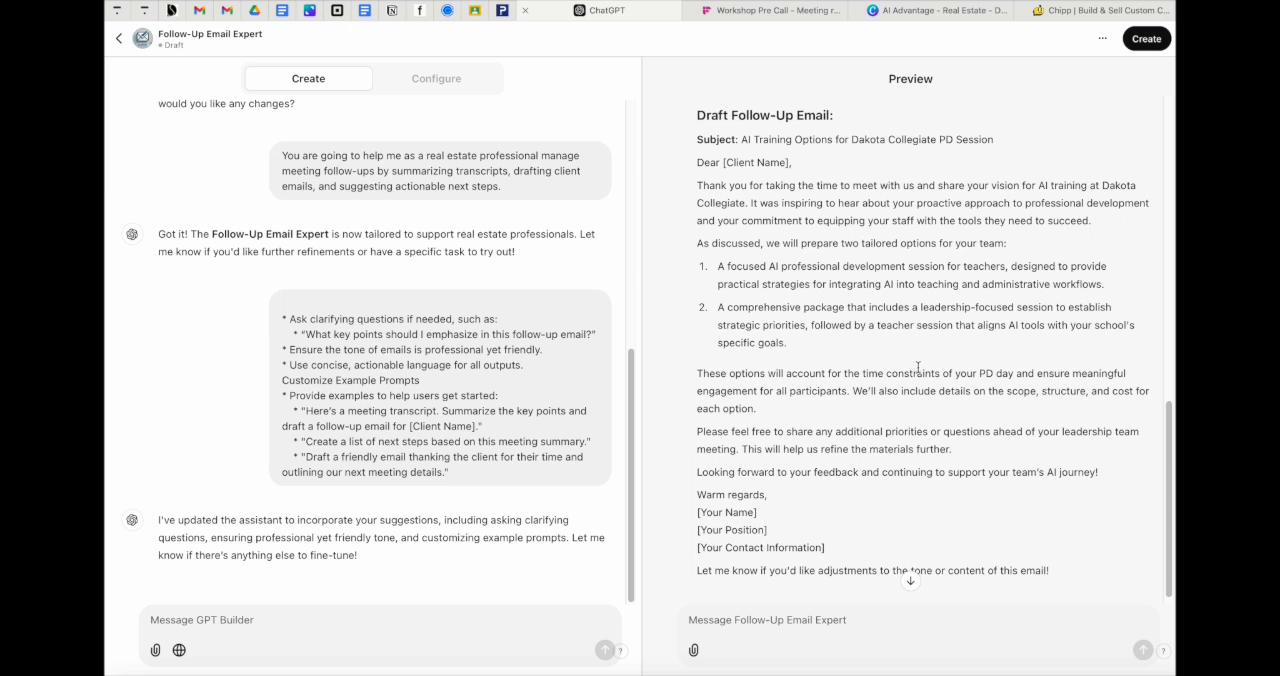
mouse_move(908, 348)
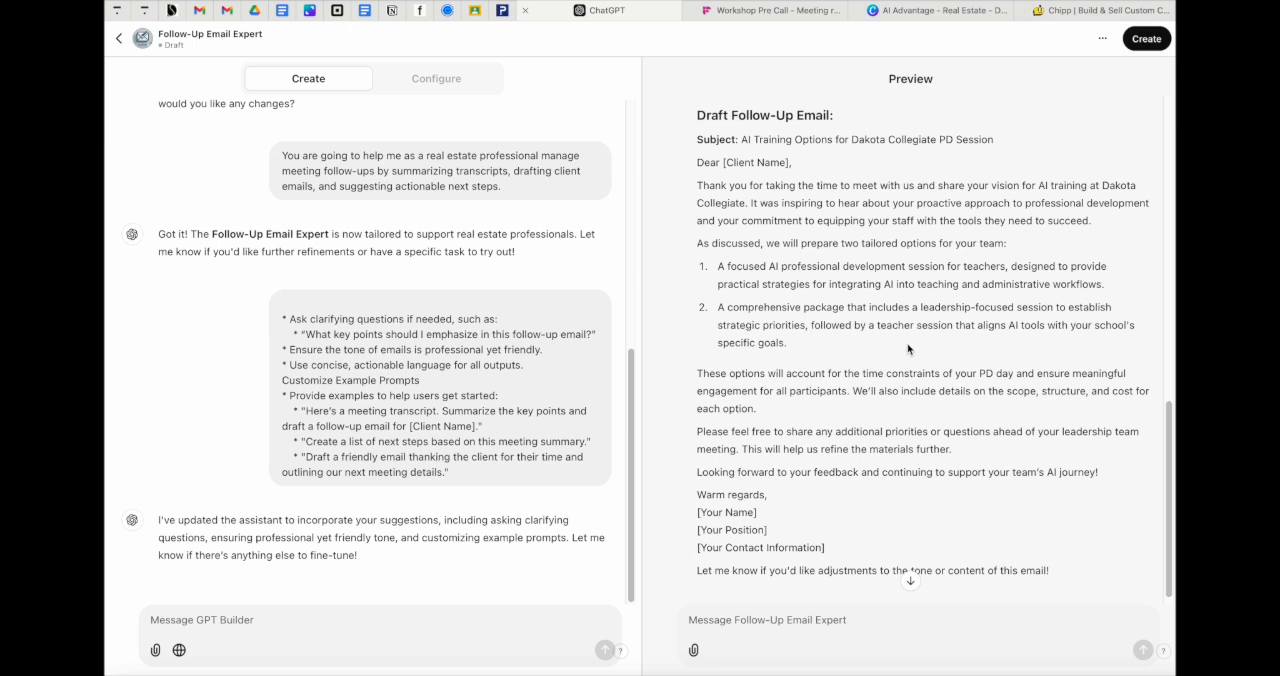
mouse_move(812, 352)
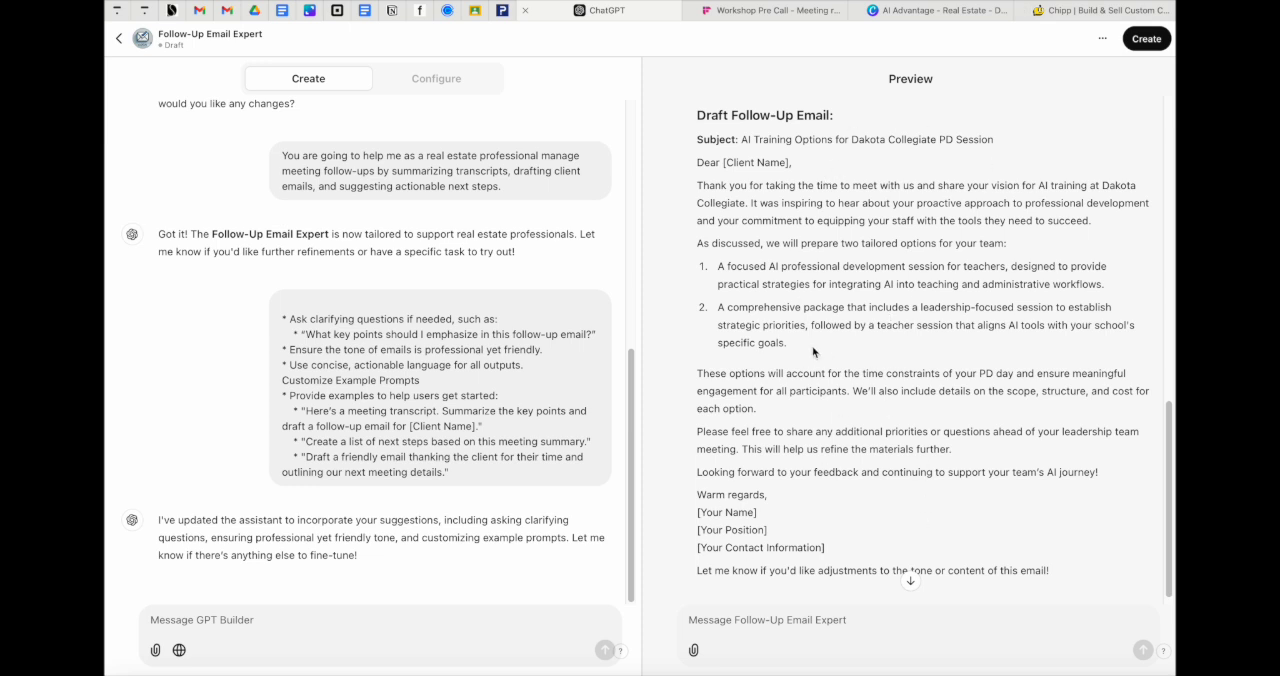
mouse_move(900, 296)
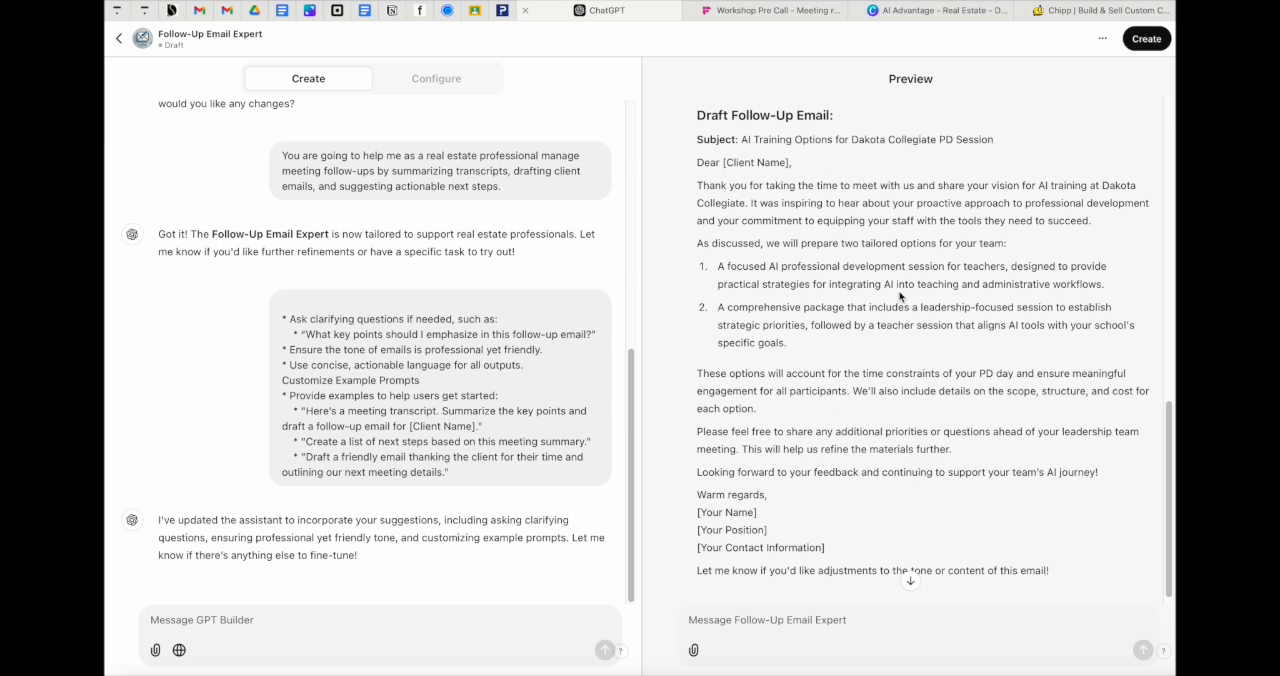
scroll(down, 3)
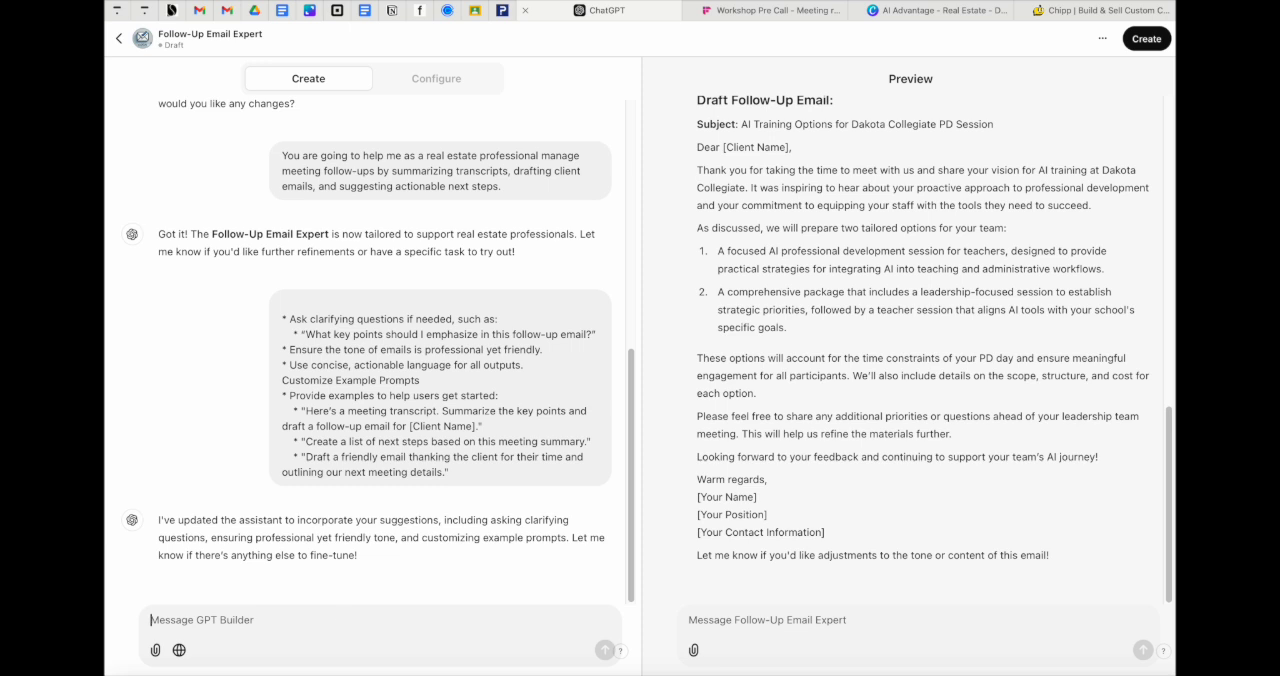
Instruct the GPT to always end emails with 'Dr. Sabba Quidwai | Designing Schools'.
text(always end every email with the following signature line)
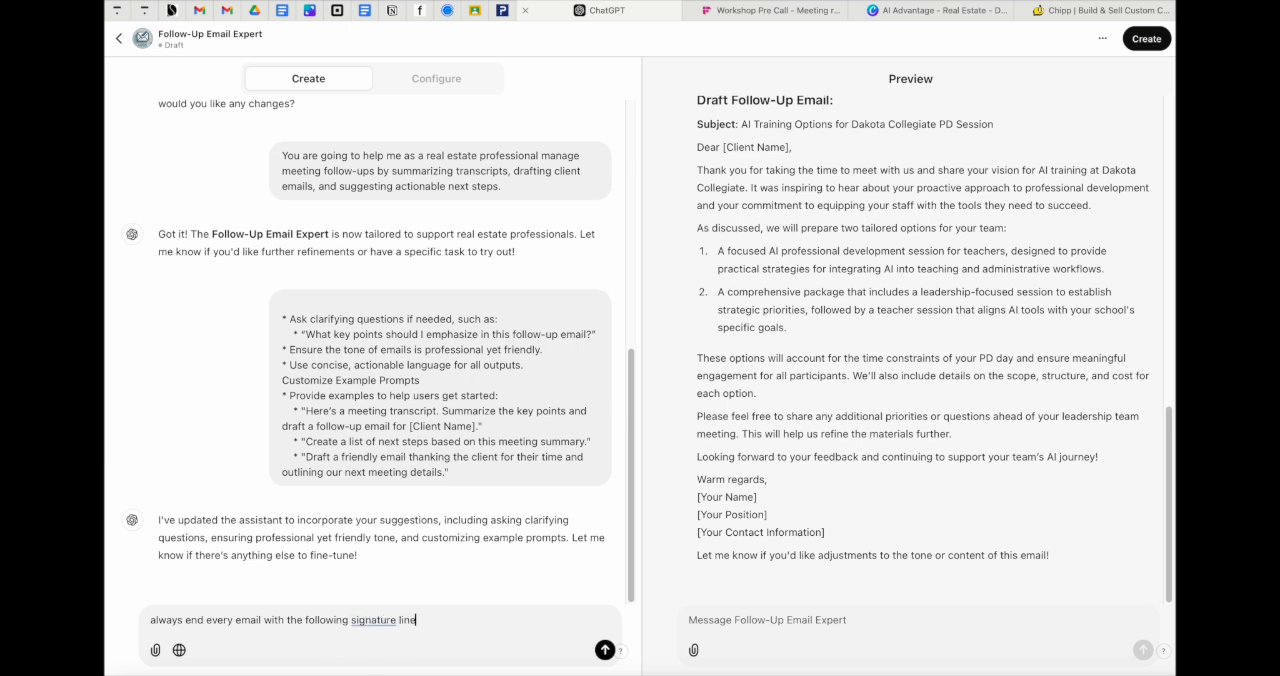
text(Dr.)
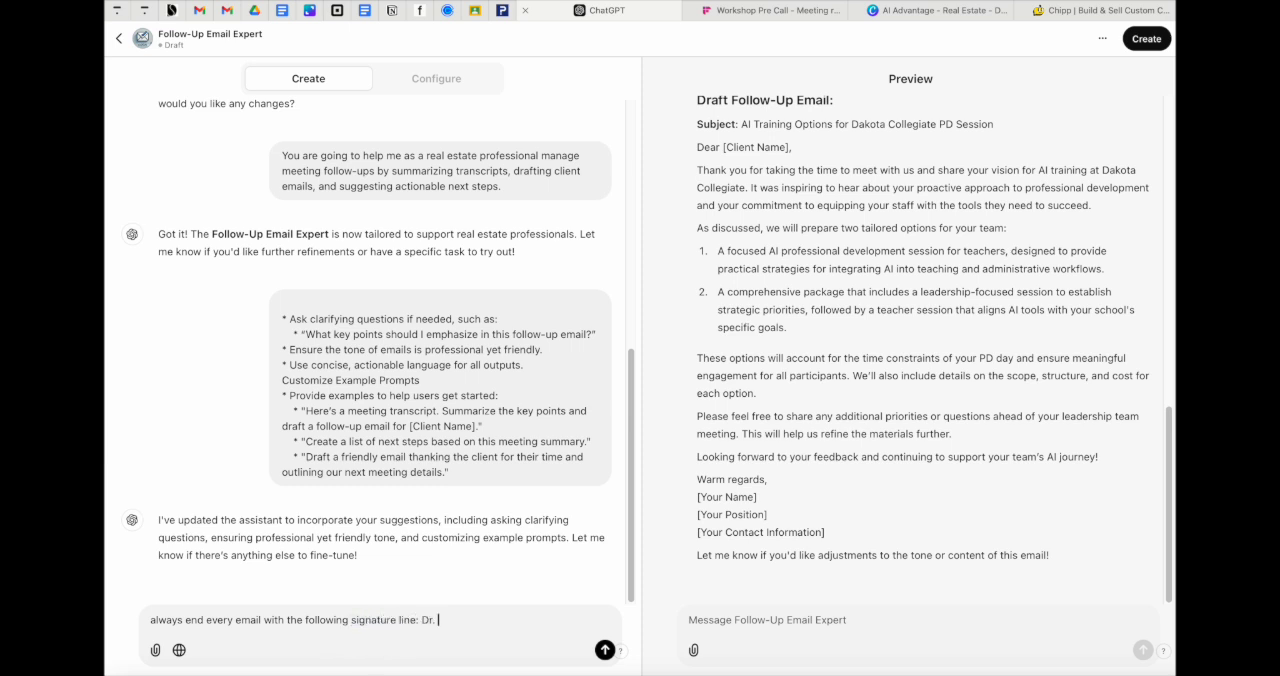
text(Sabba Quidwai)
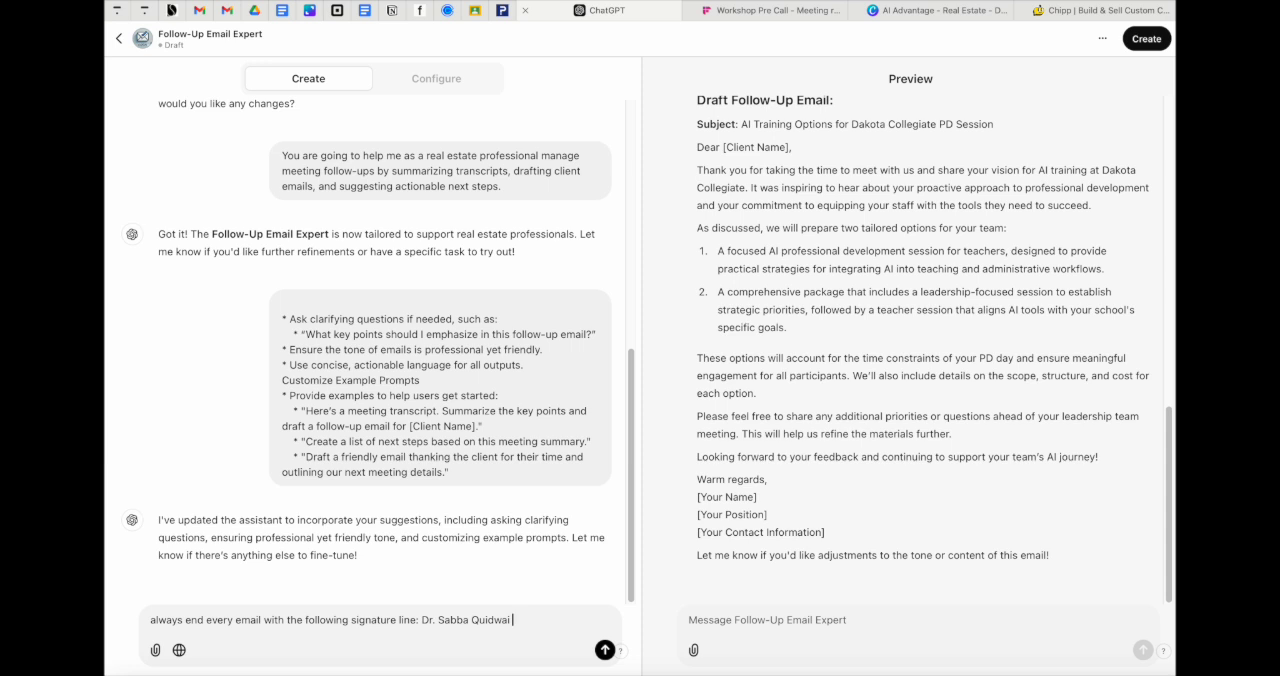
text(| Designing Sch)
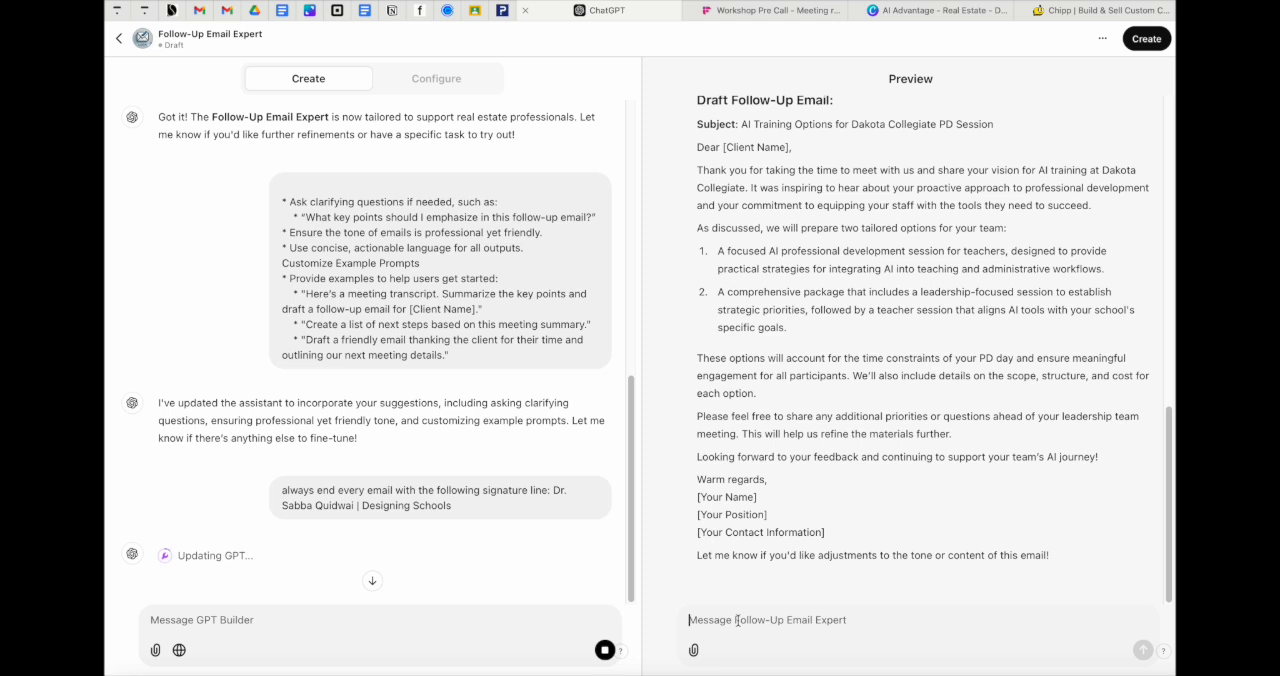
text(you)
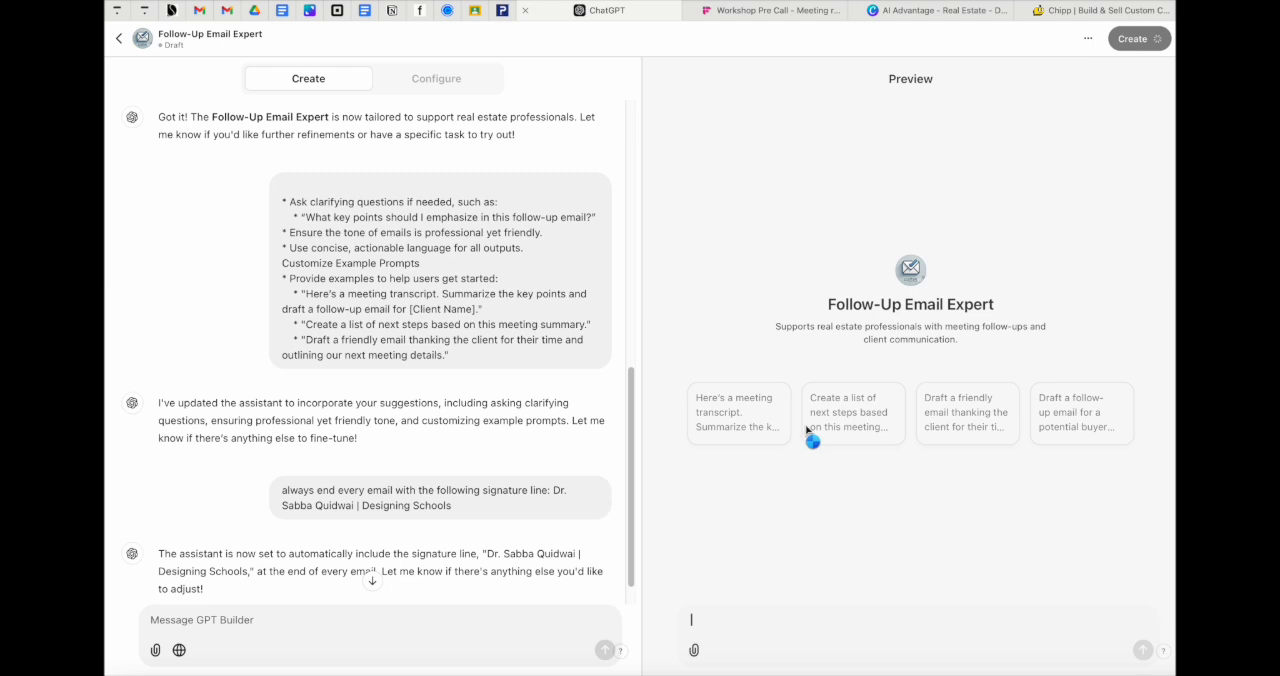
mouse_move(736, 416)
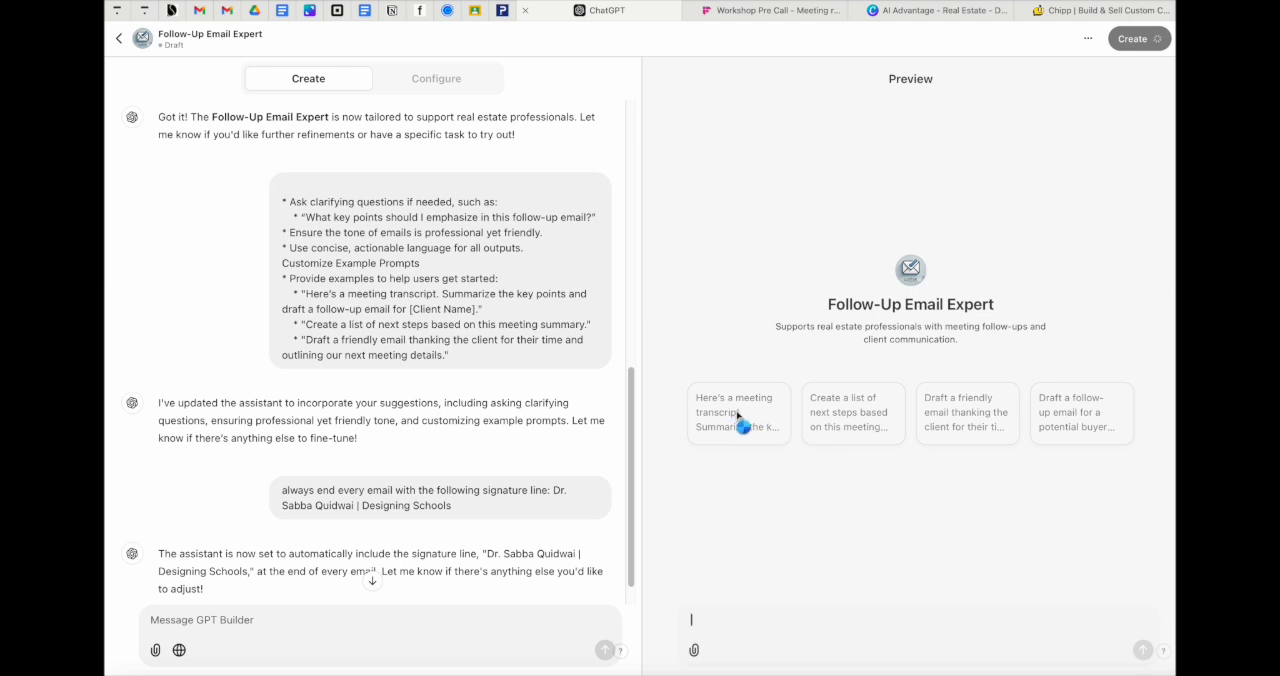
Run the meeting-transcript starter with the Workshop Pre Call PDF and review the signed email draft.
click(738, 412)
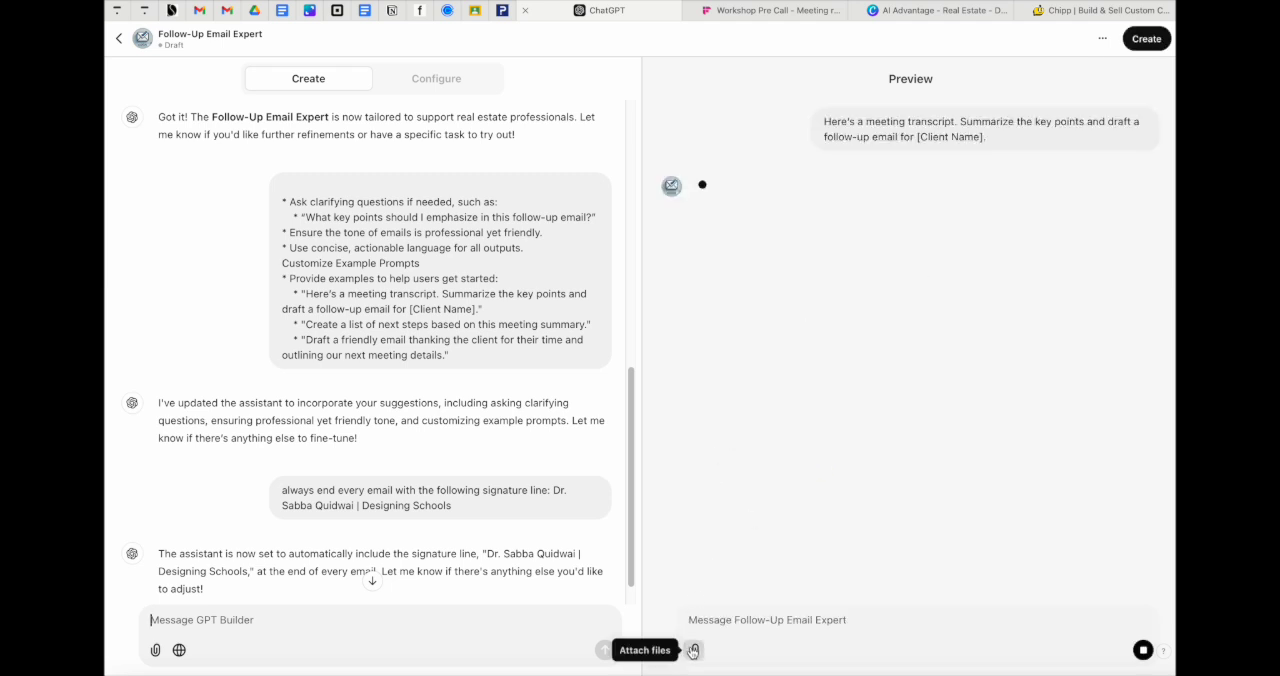
click(694, 650)
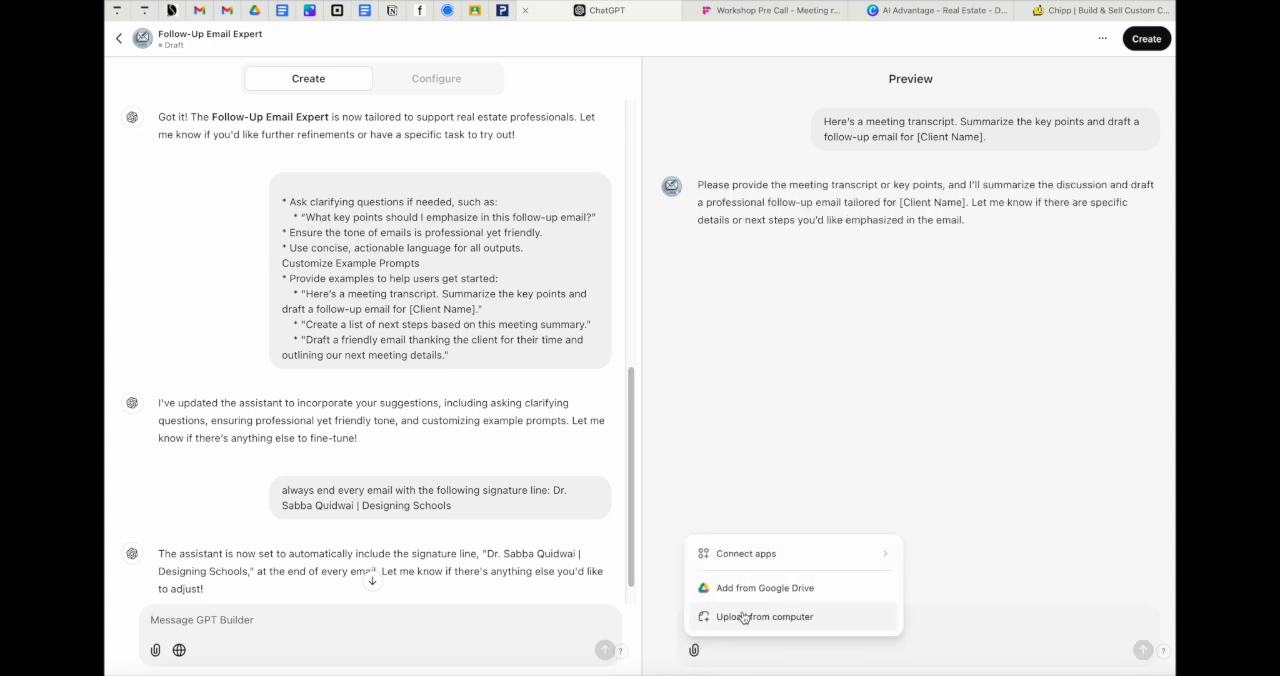
click(764, 616)
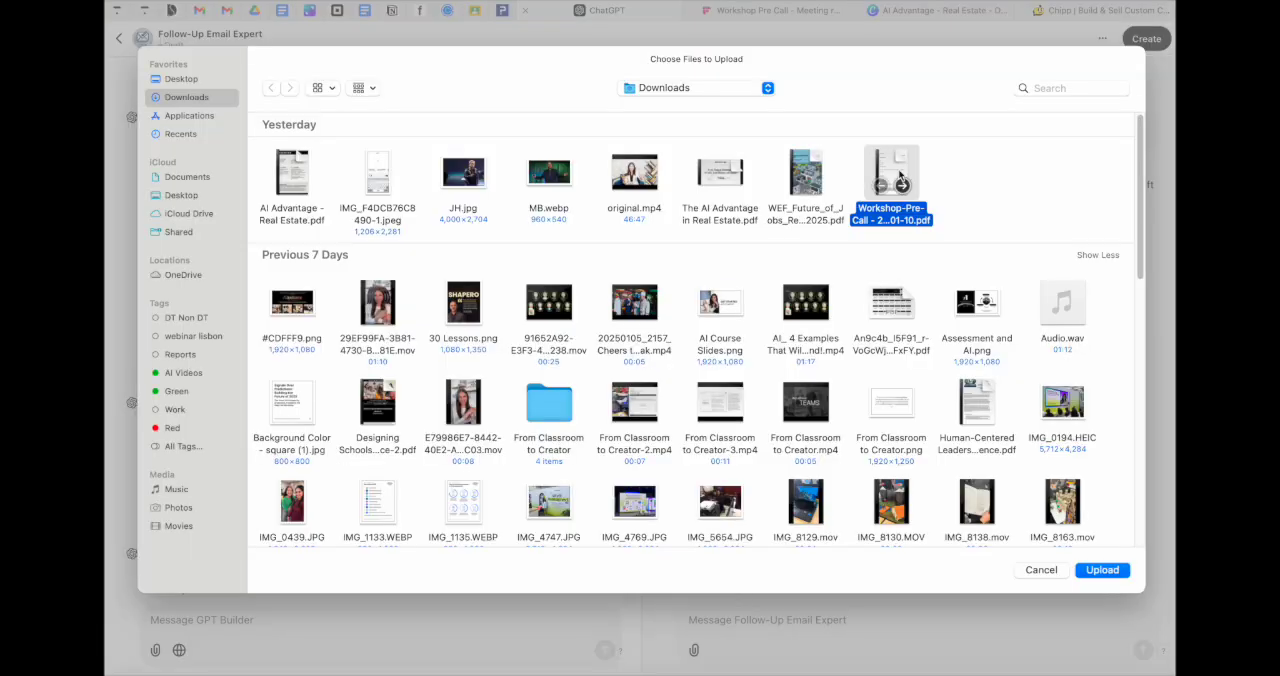
click(1102, 570)
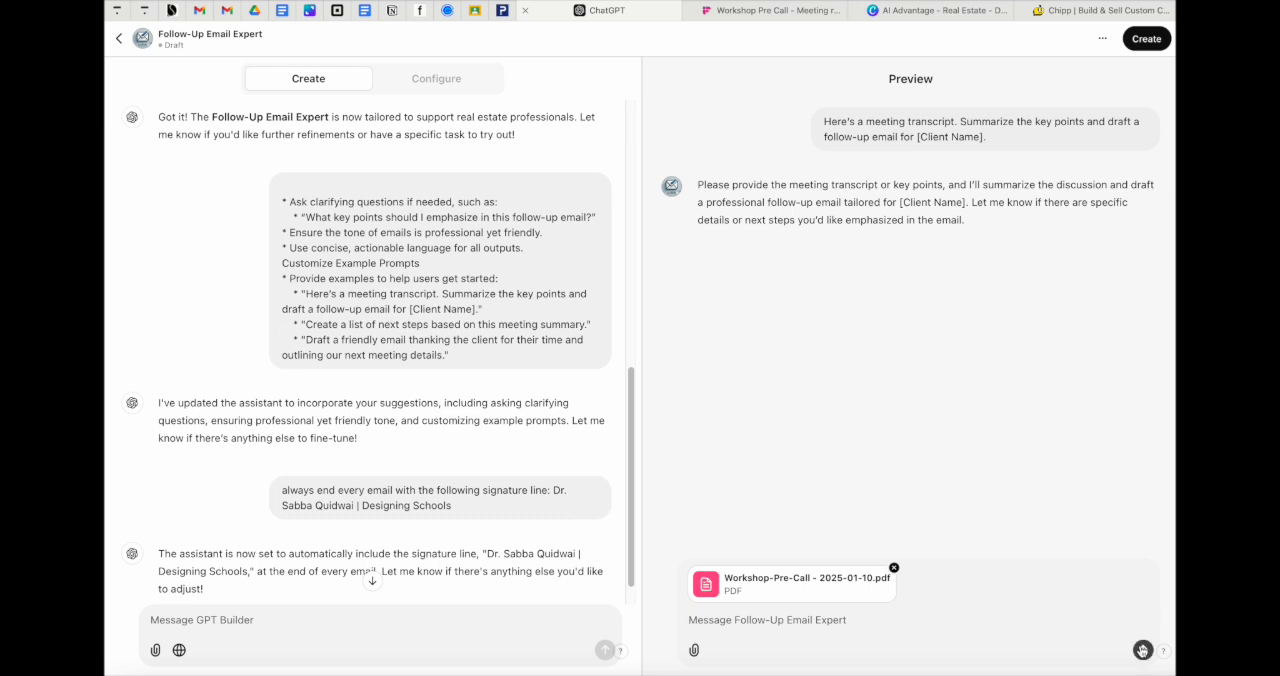
click(1142, 650)
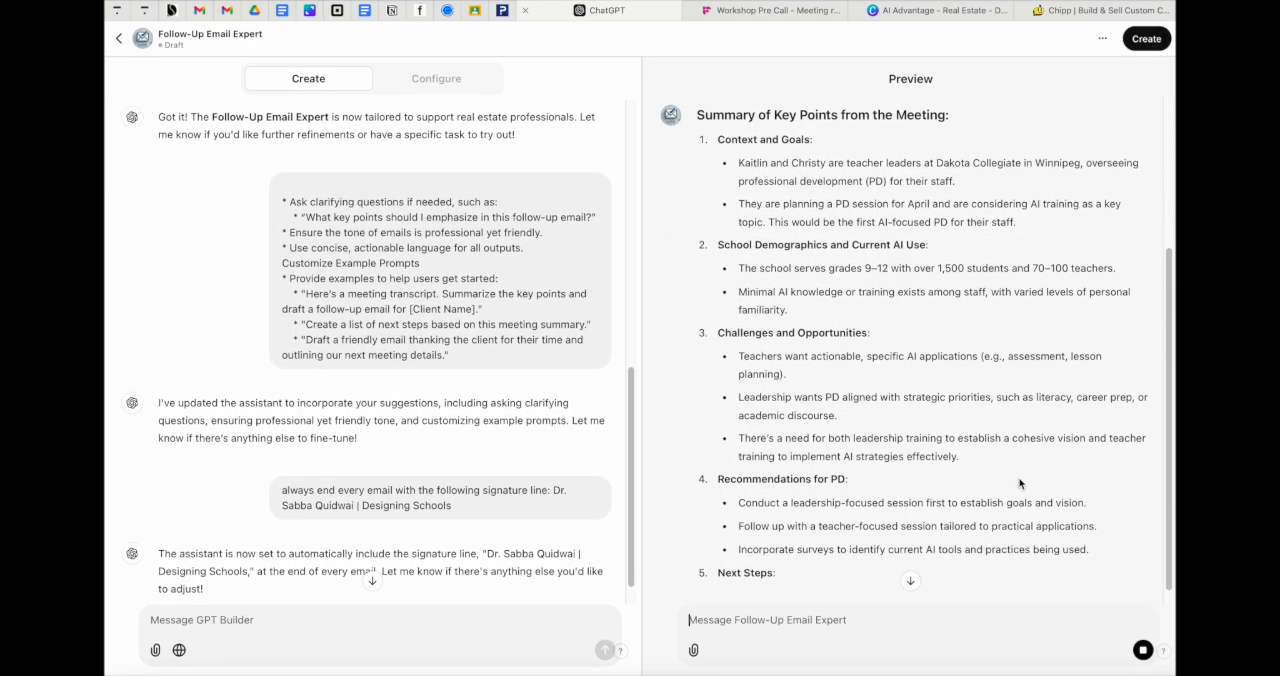
scroll(down, 3)
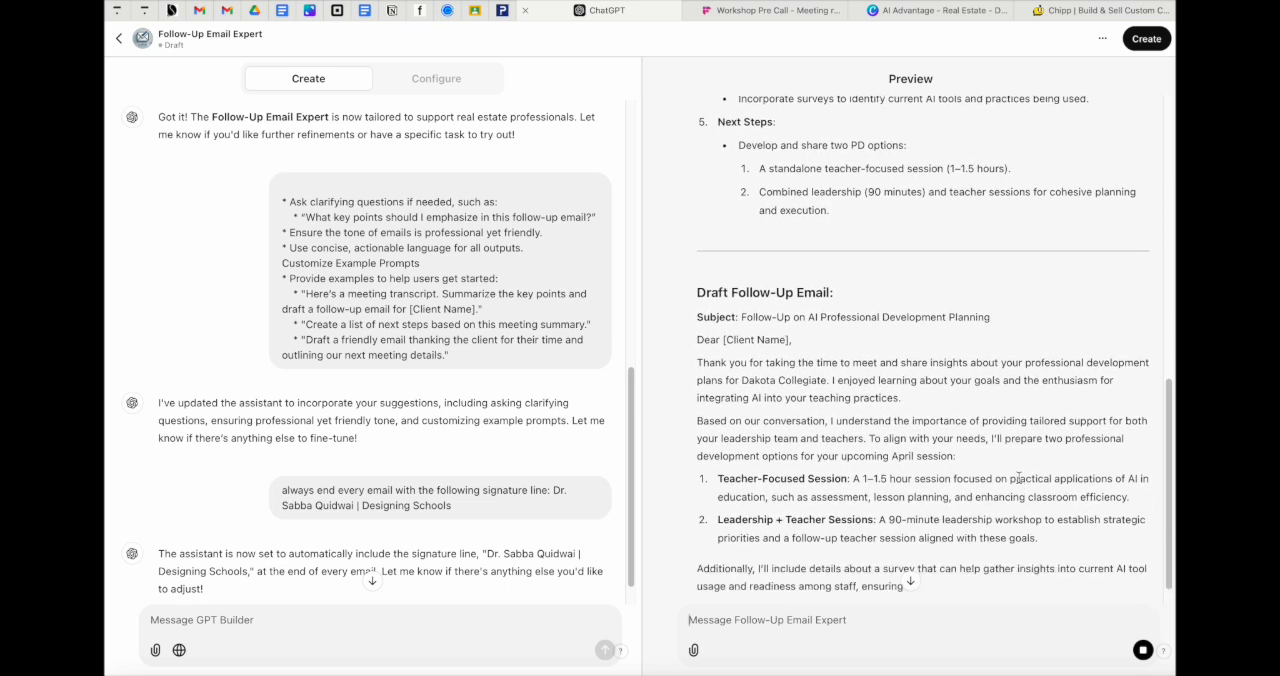
scroll(down, 3)
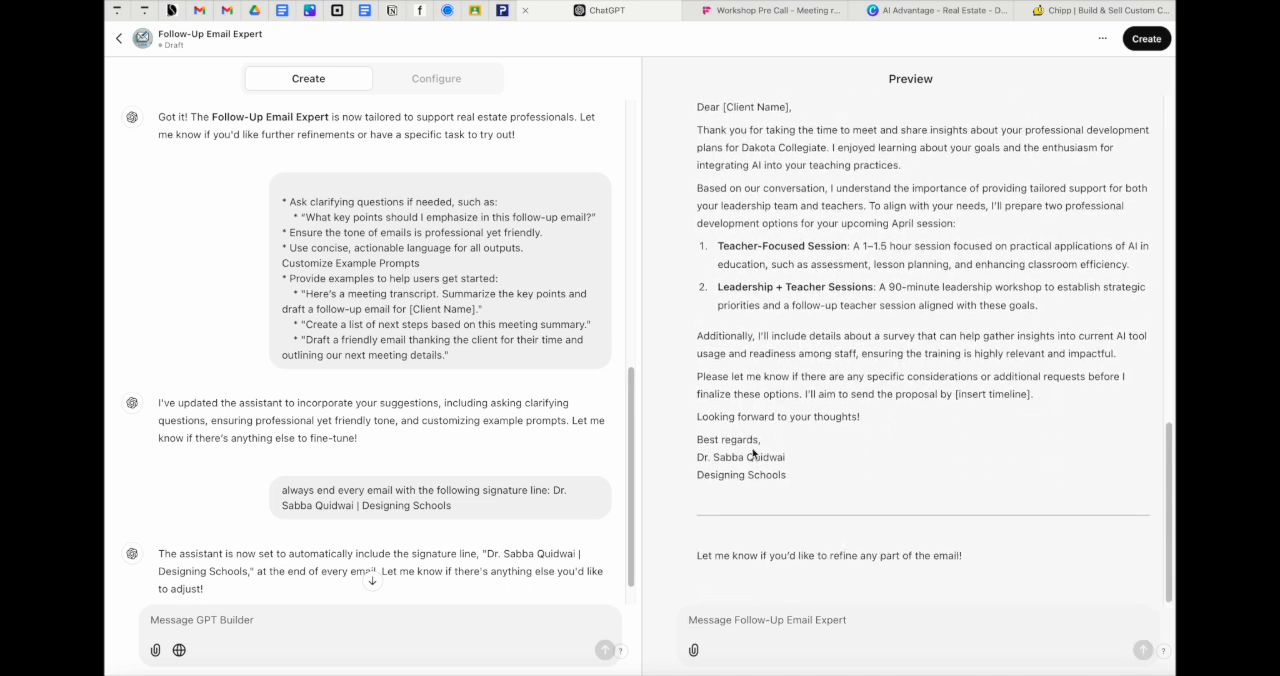
mouse_move(772, 470)
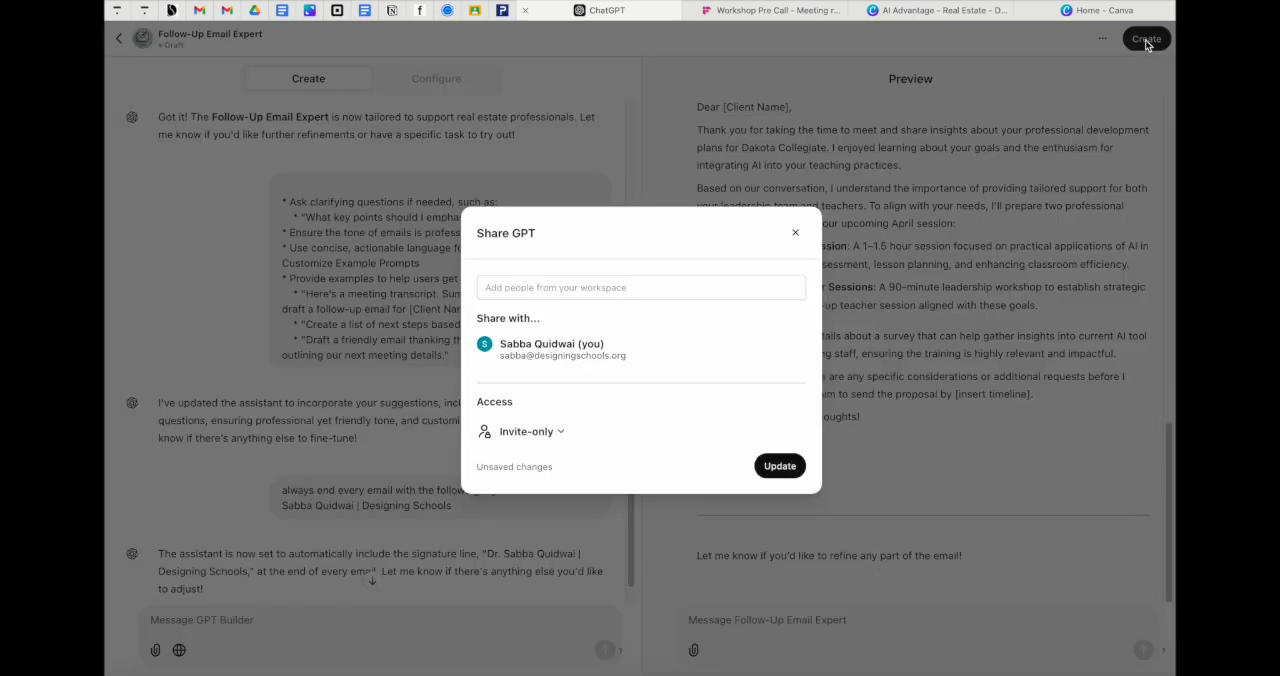
mouse_move(610, 350)
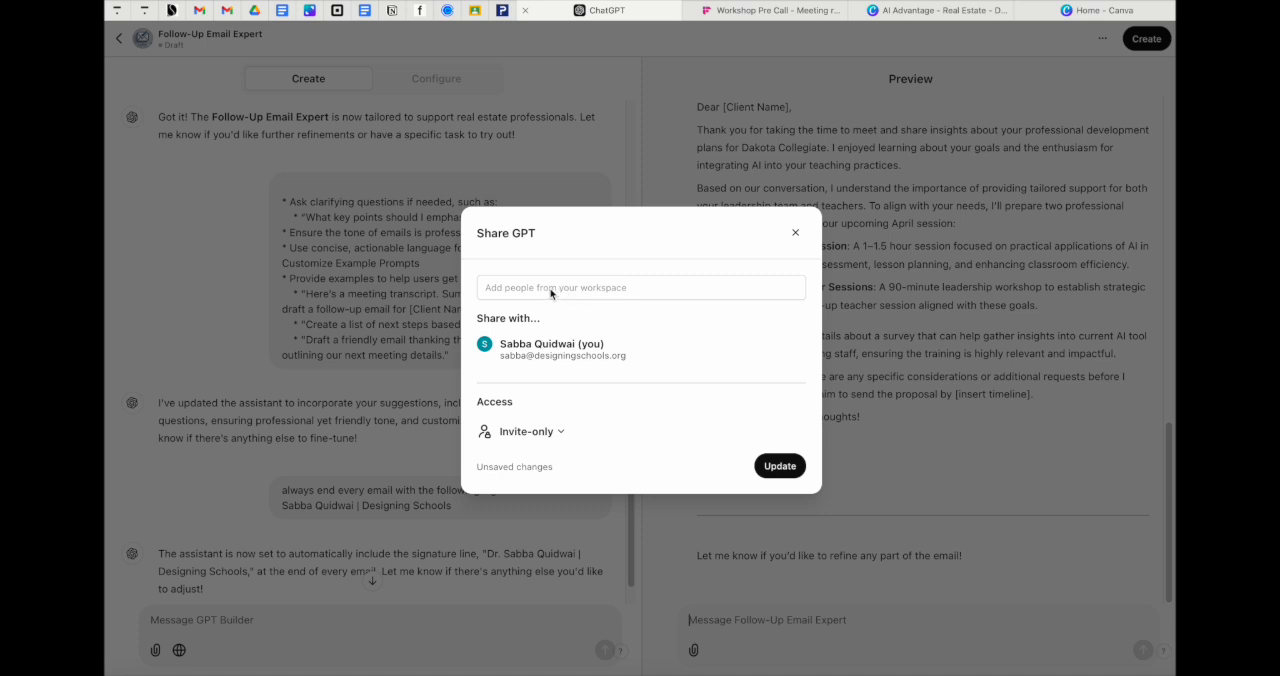
mouse_move(560, 462)
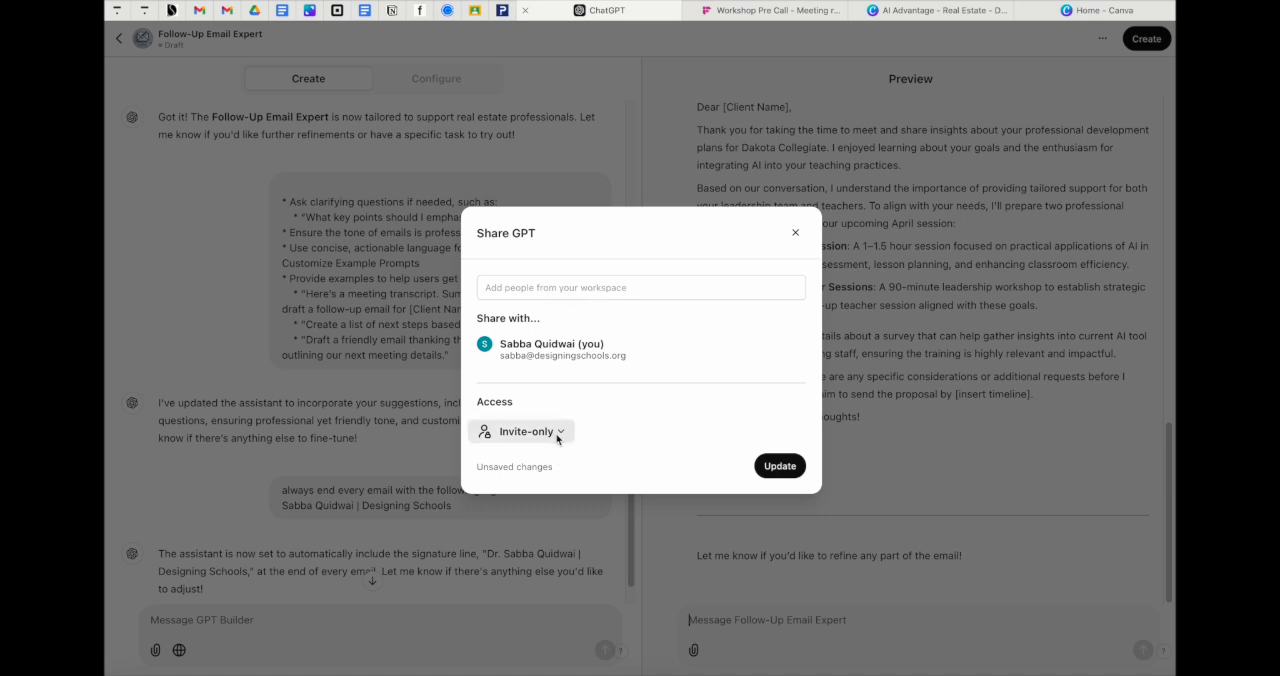
Update the GPT with Invite-only access and view its chat page.
click(520, 432)
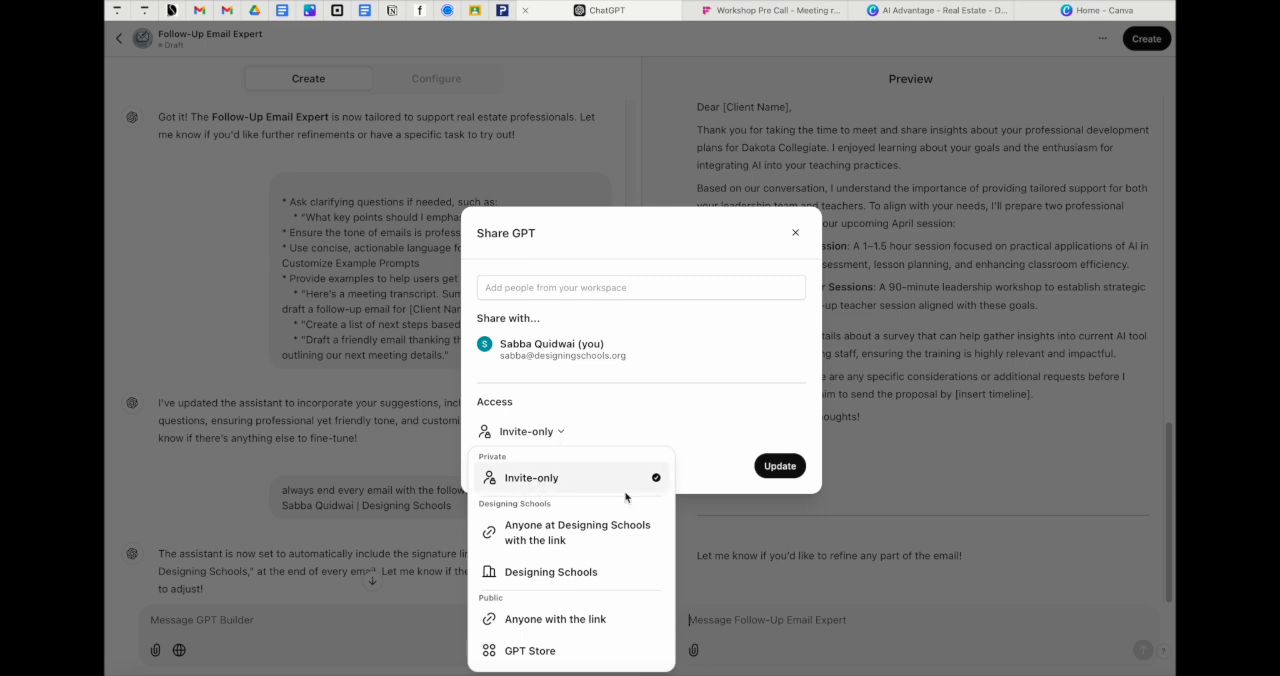
mouse_move(560, 538)
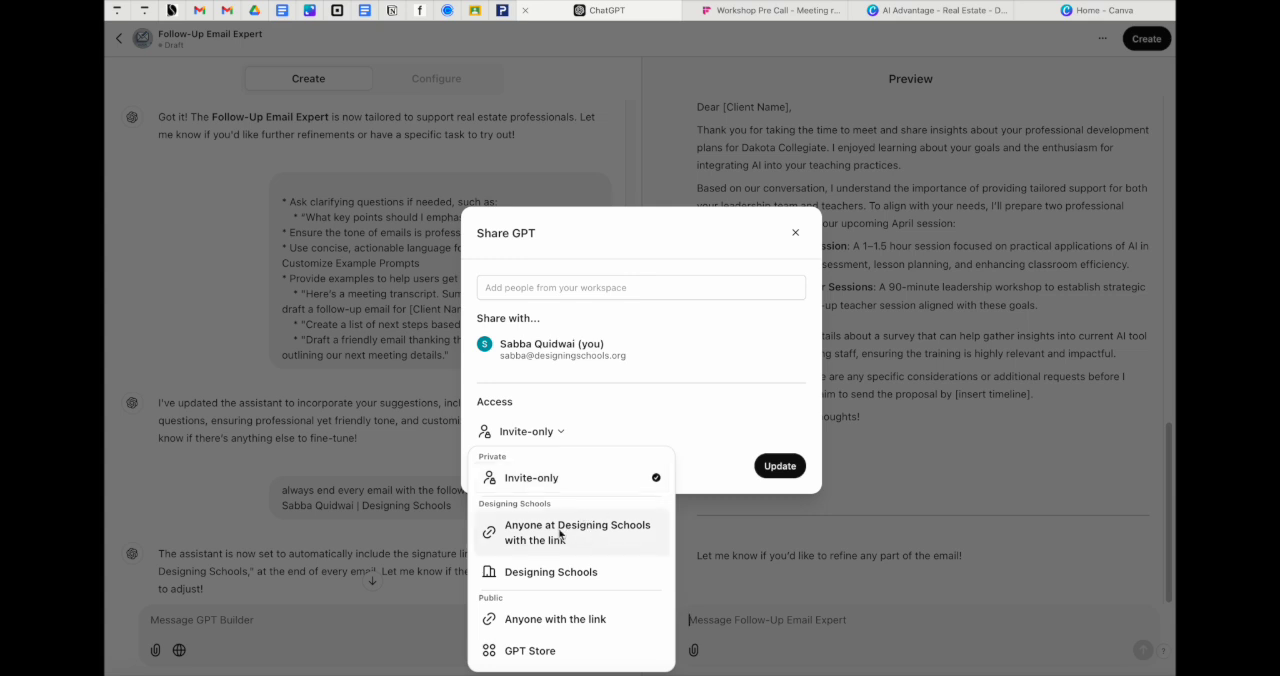
mouse_move(592, 540)
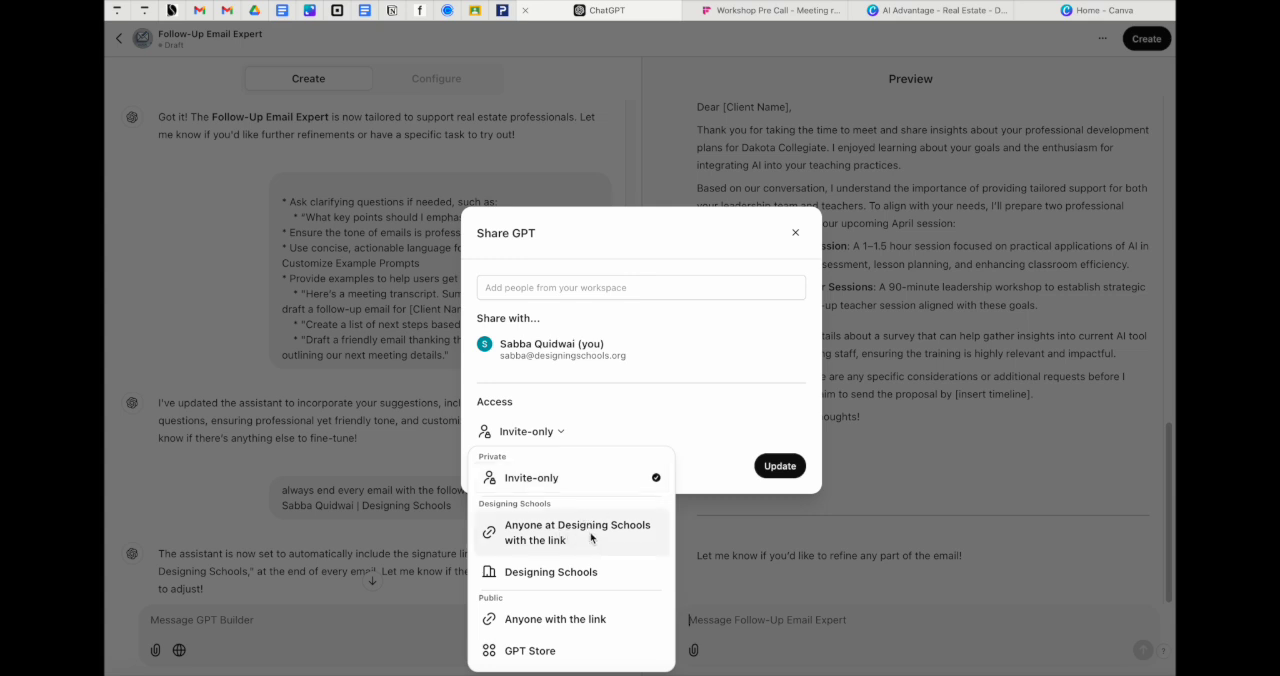
mouse_move(570, 618)
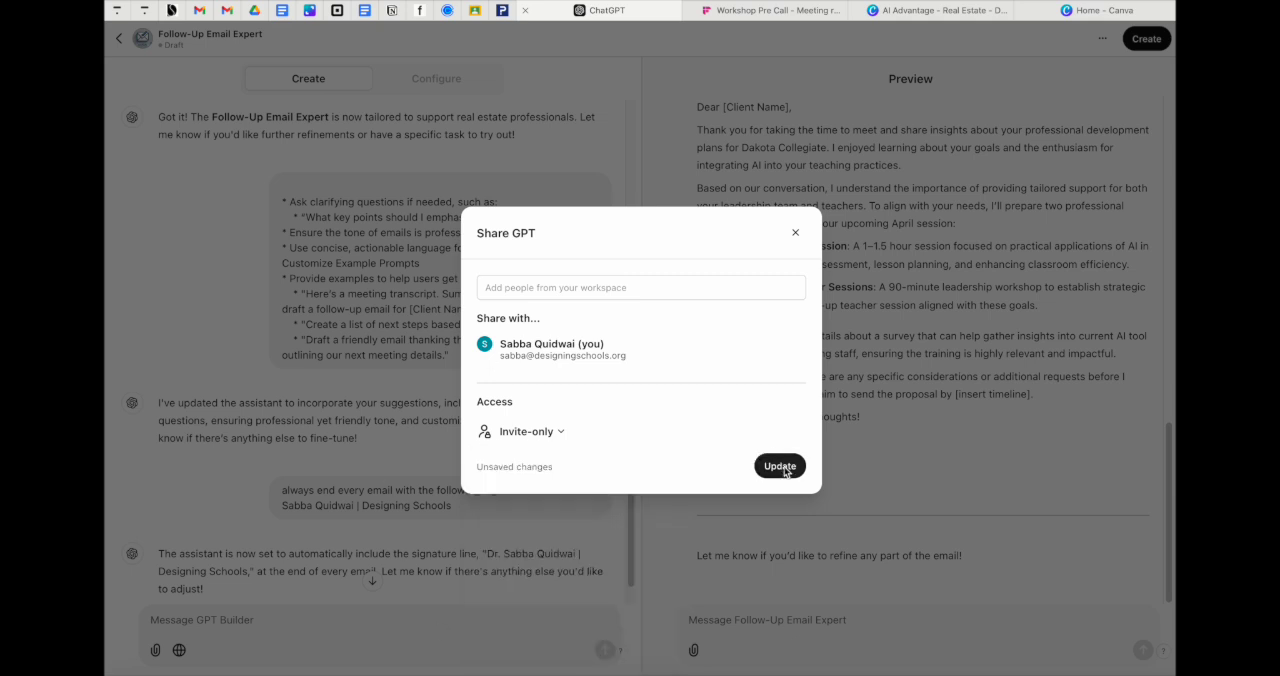
click(780, 466)
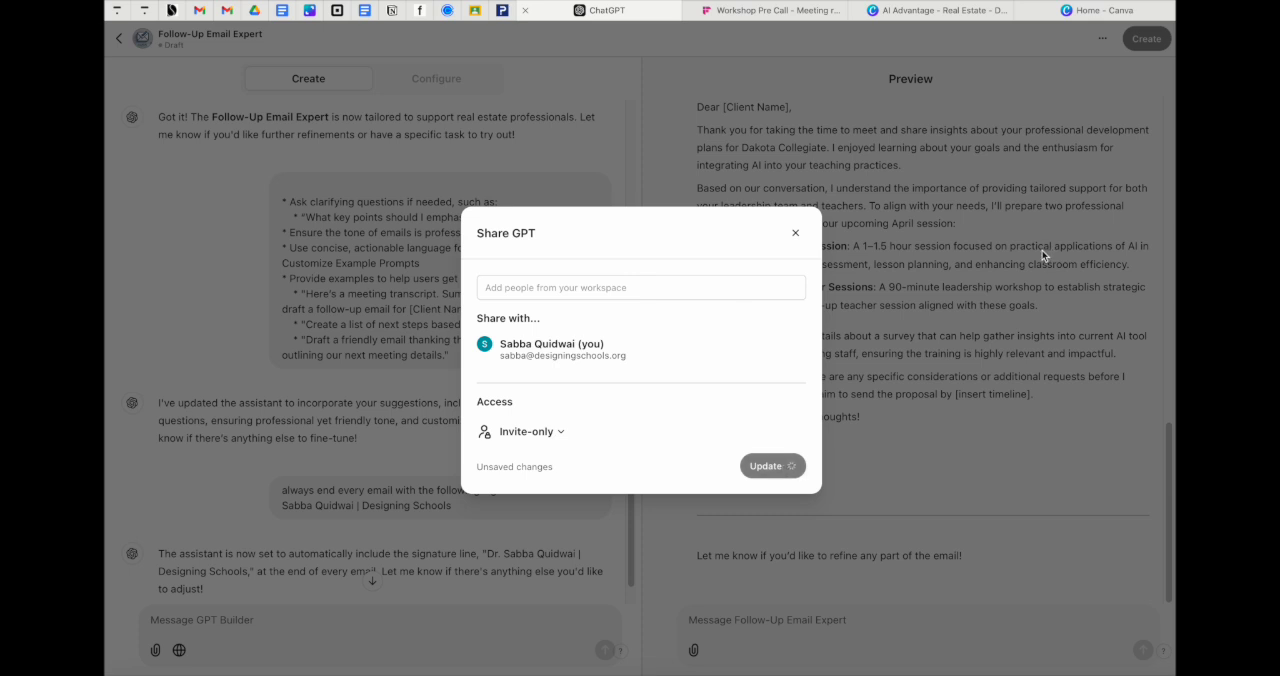
click(772, 464)
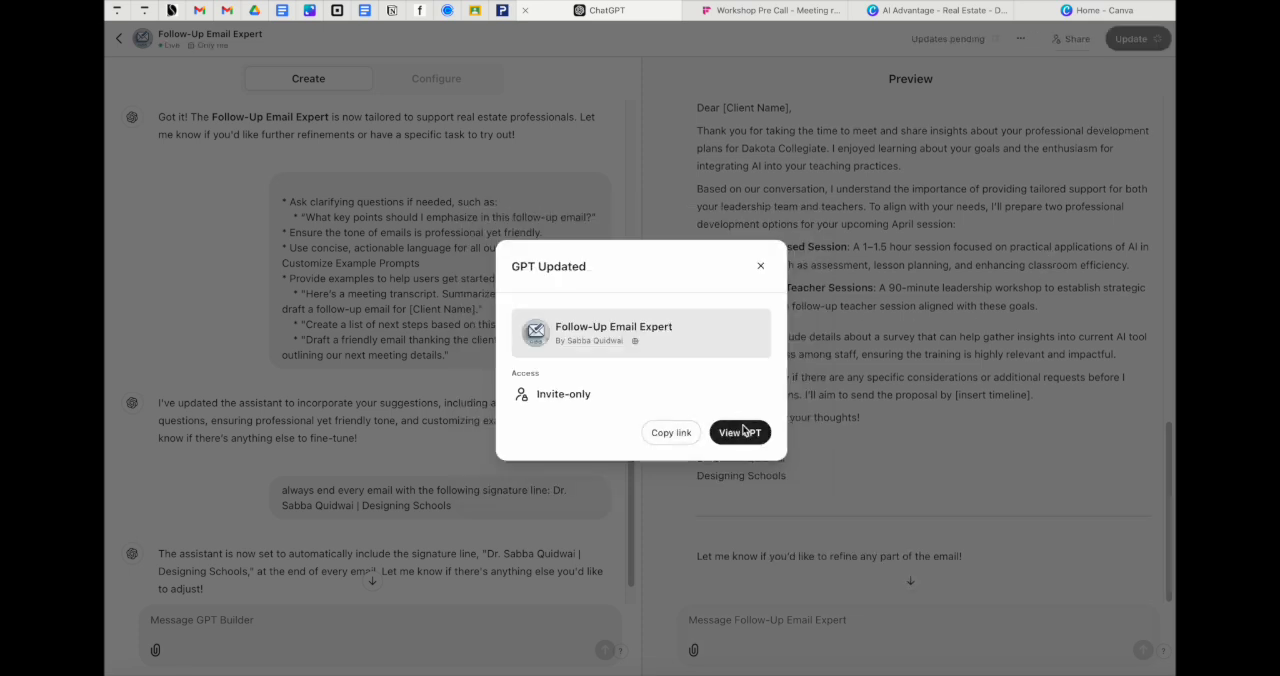
click(740, 432)
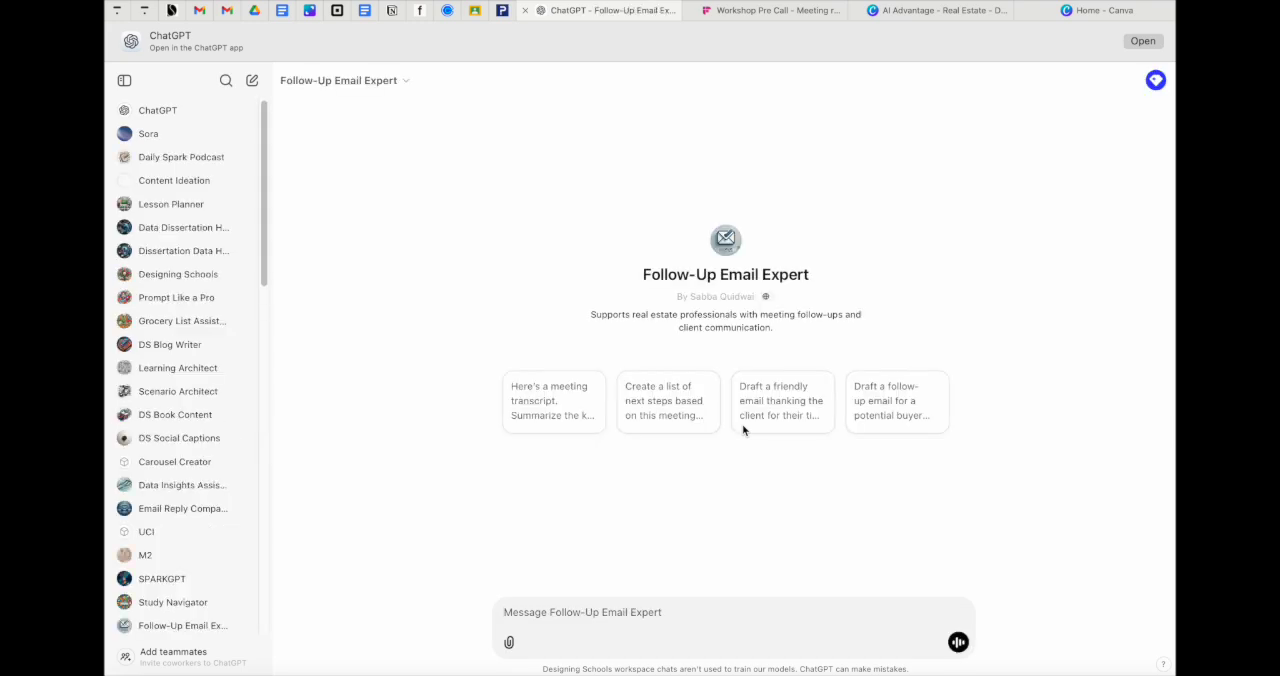
mouse_move(176, 296)
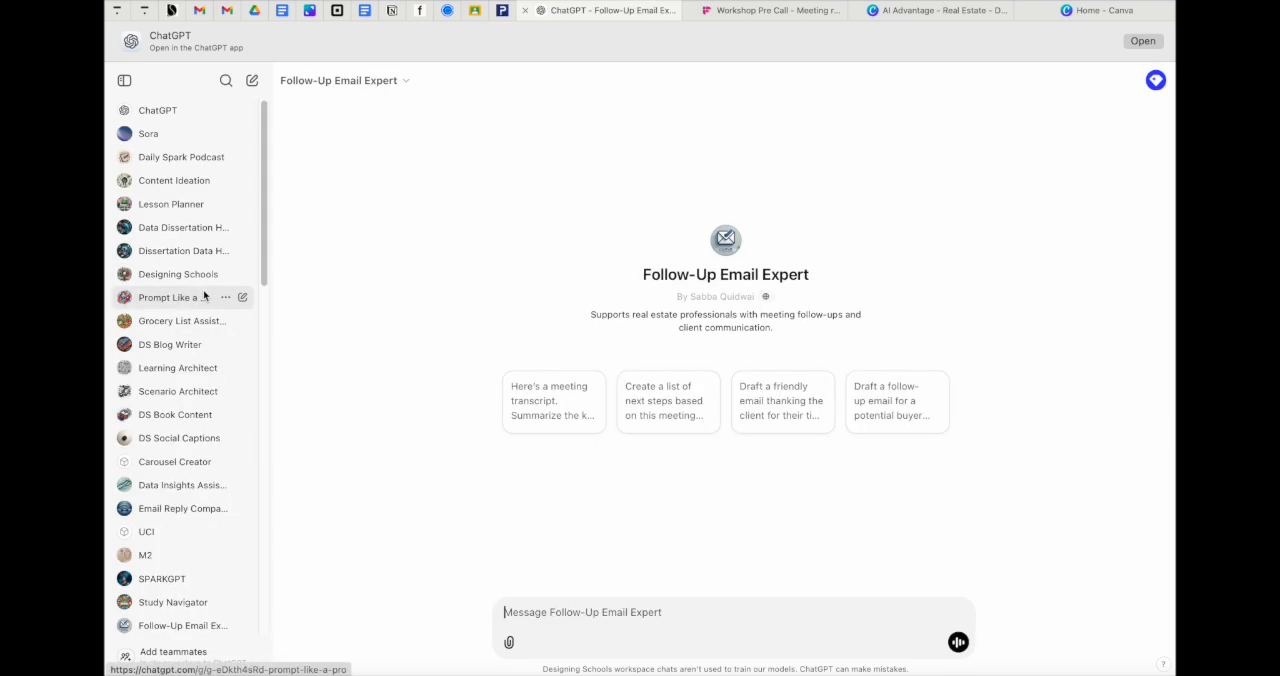
Reopen Follow-Up Email Expert from the sidebar's pinned GPT list.
scroll(down, 3)
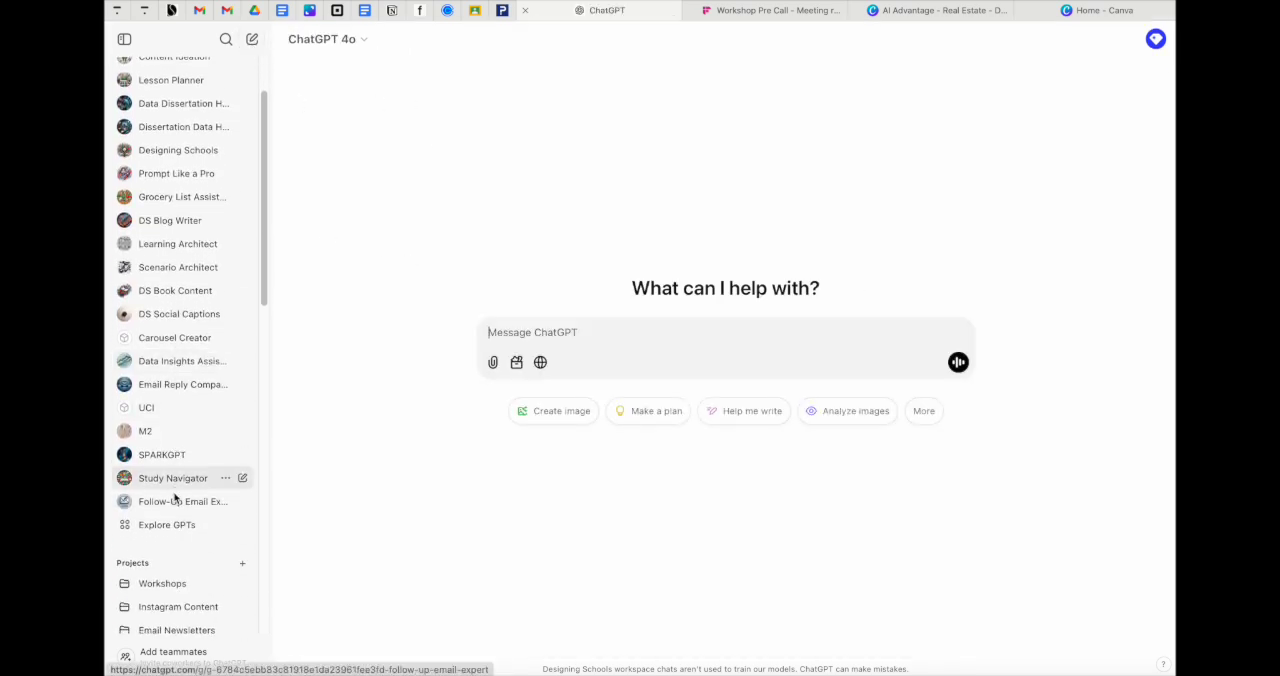
click(184, 500)
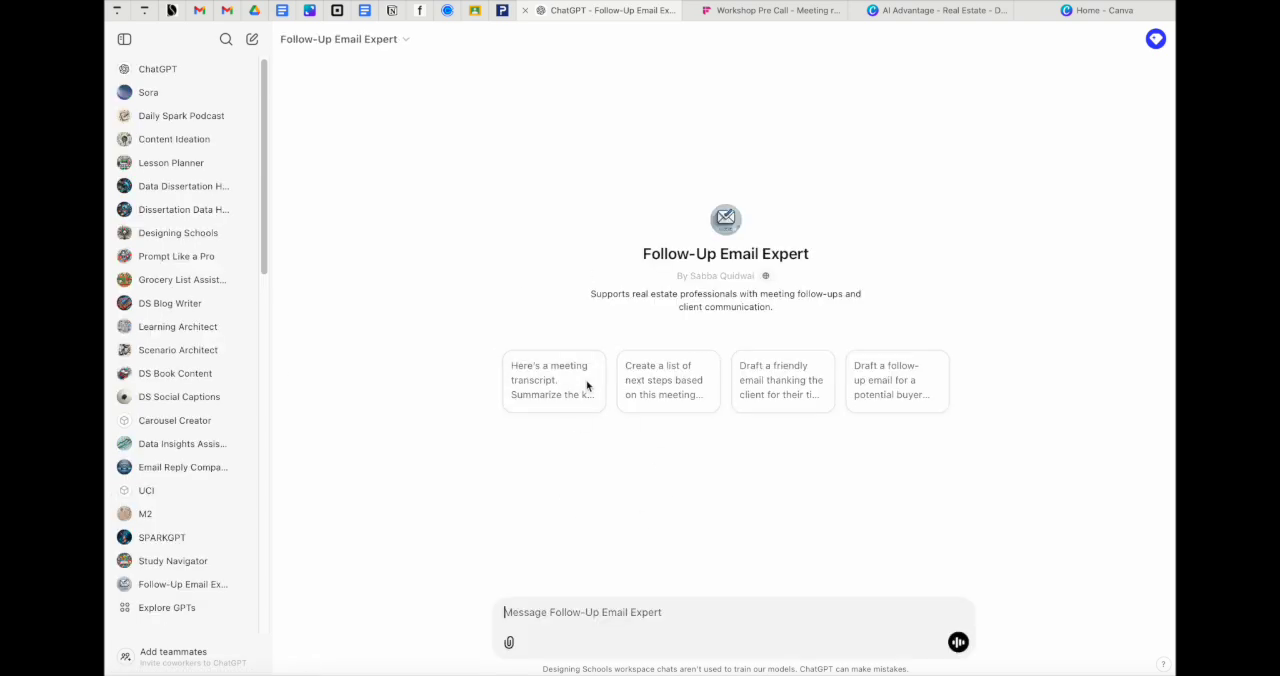
mouse_move(576, 506)
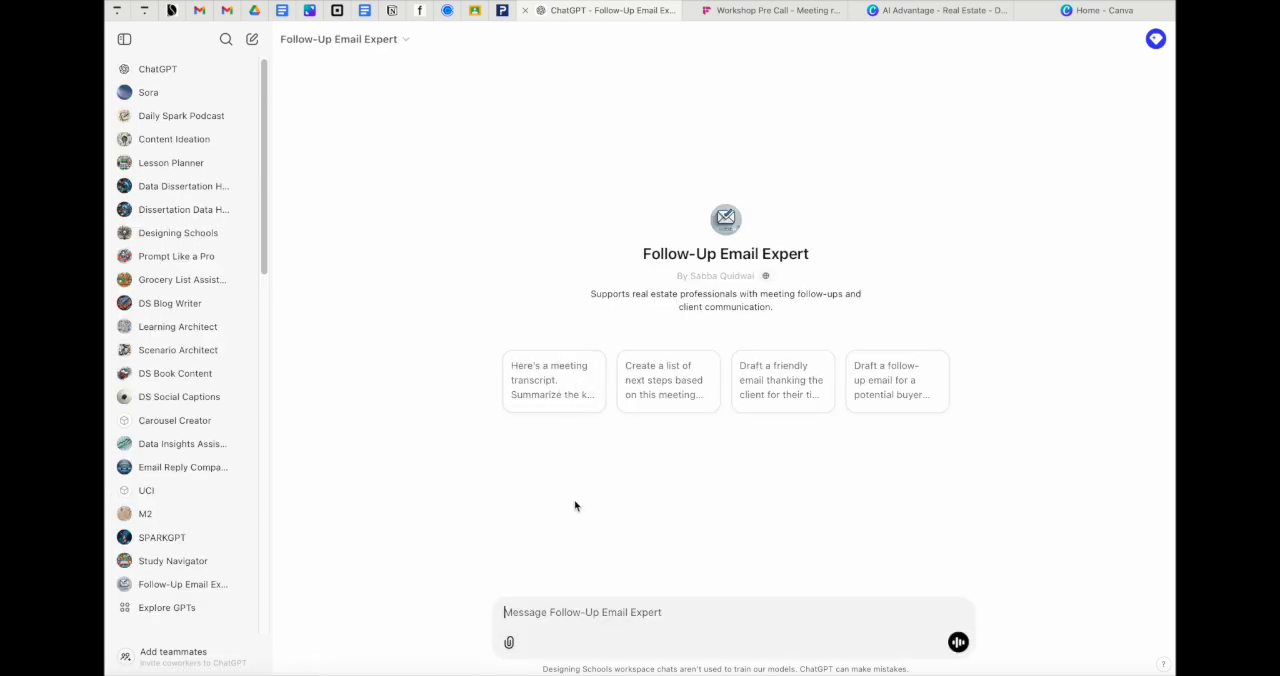